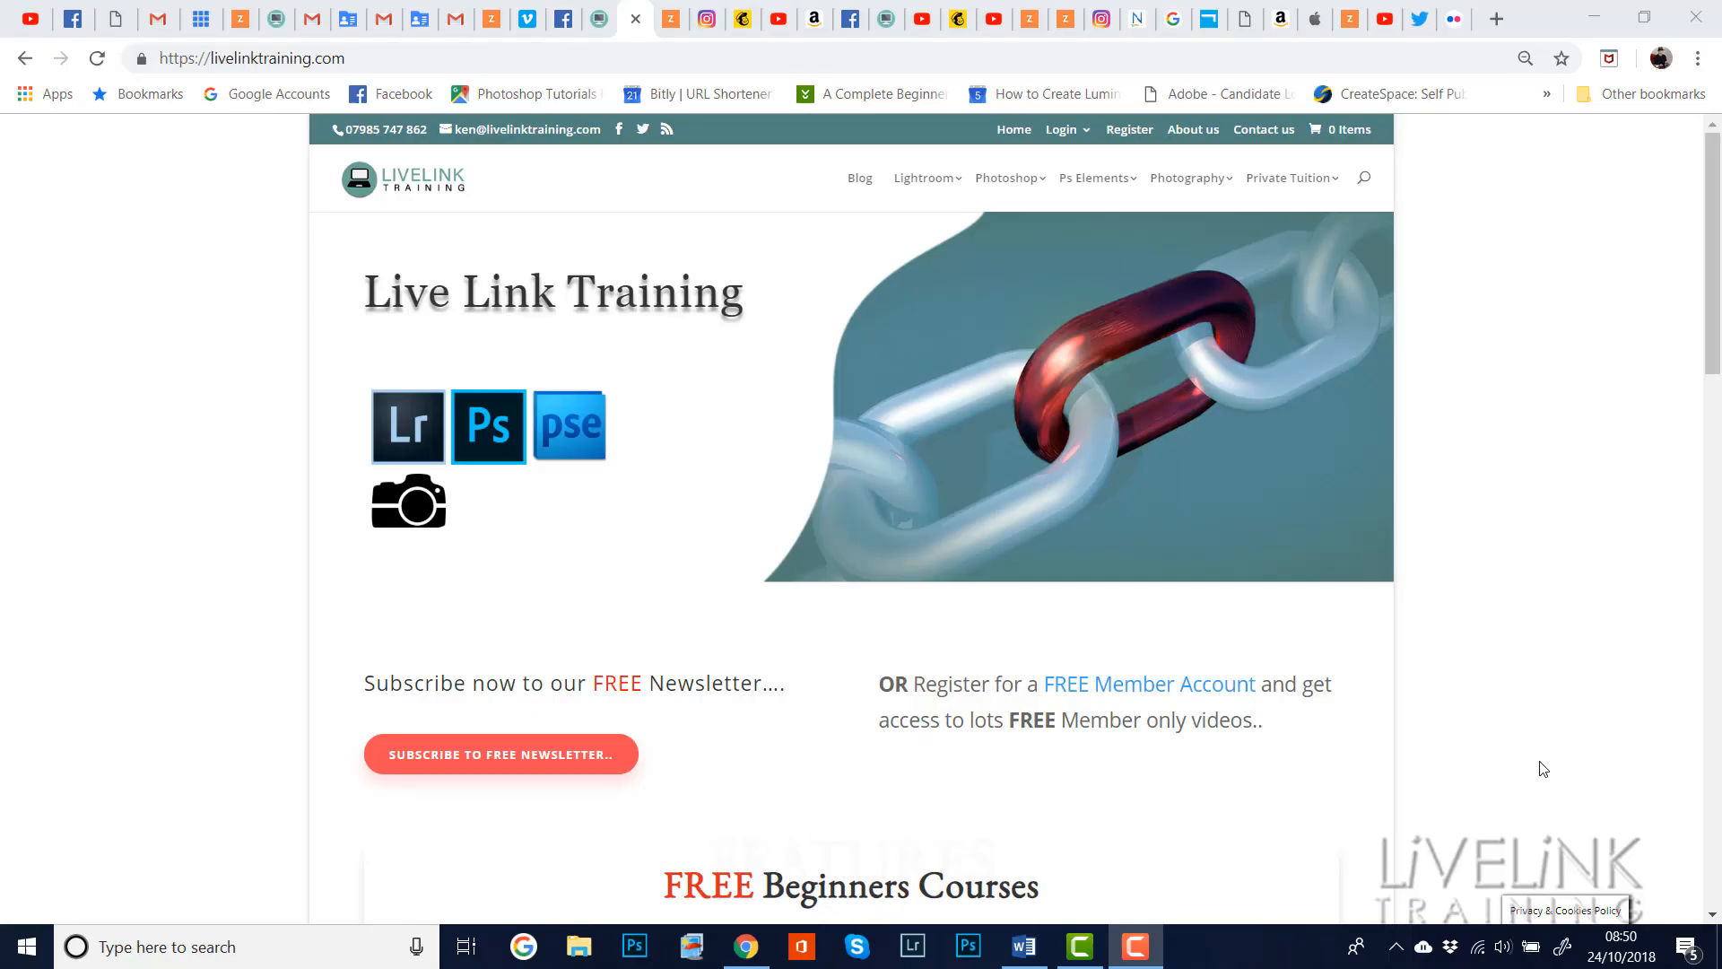
mouse_move(1534, 772)
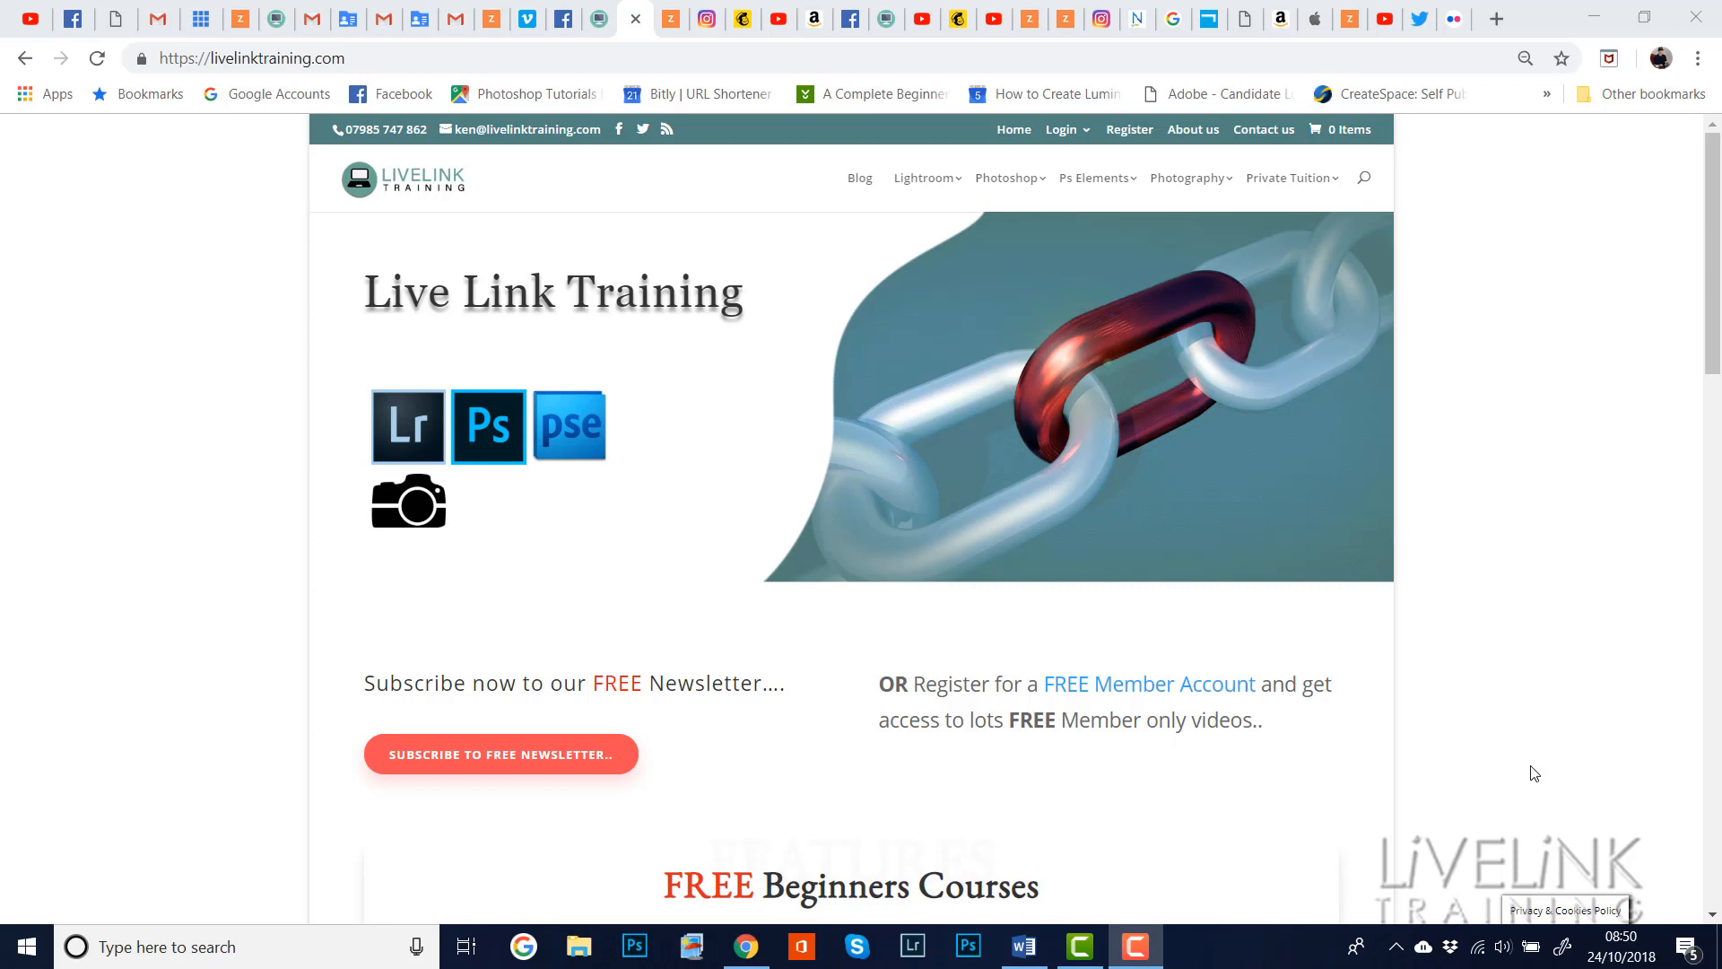
mouse_move(1506, 750)
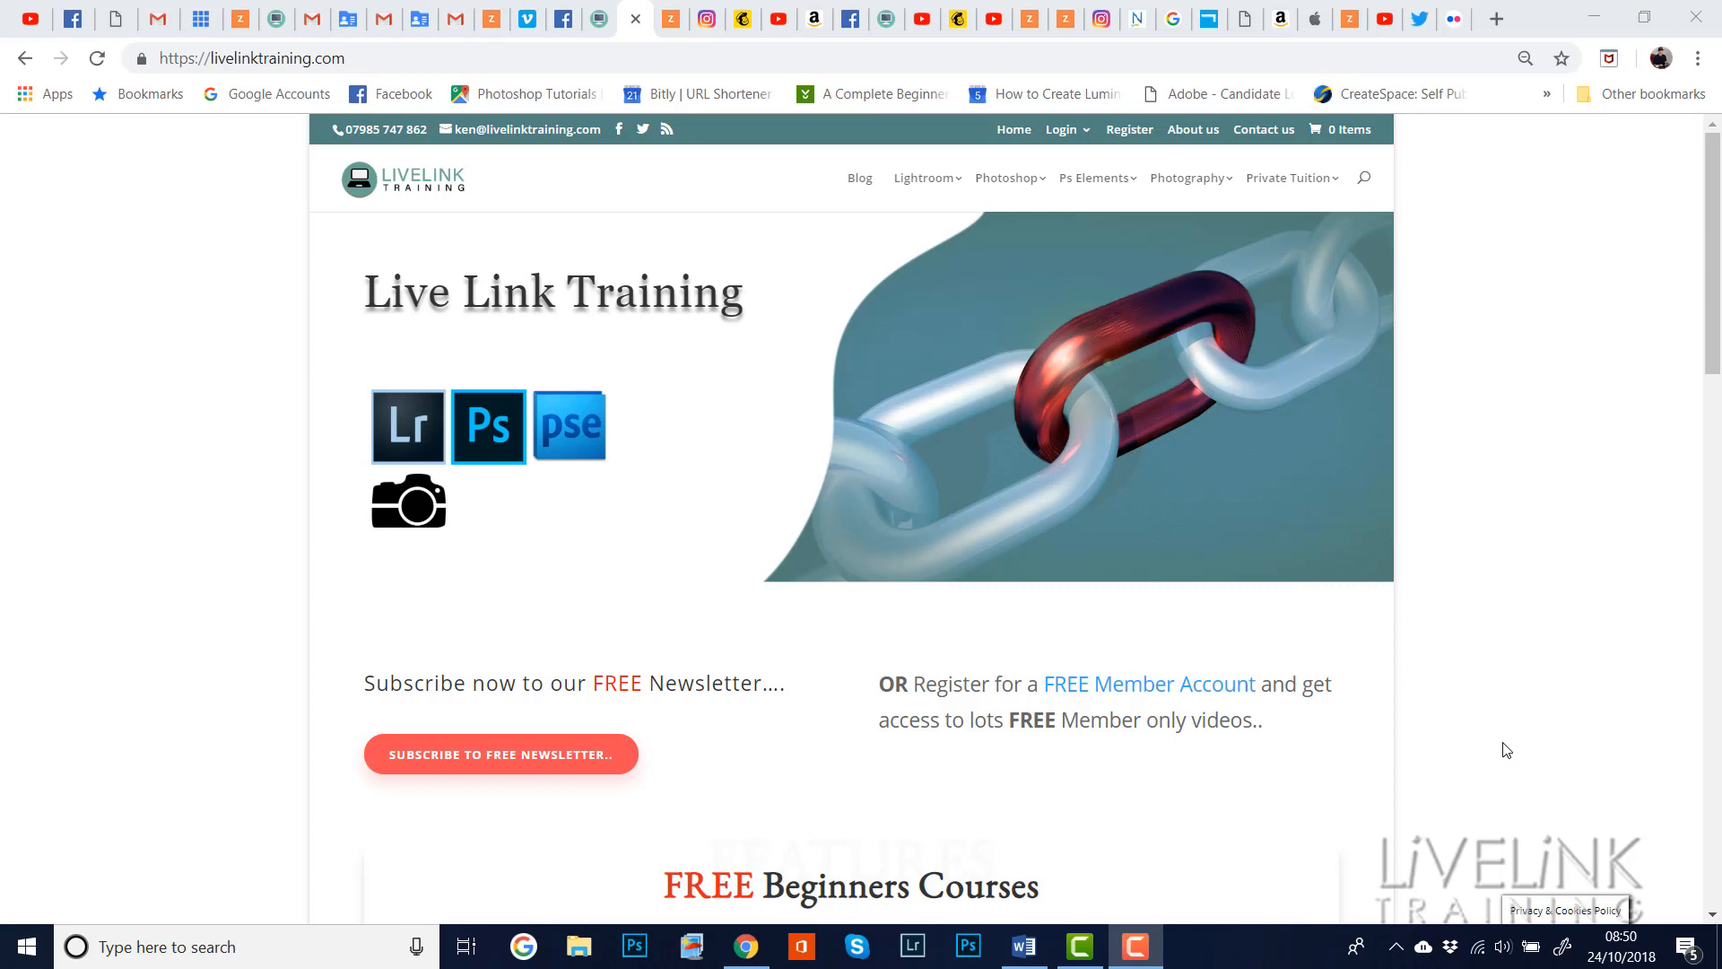
mouse_move(1349, 694)
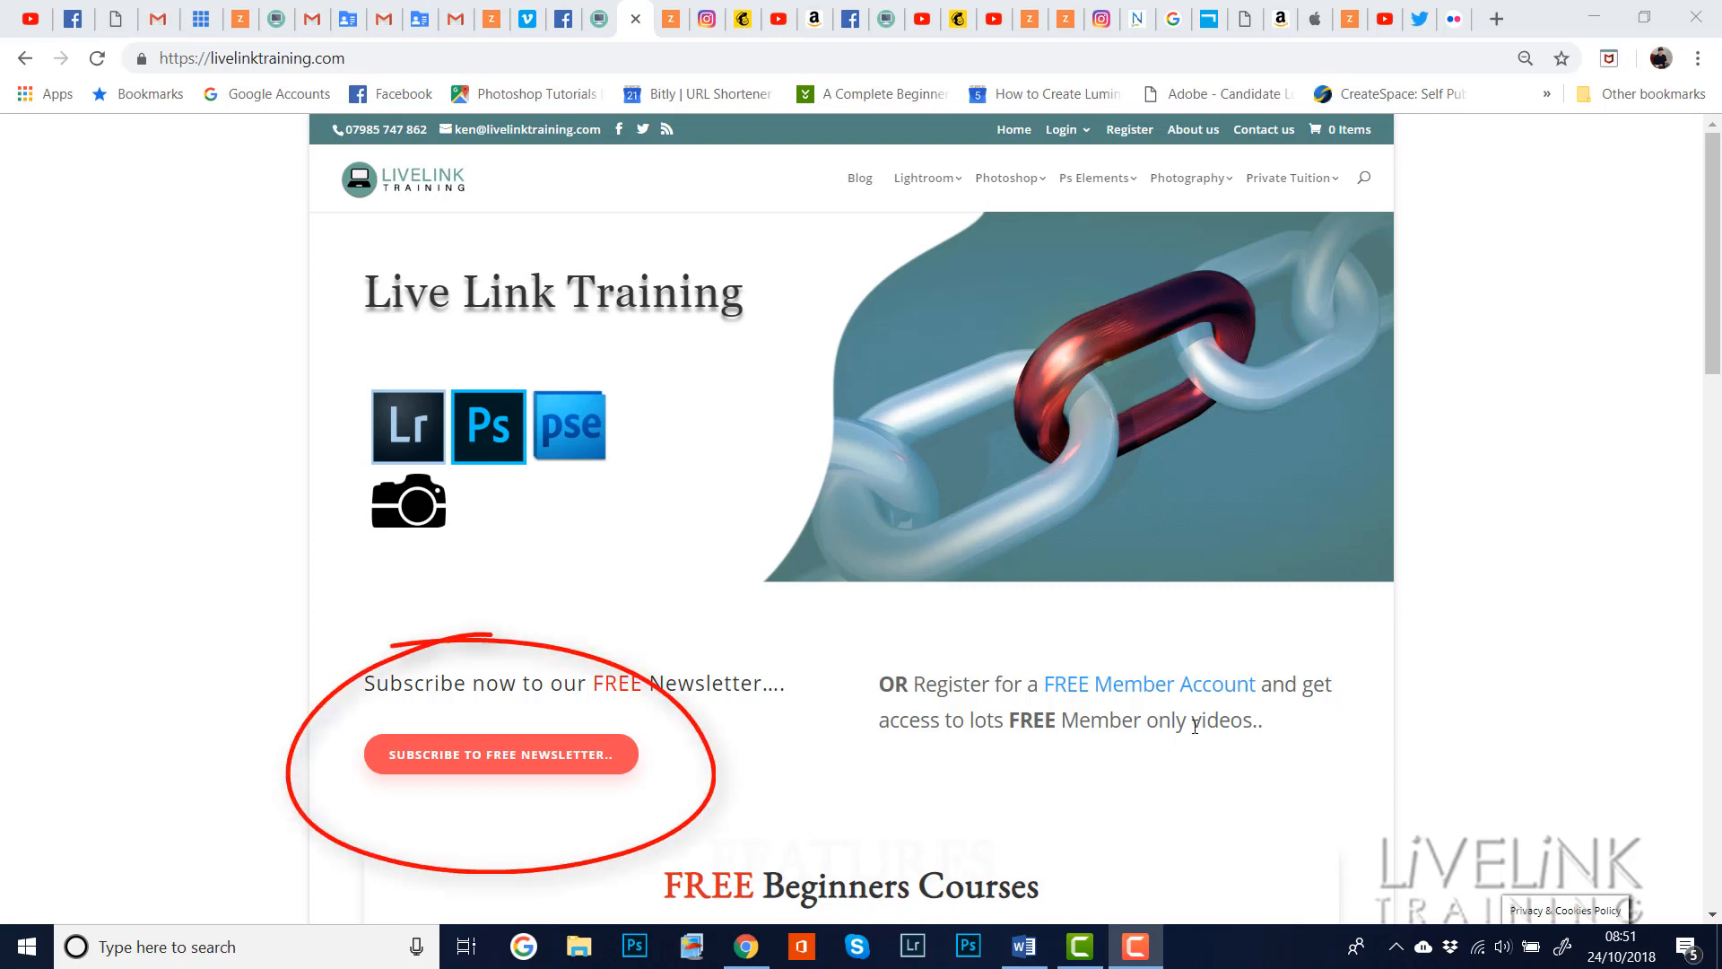
mouse_move(538, 759)
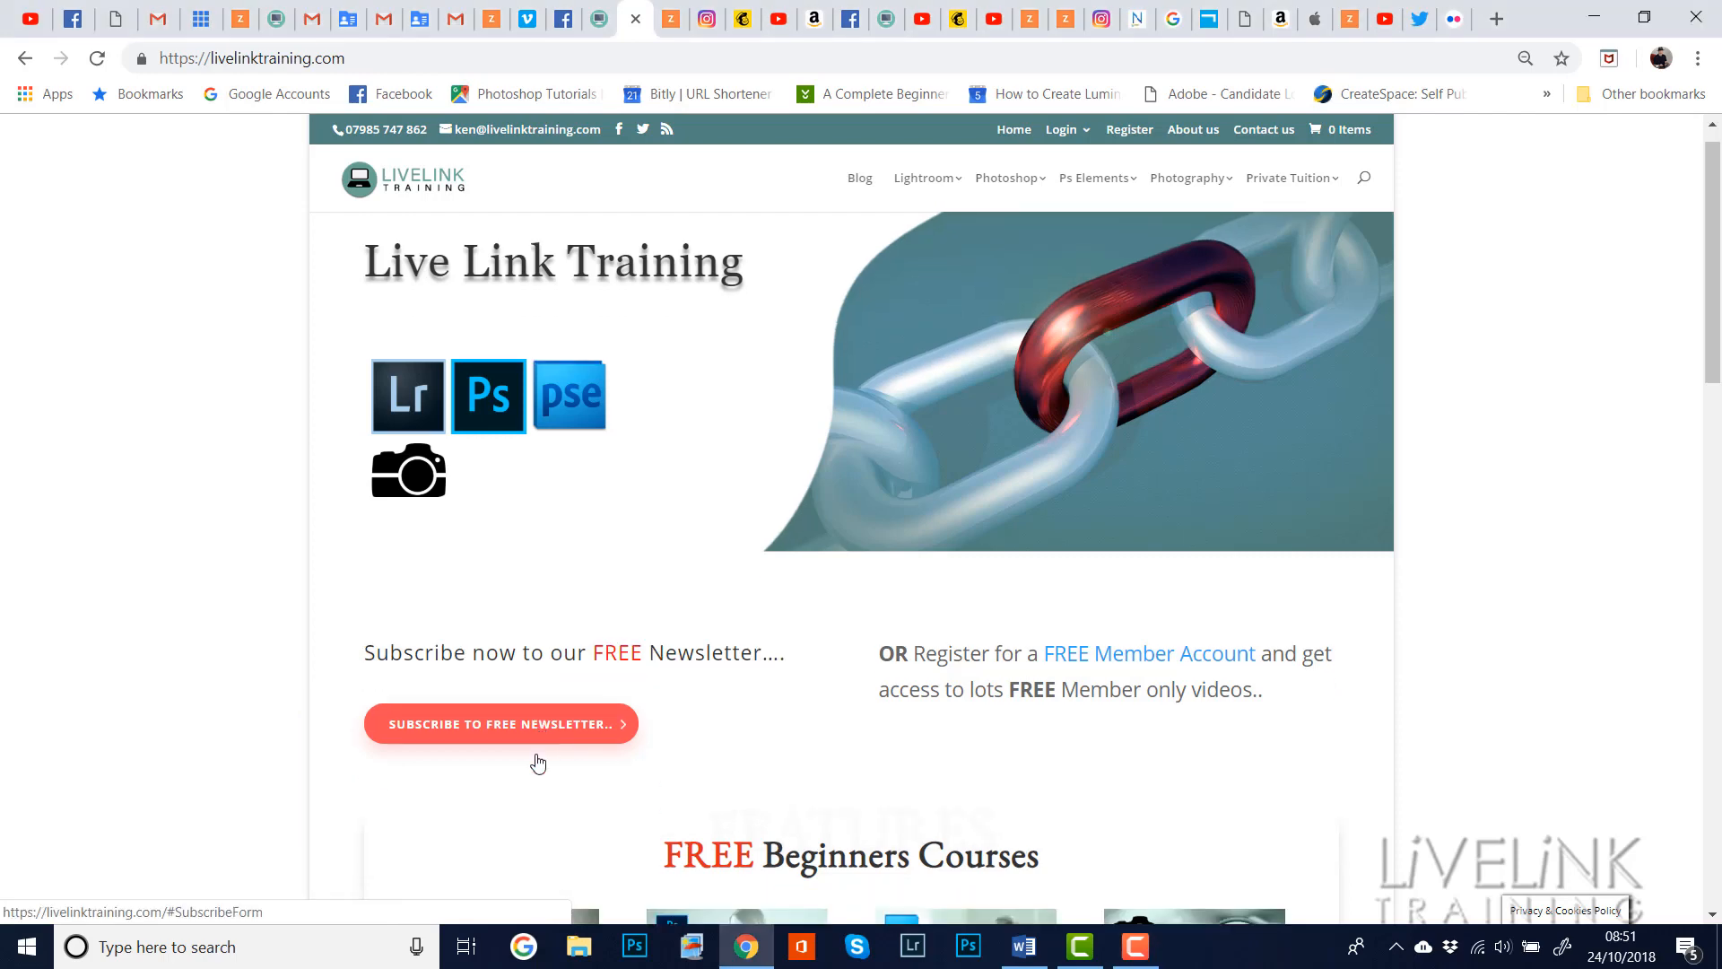
Open the Blog page and scroll through its Photoshop tutorial posts
left_click(500, 723)
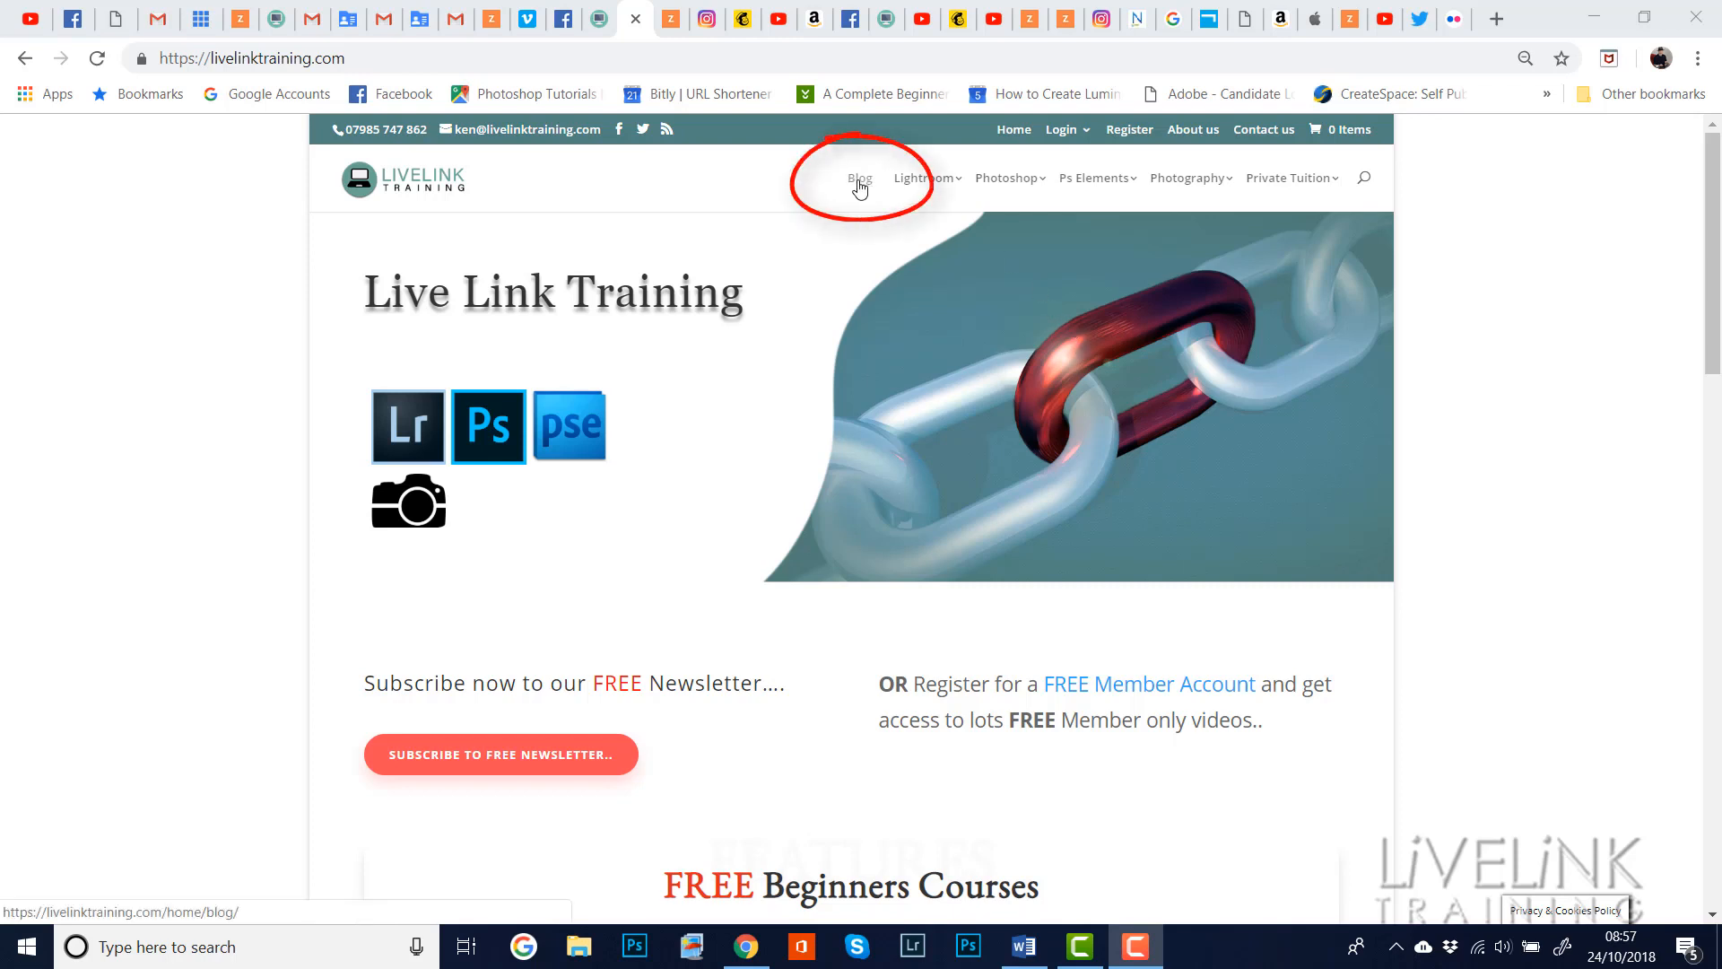
left_click(859, 178)
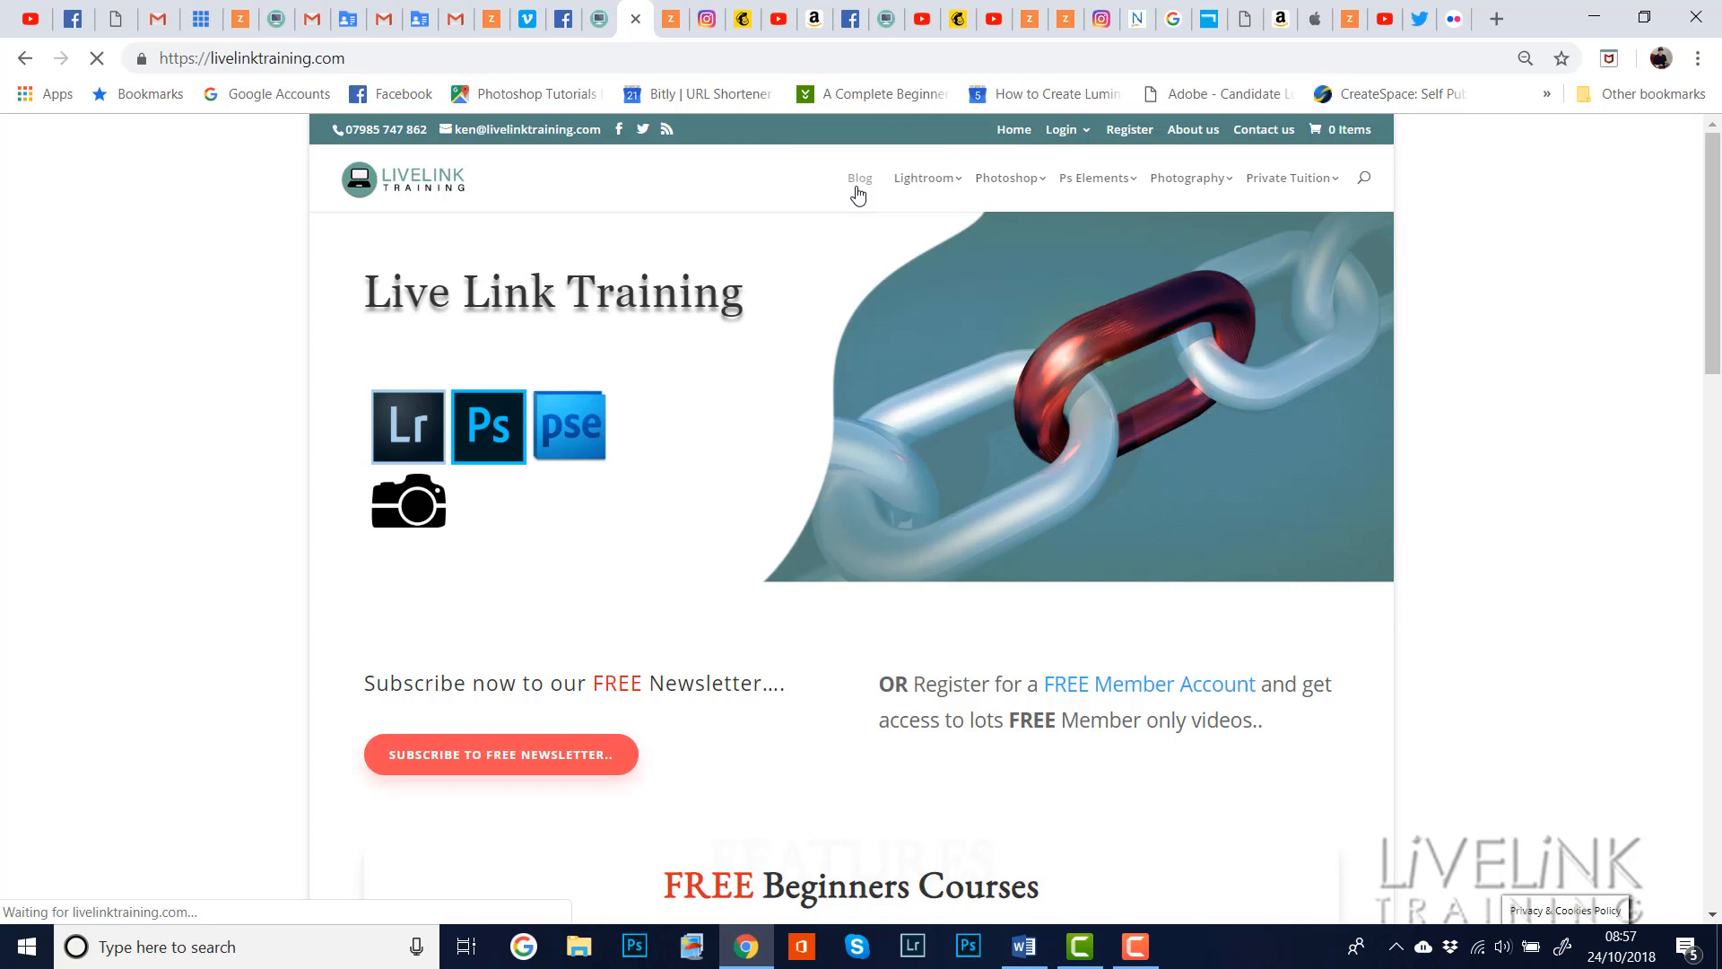
left_click(859, 176)
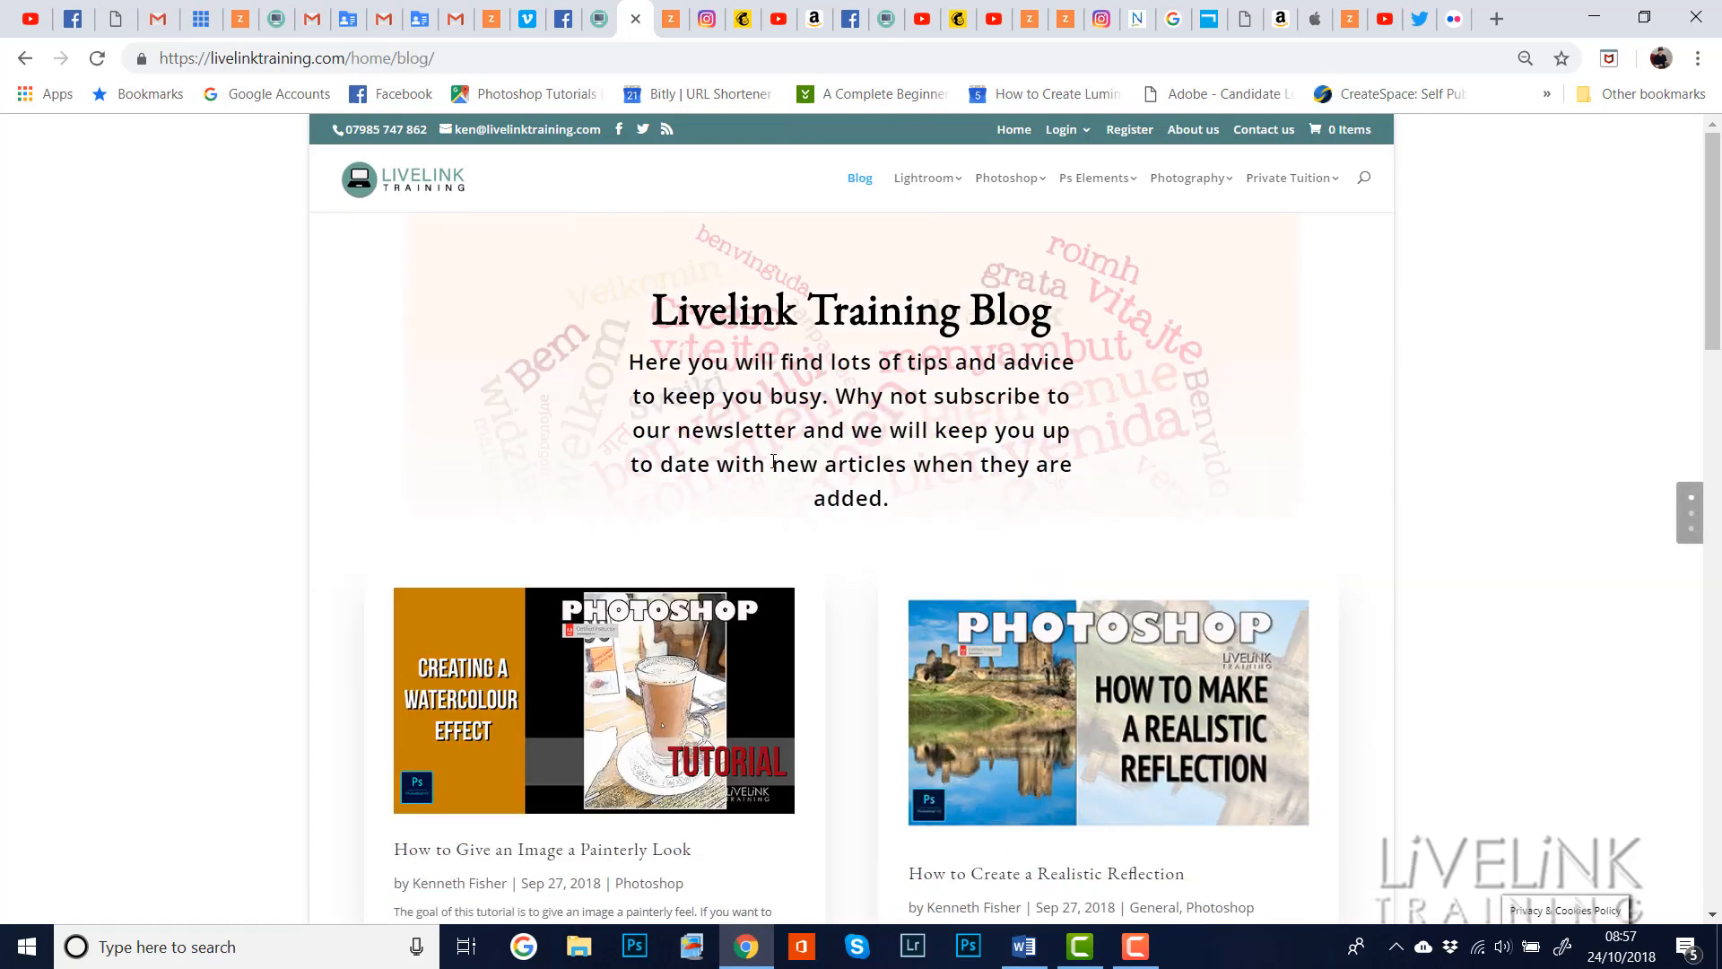
mouse_move(586, 700)
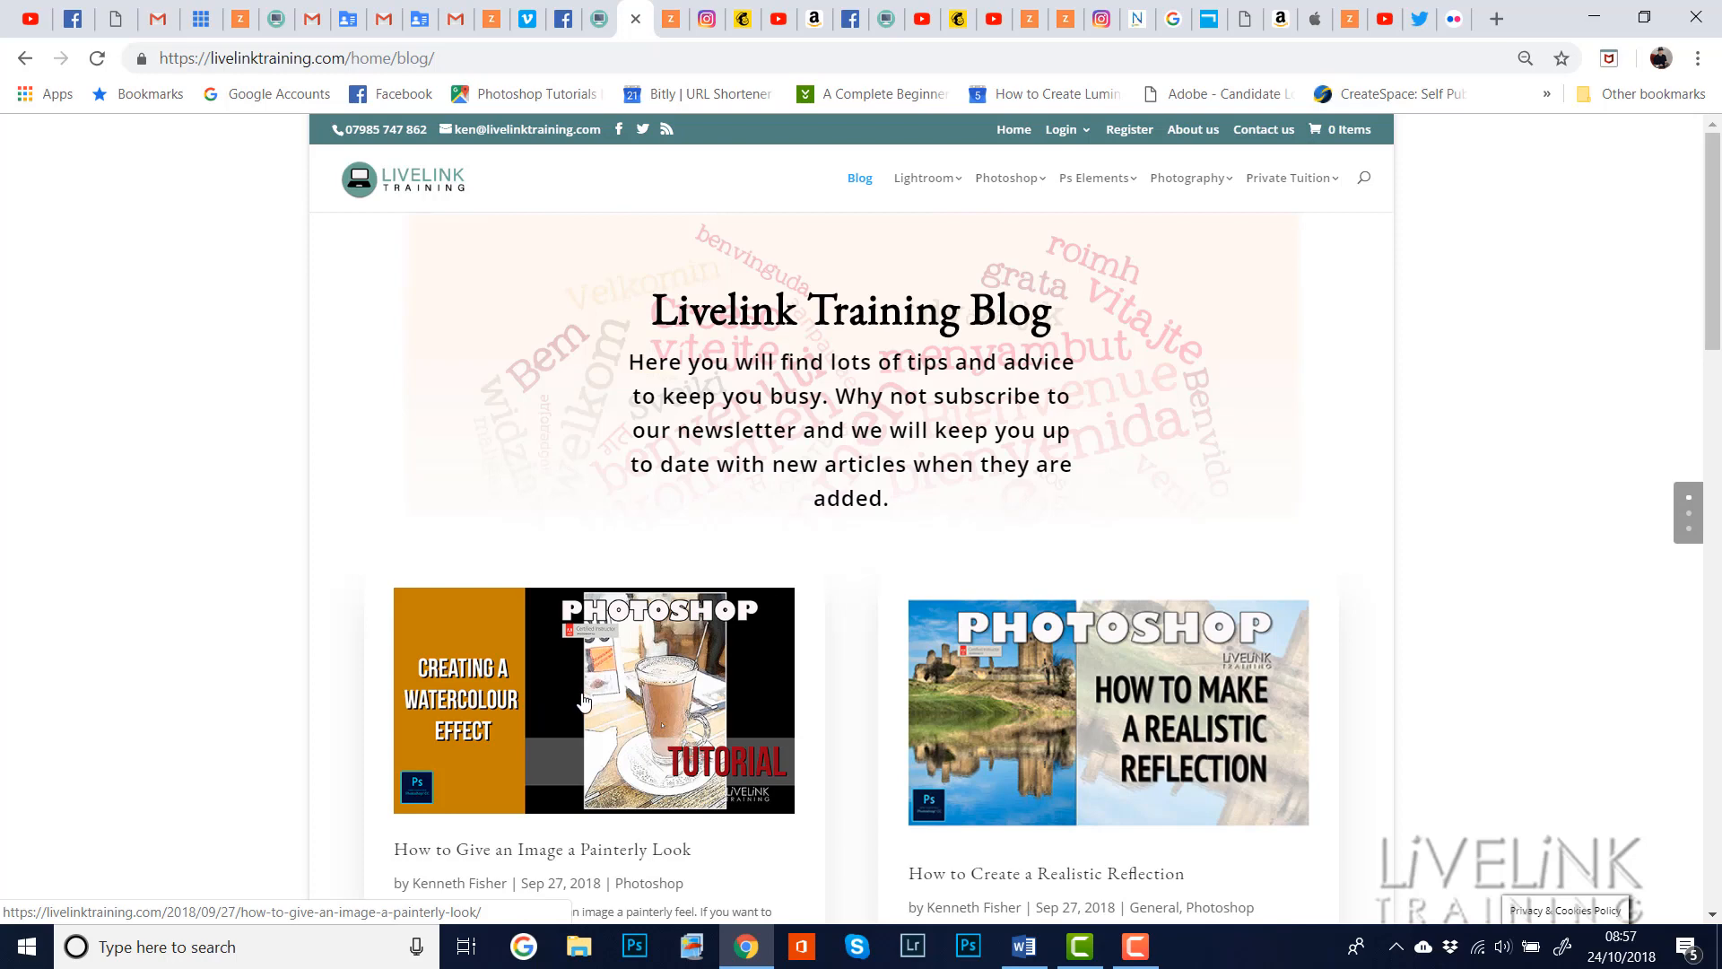
scroll("down", 3)
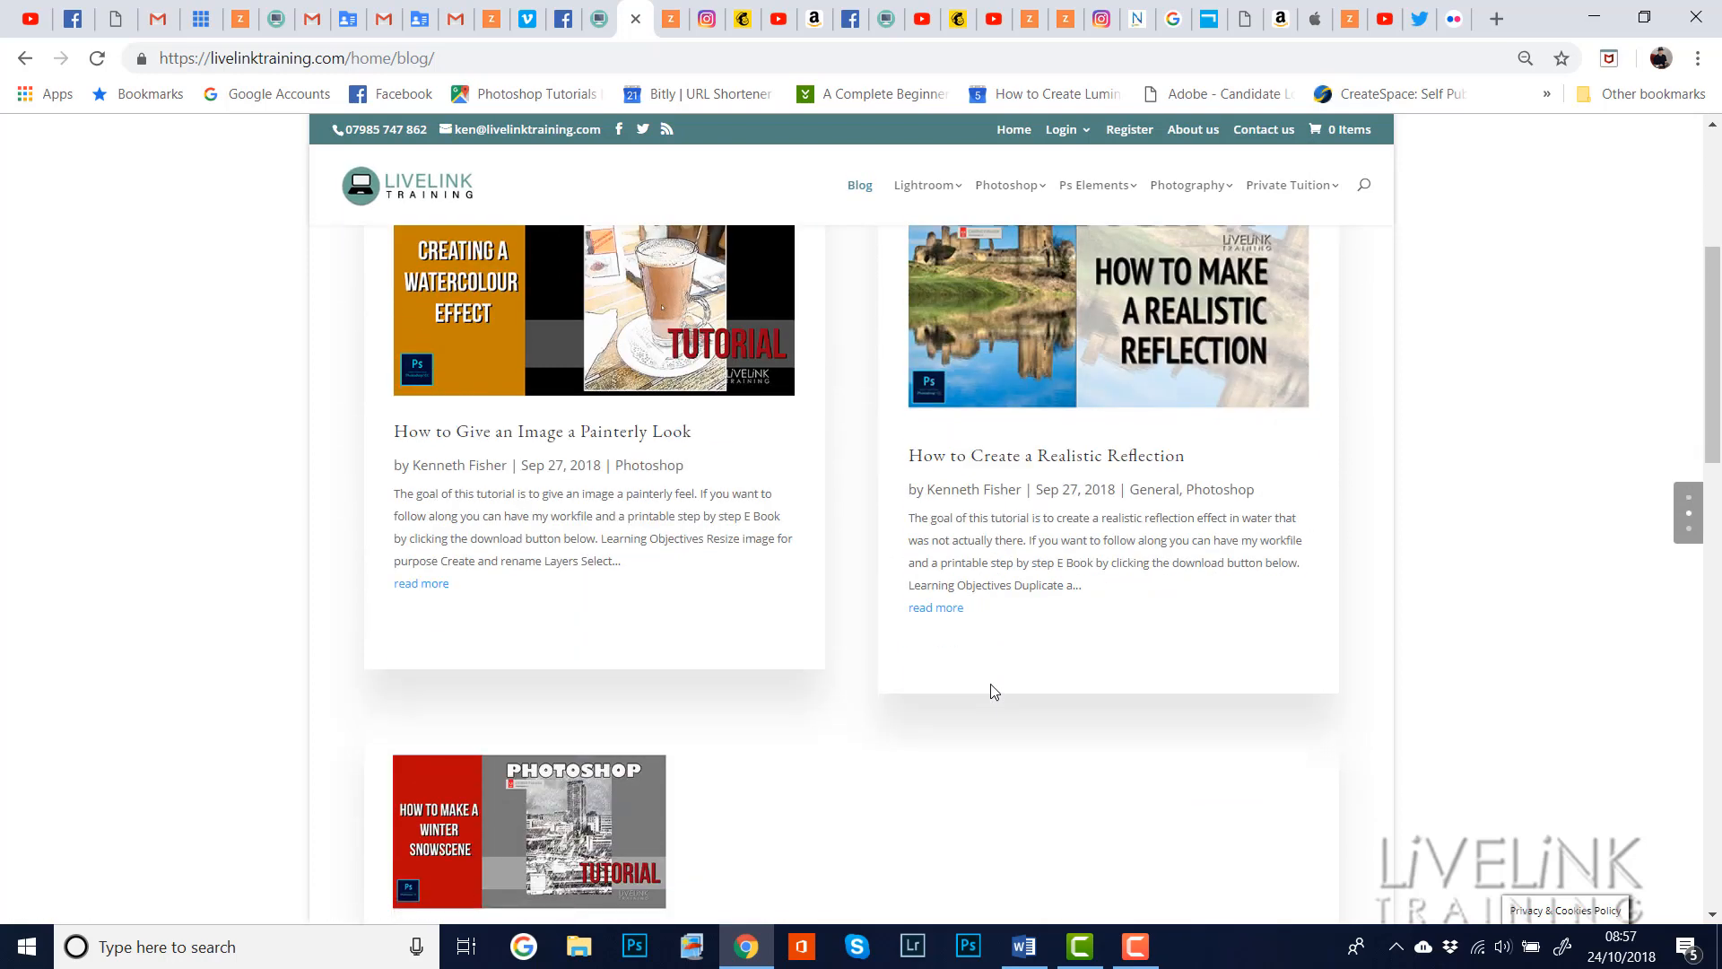
scroll("up", 3)
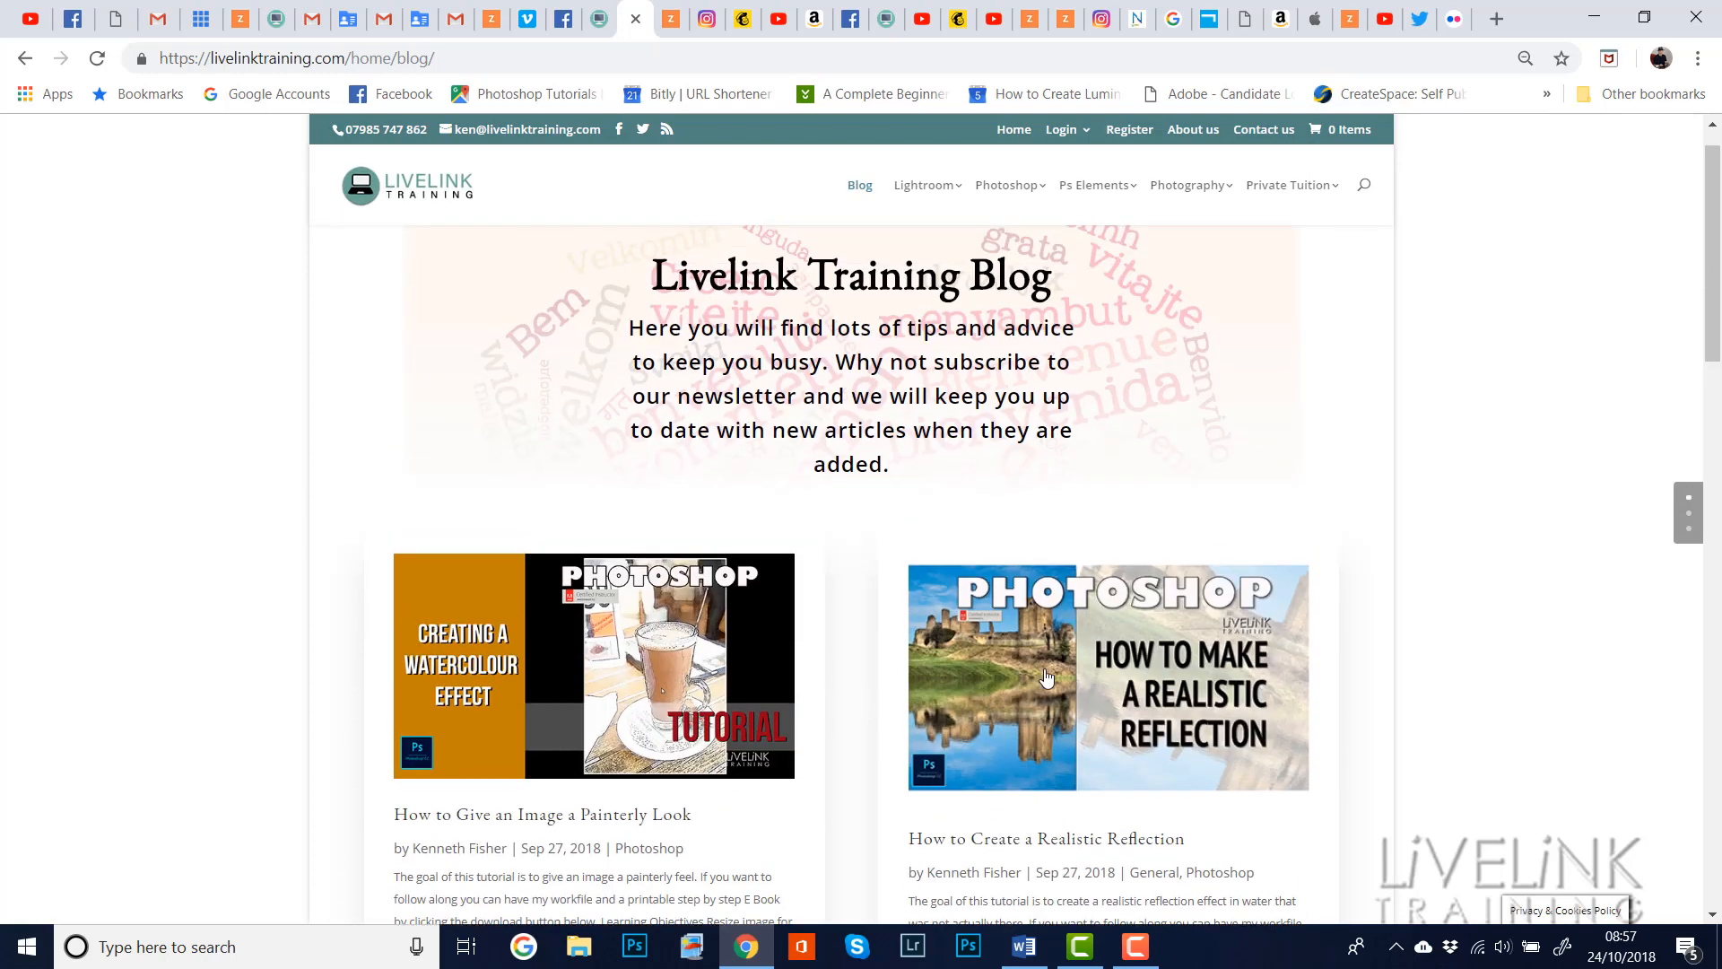
Open the 'How to Create a Realistic Reflection' post and scroll down to its learning objectives
left_click(1045, 676)
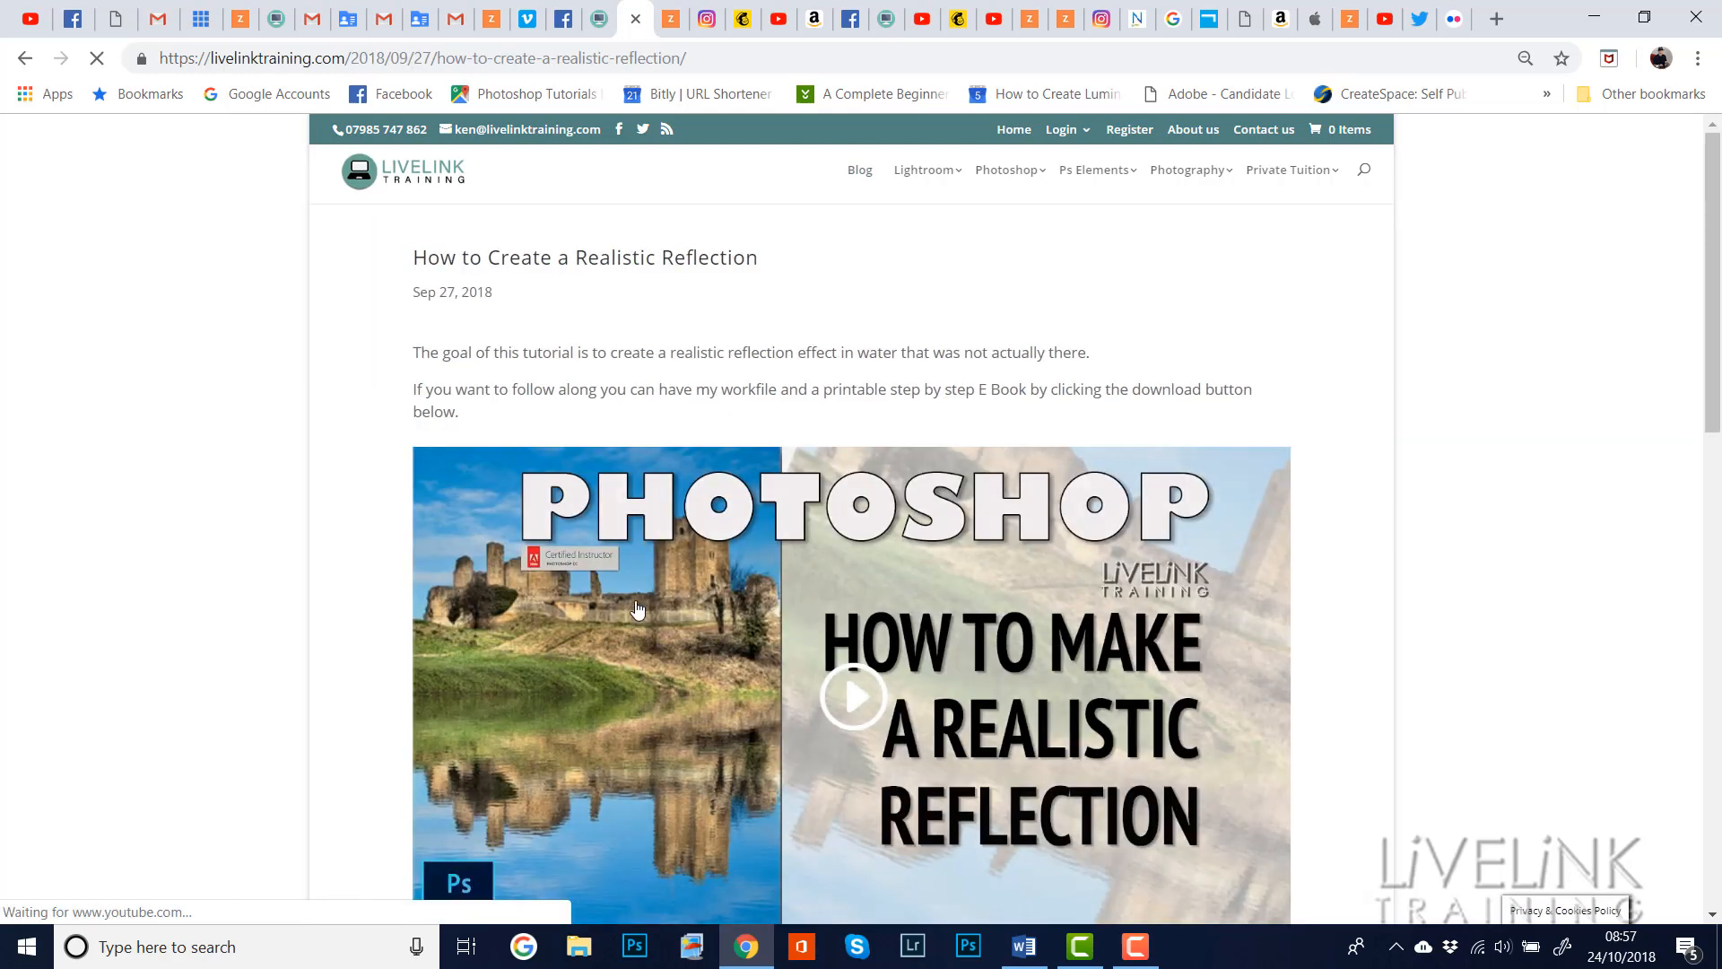
scroll("down", 3)
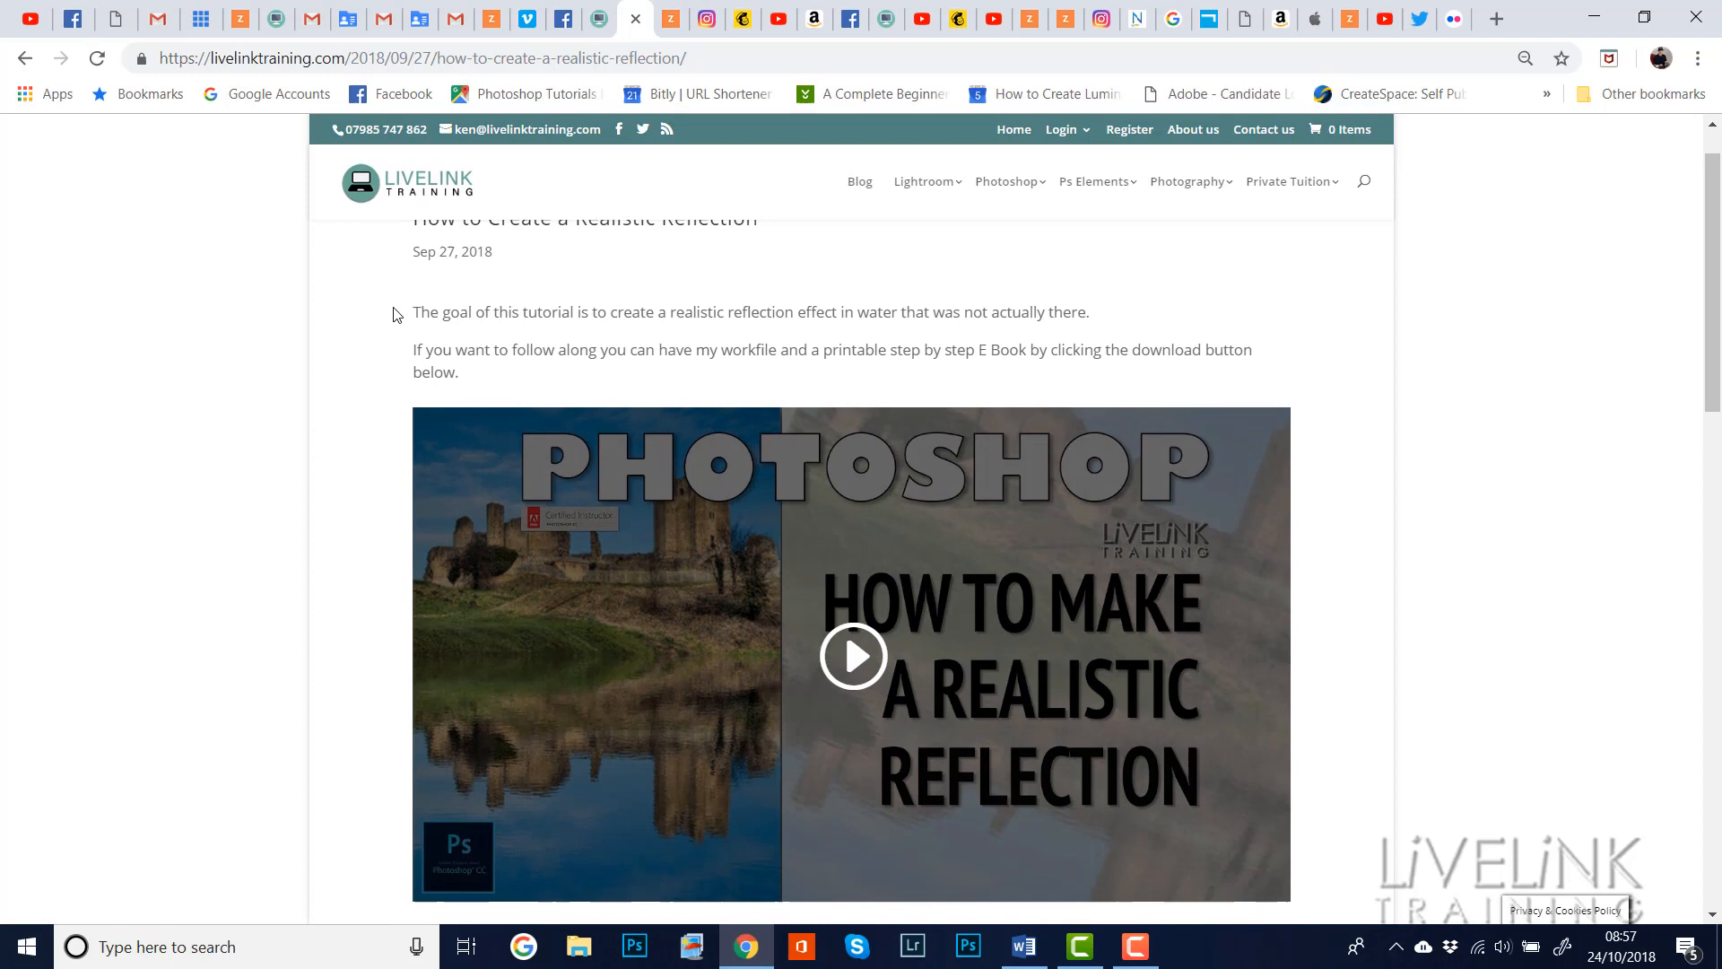
scroll("down", 3)
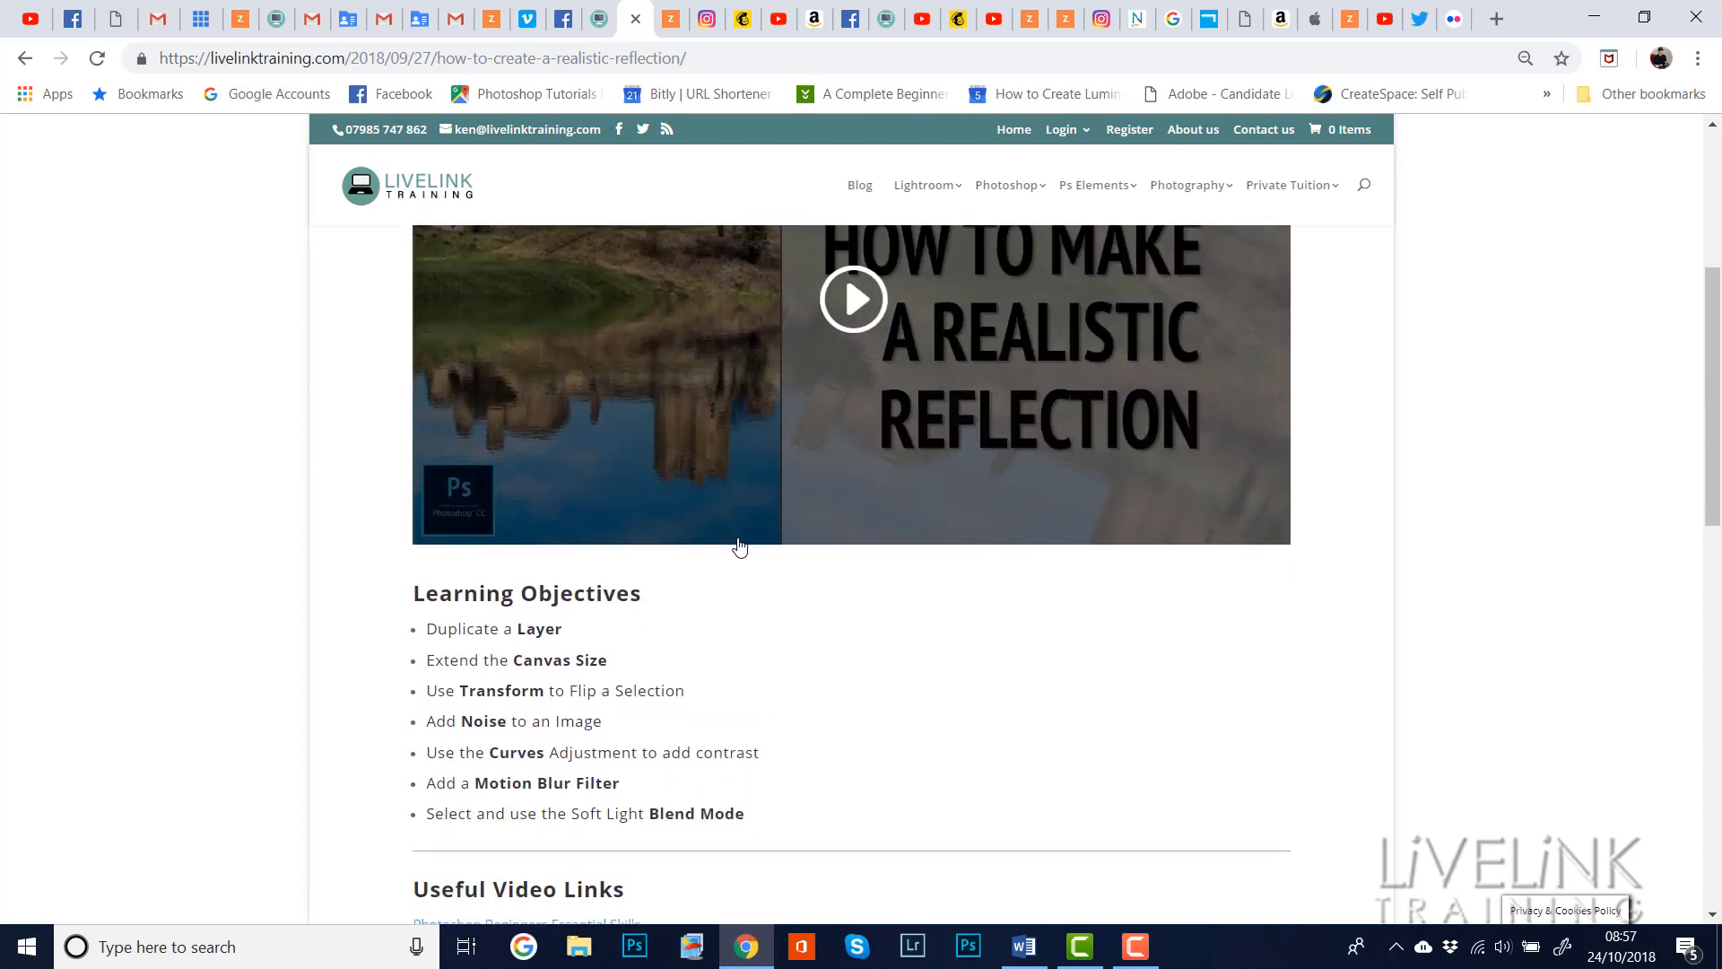
scroll("down", 3)
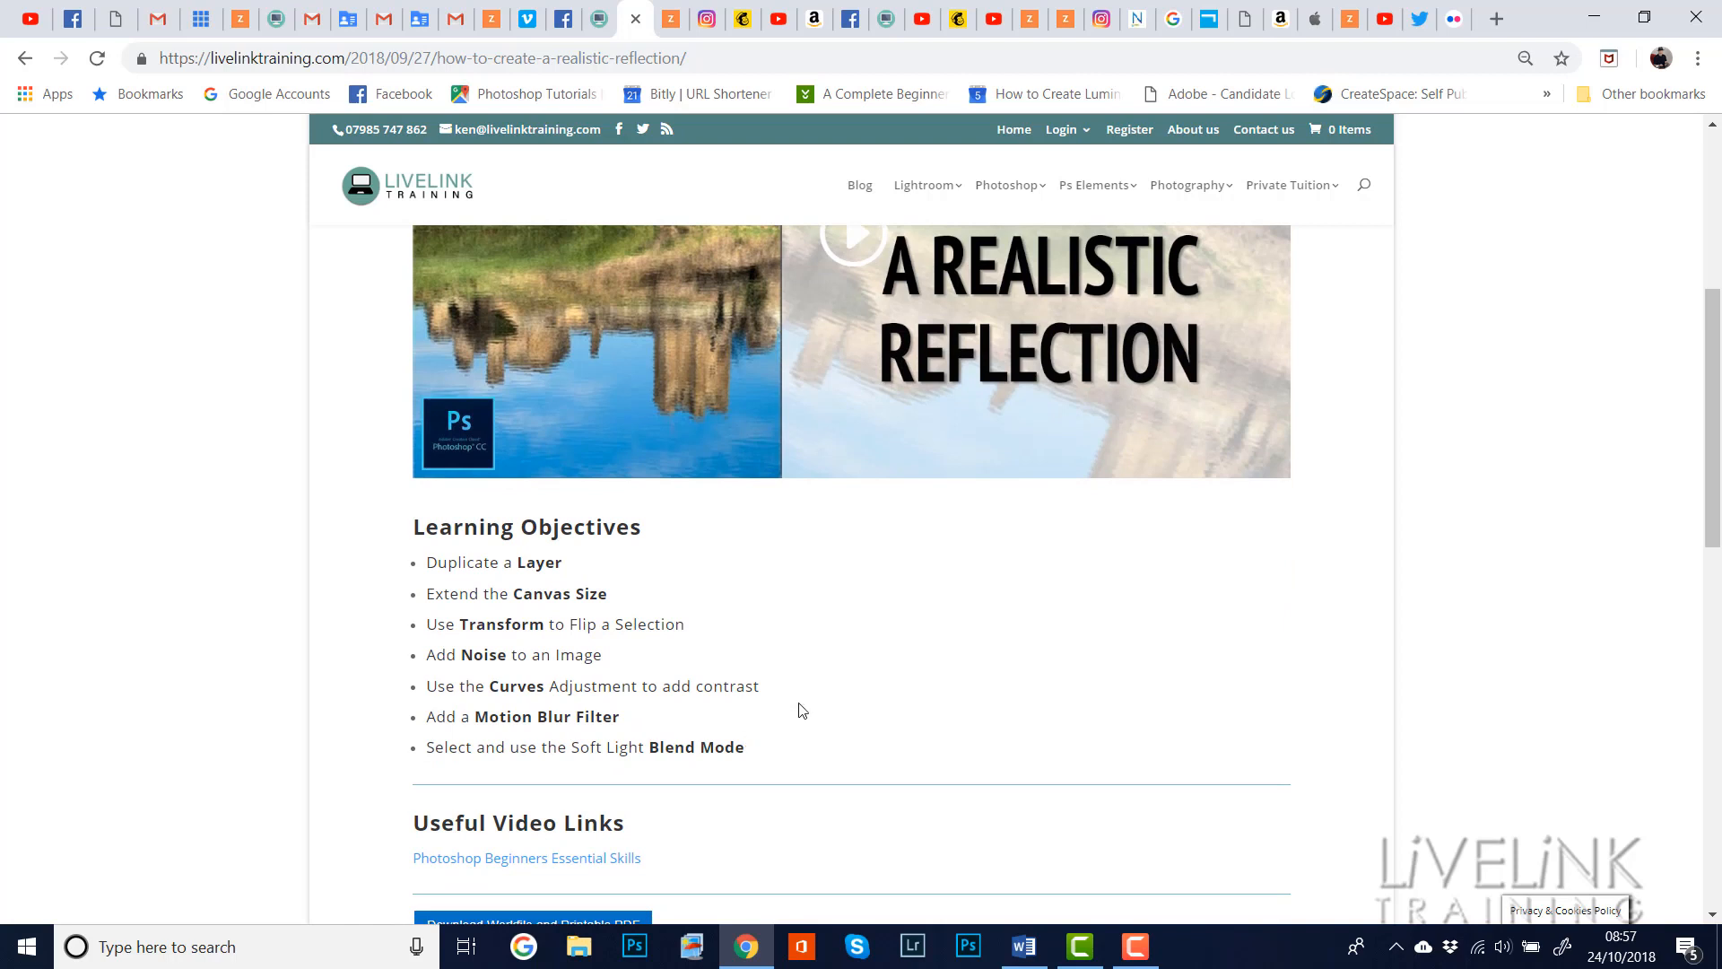
scroll("down", 3)
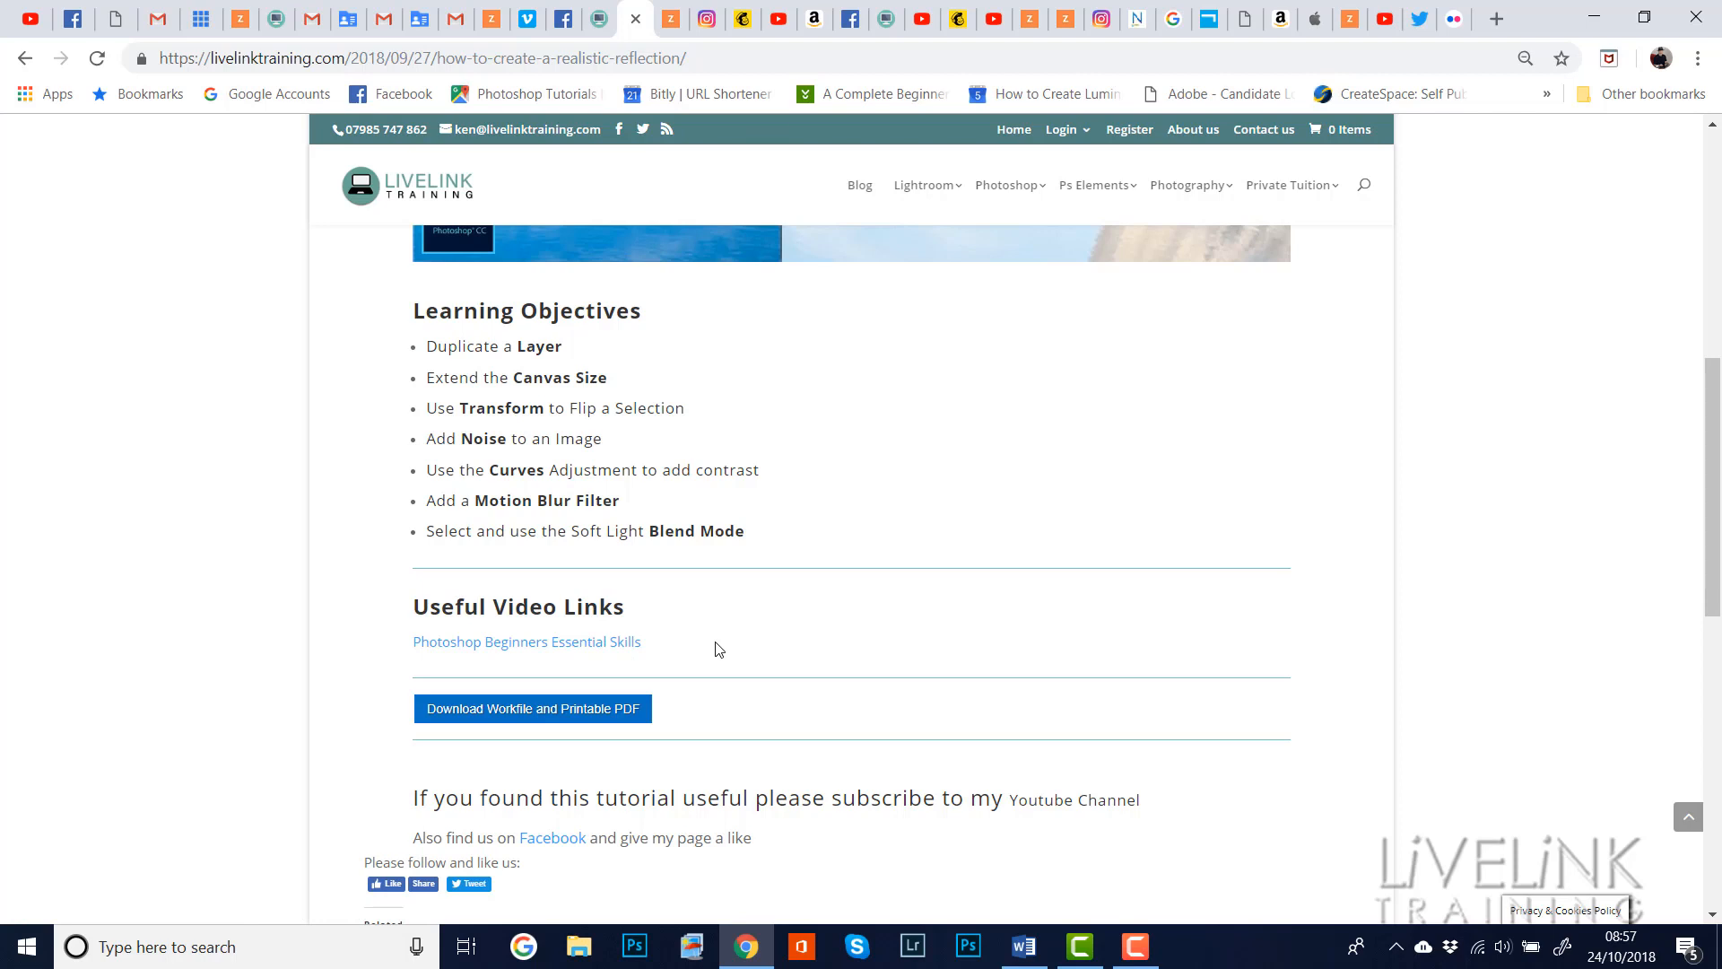
mouse_move(620, 742)
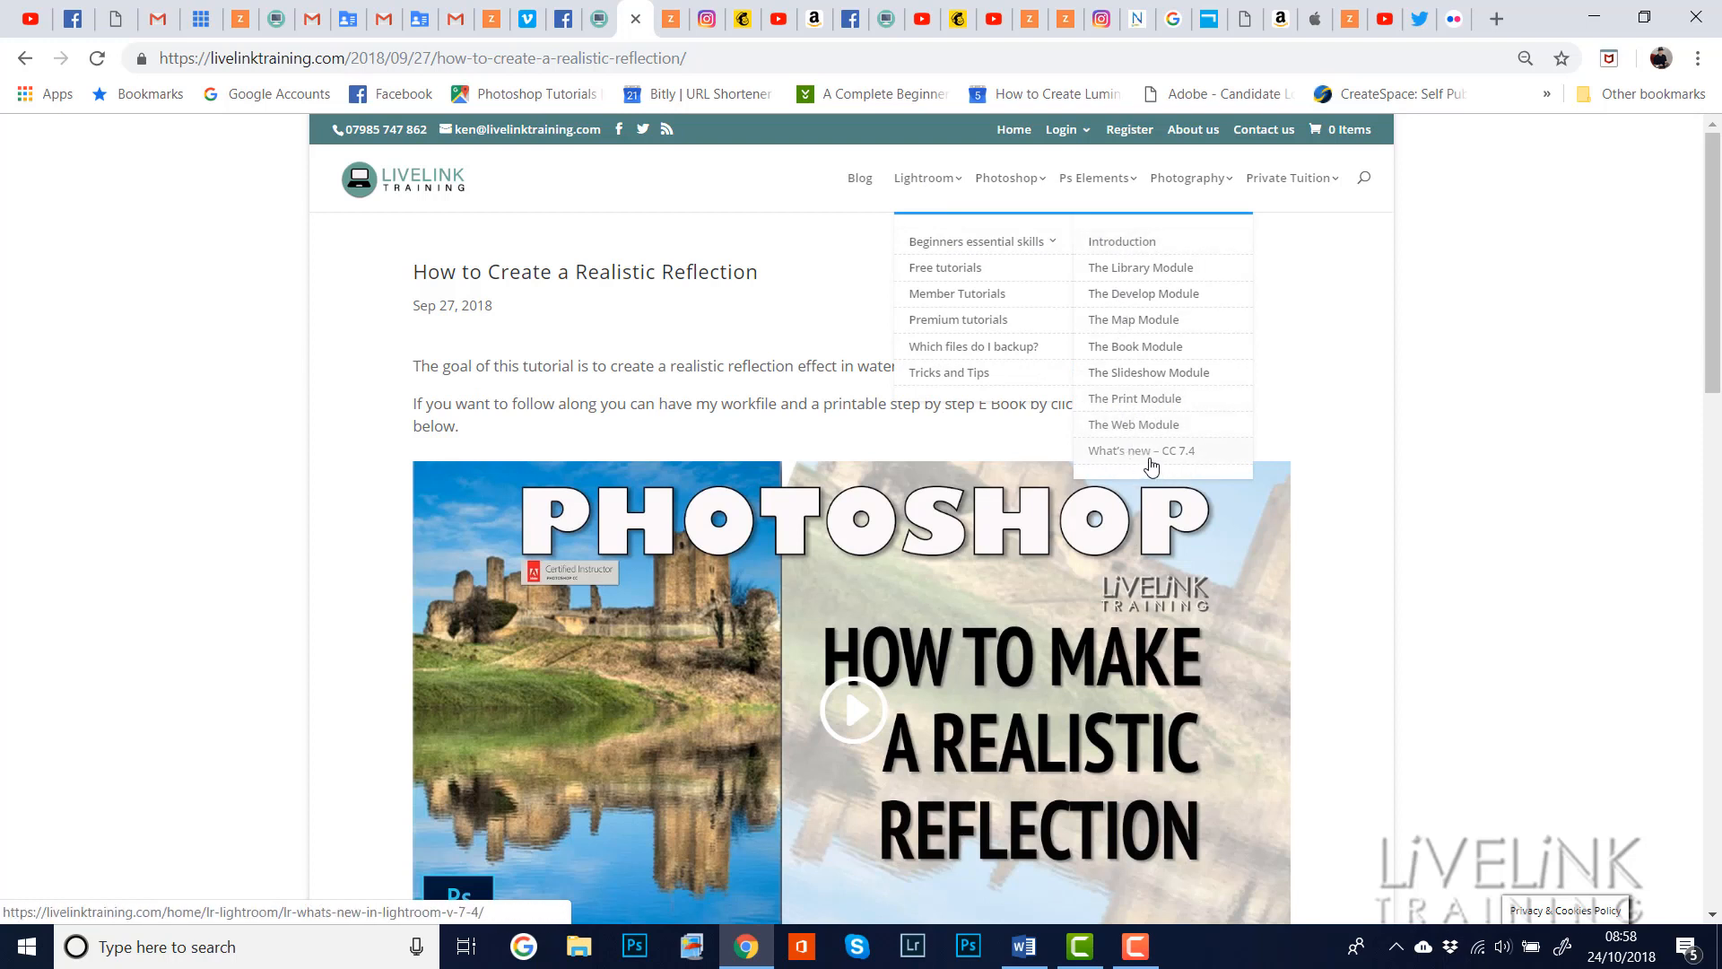
mouse_move(1129, 465)
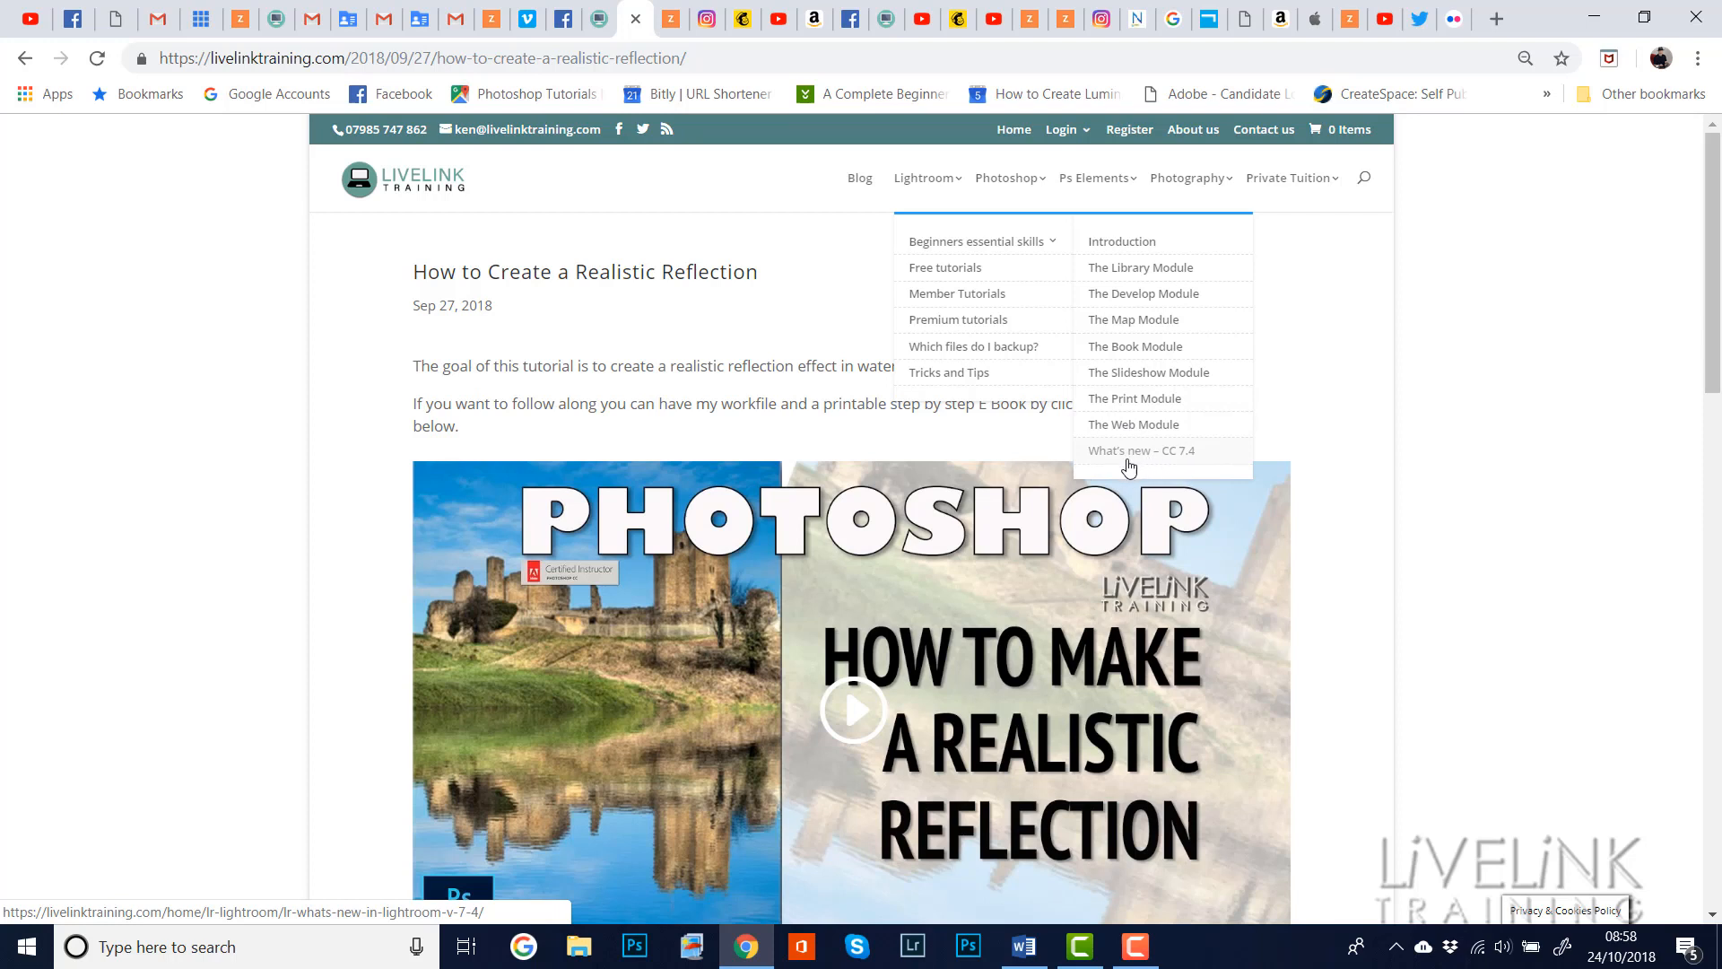
mouse_move(1137, 465)
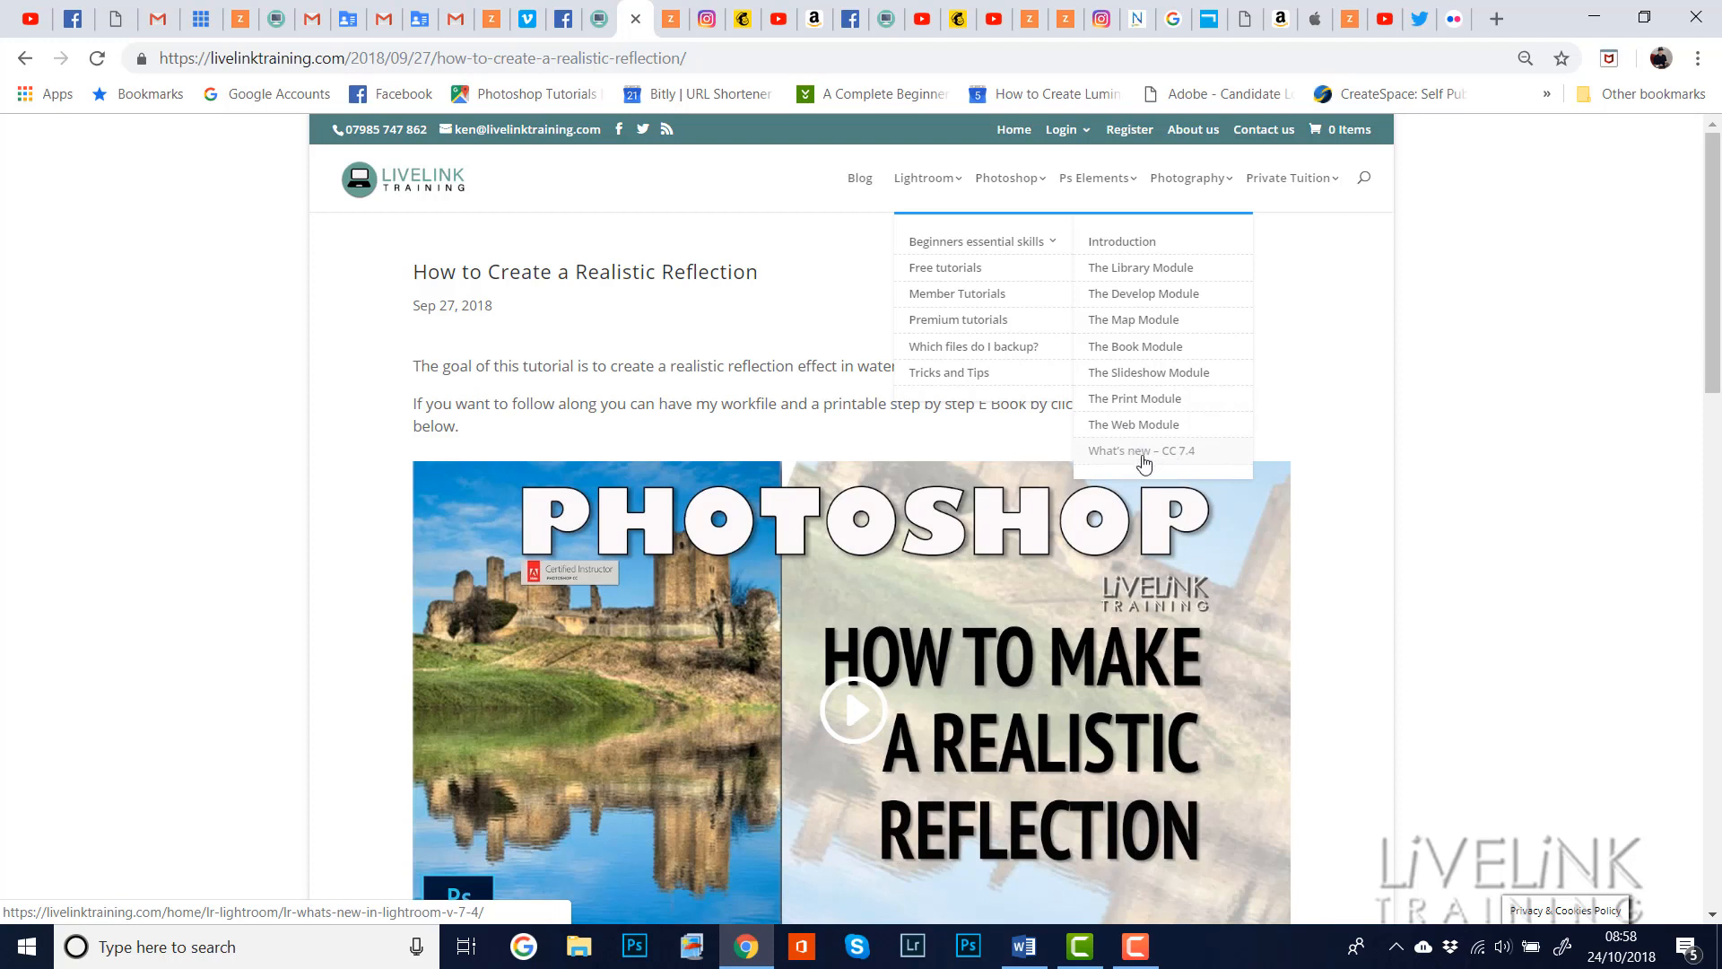
mouse_move(1154, 478)
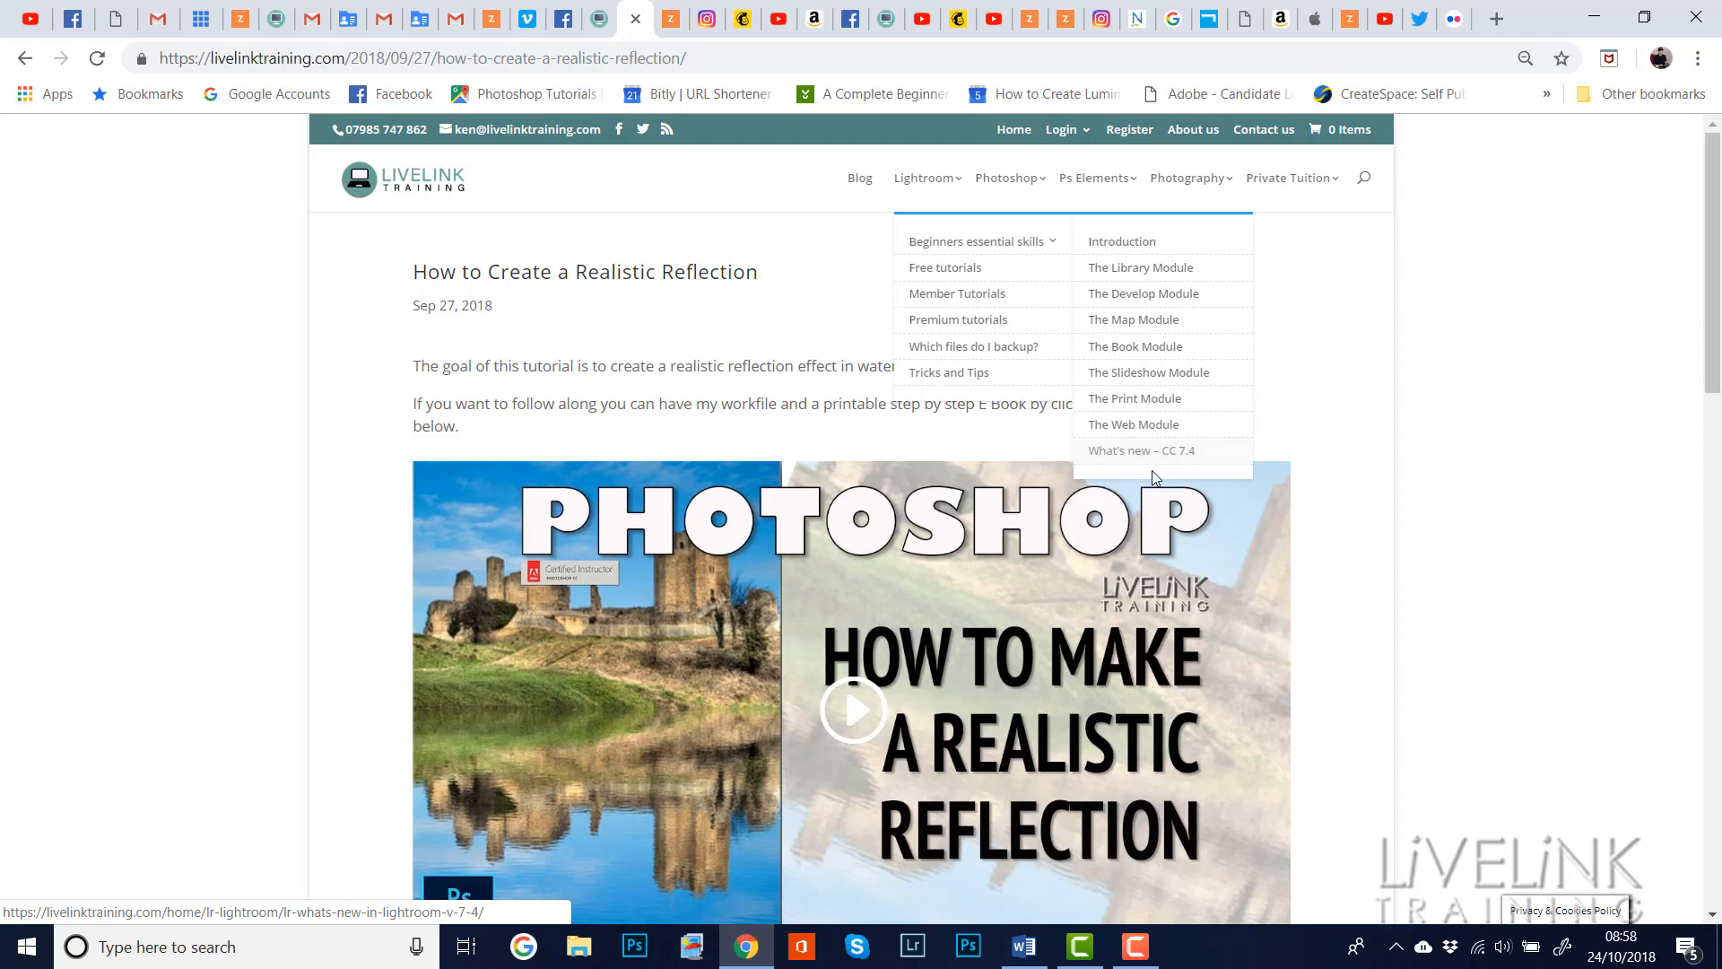
mouse_move(1148, 429)
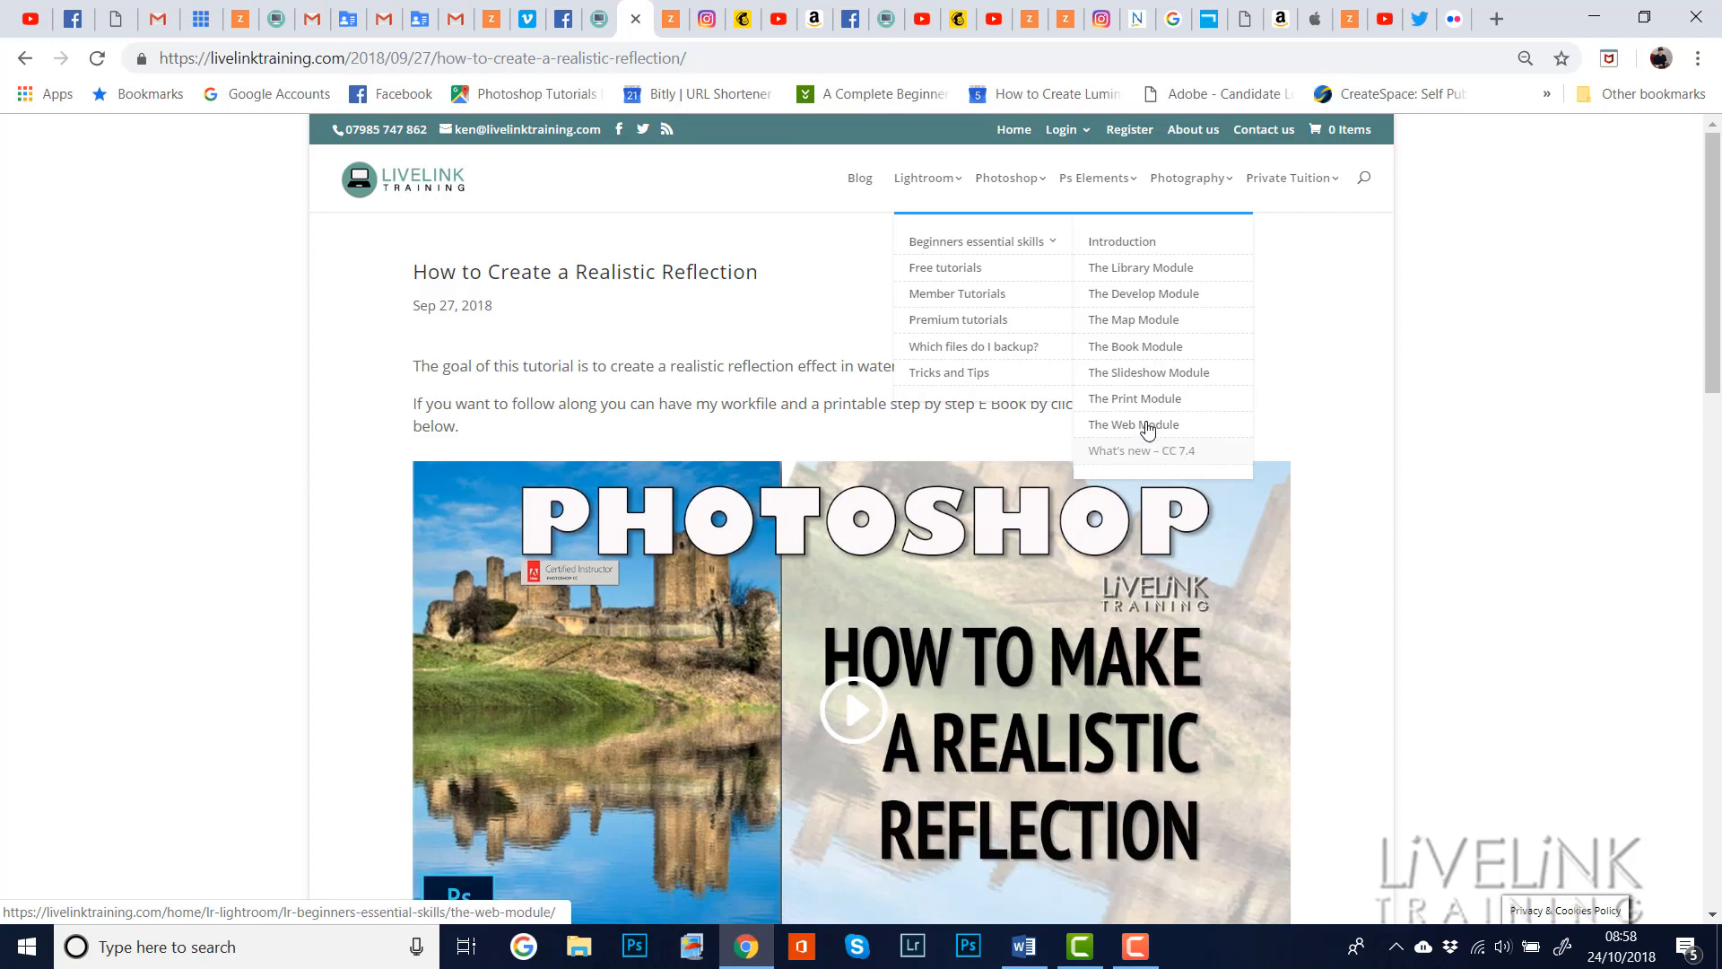
mouse_move(945, 267)
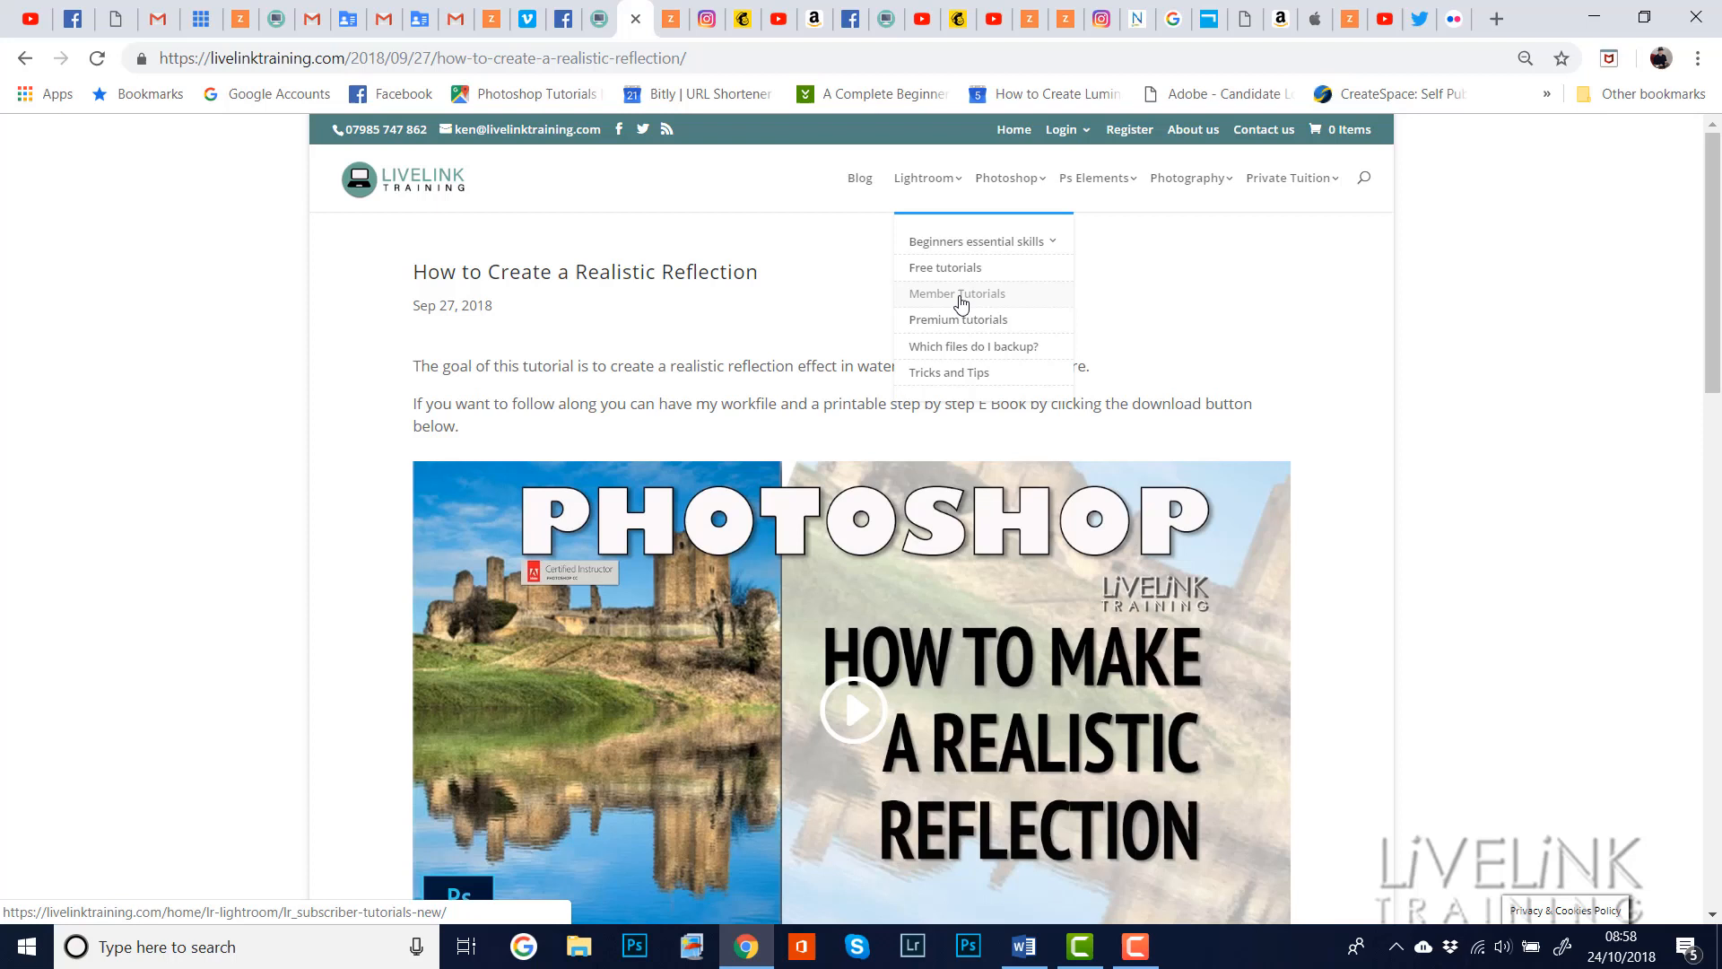
mouse_move(958, 325)
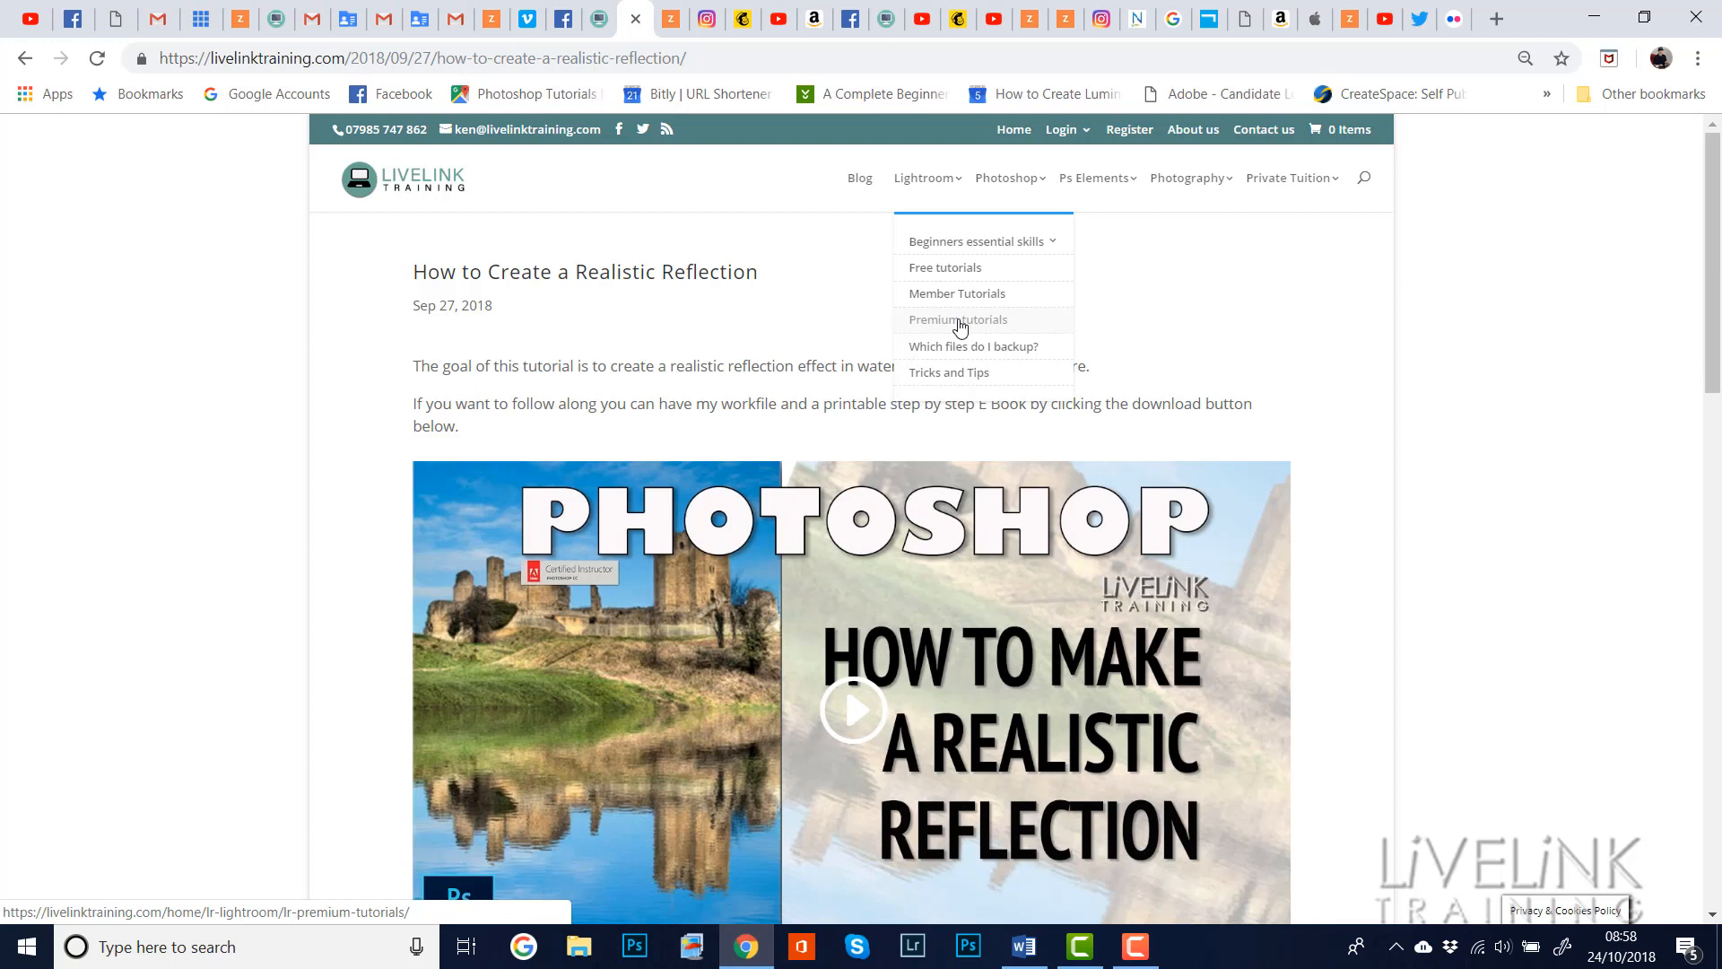
mouse_move(973, 346)
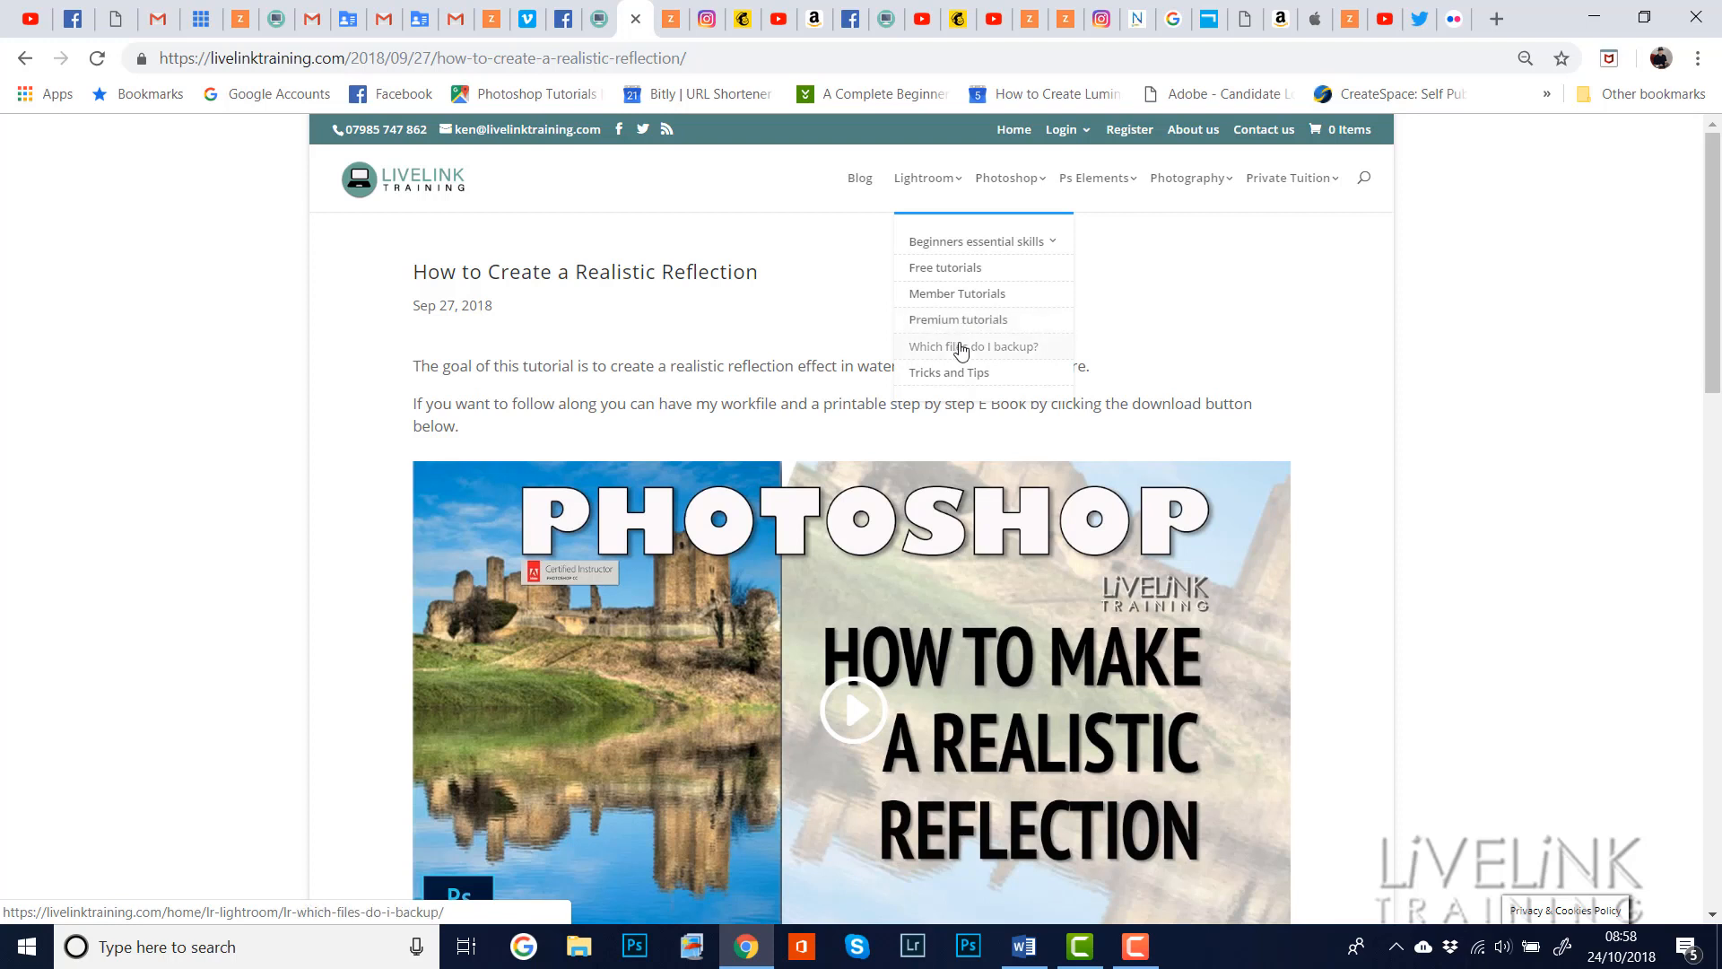
mouse_move(955, 240)
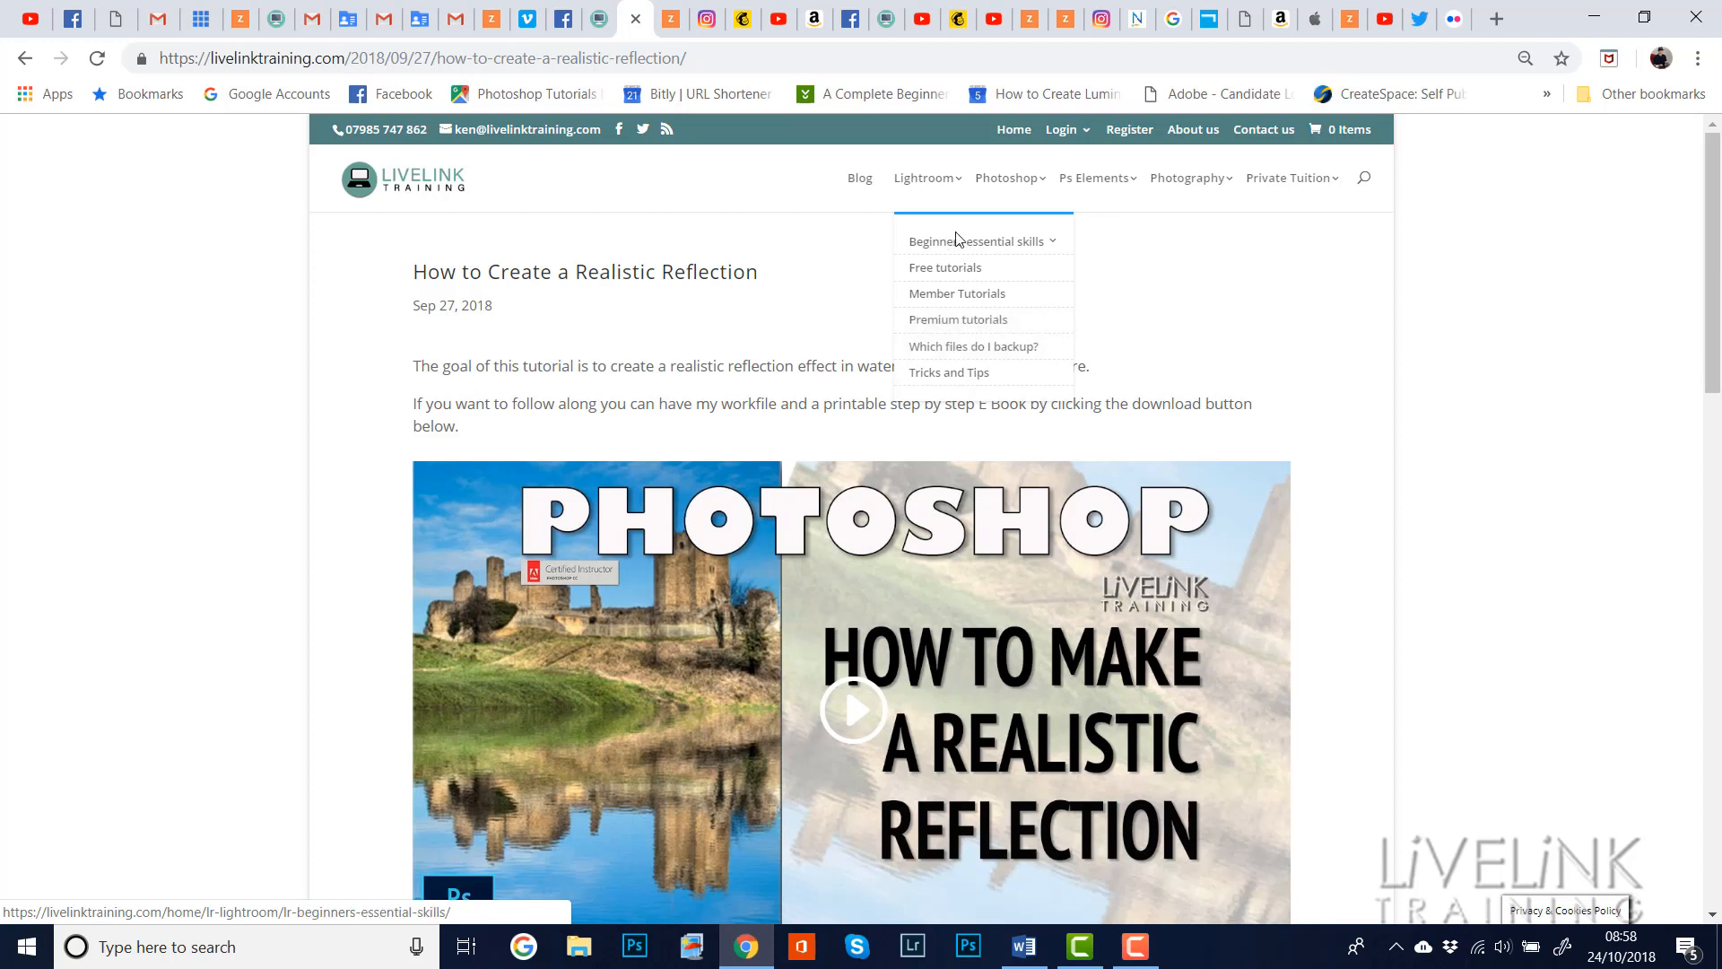
mouse_move(949, 372)
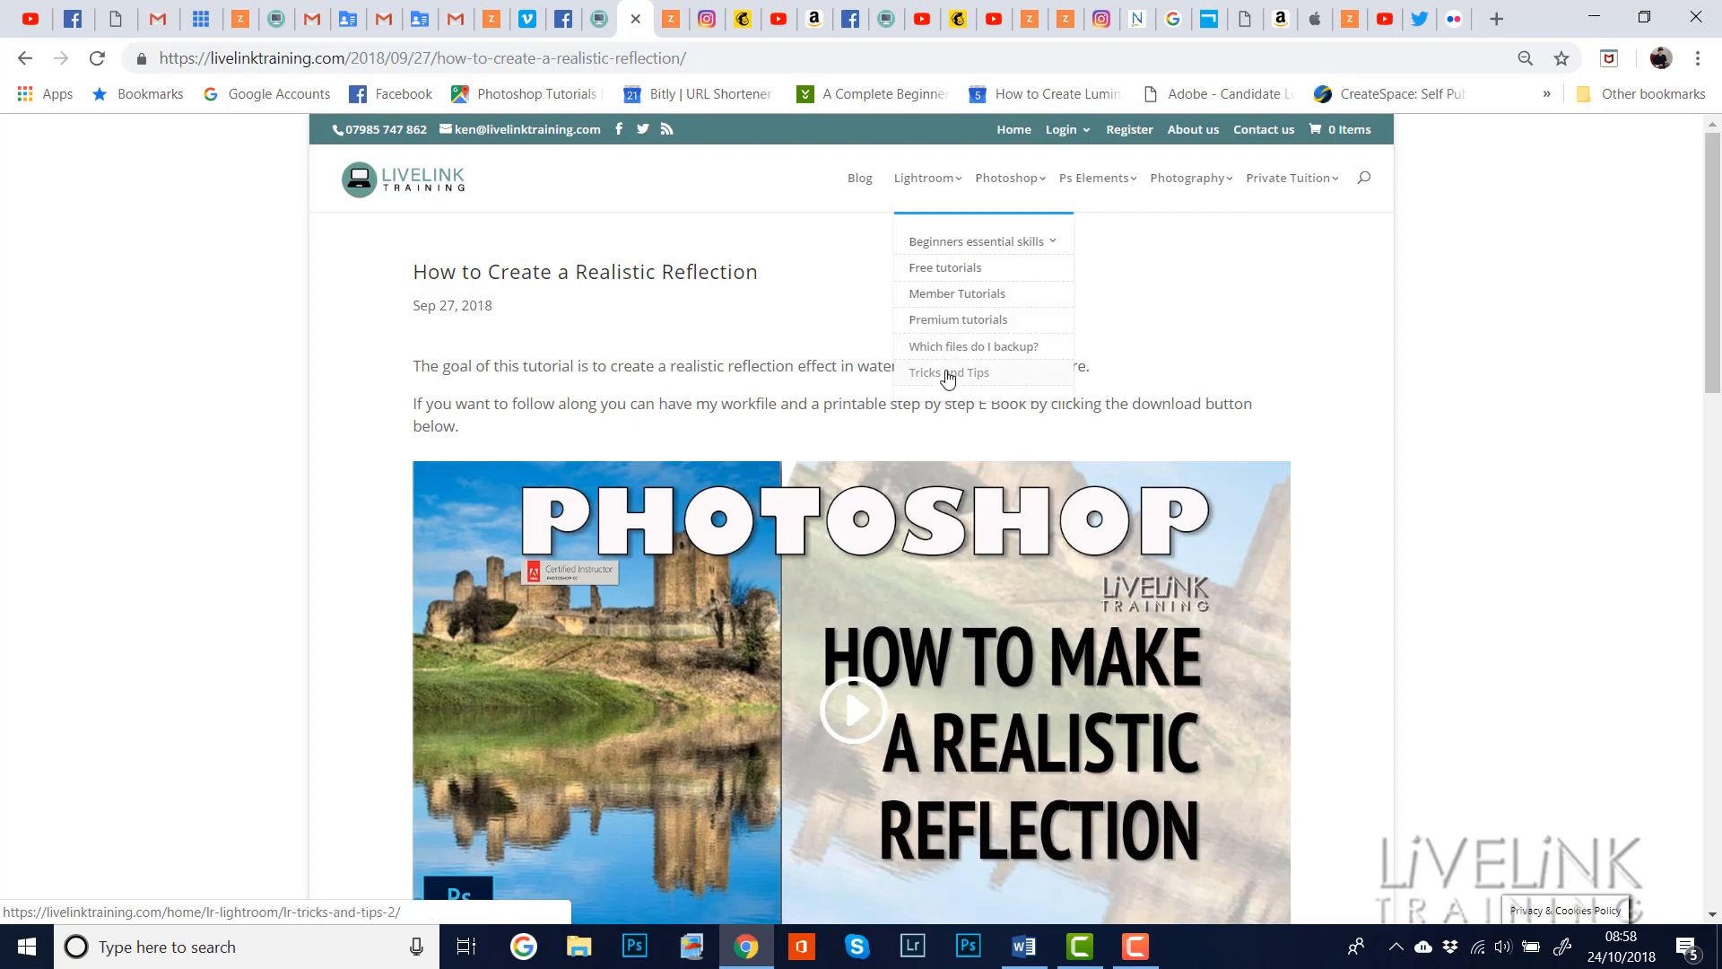
Open the Lightroom Tricks and Tips page and play the Solo Mode video
left_click(949, 371)
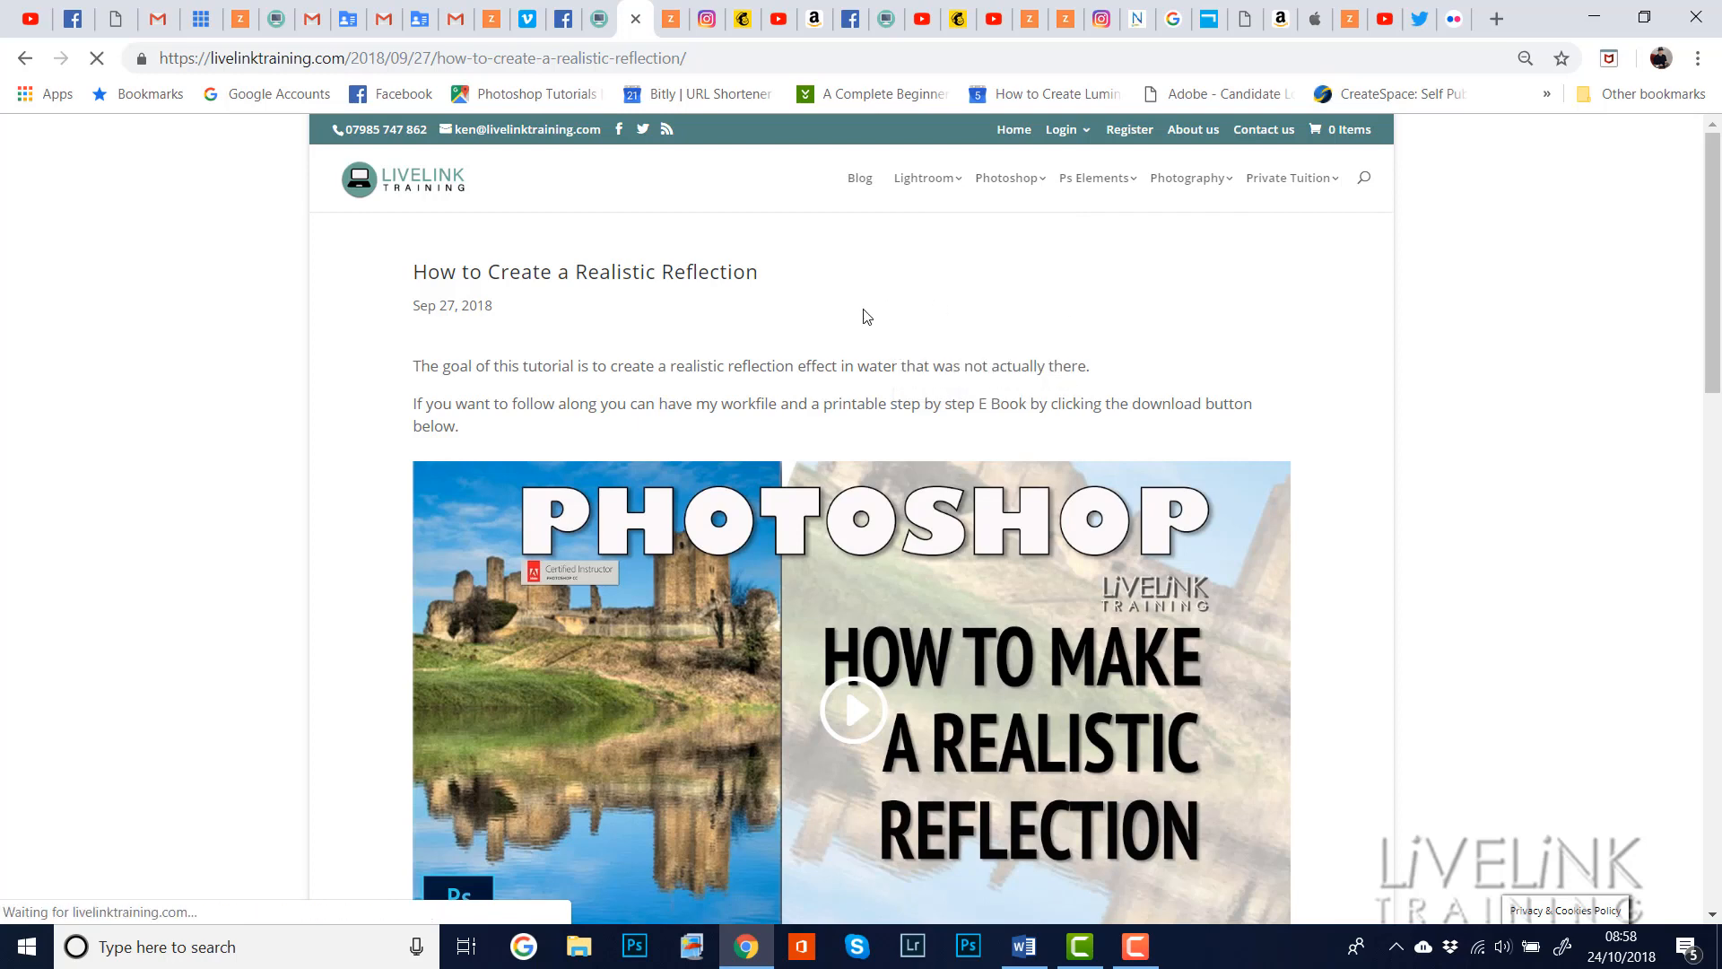
left_click(923, 177)
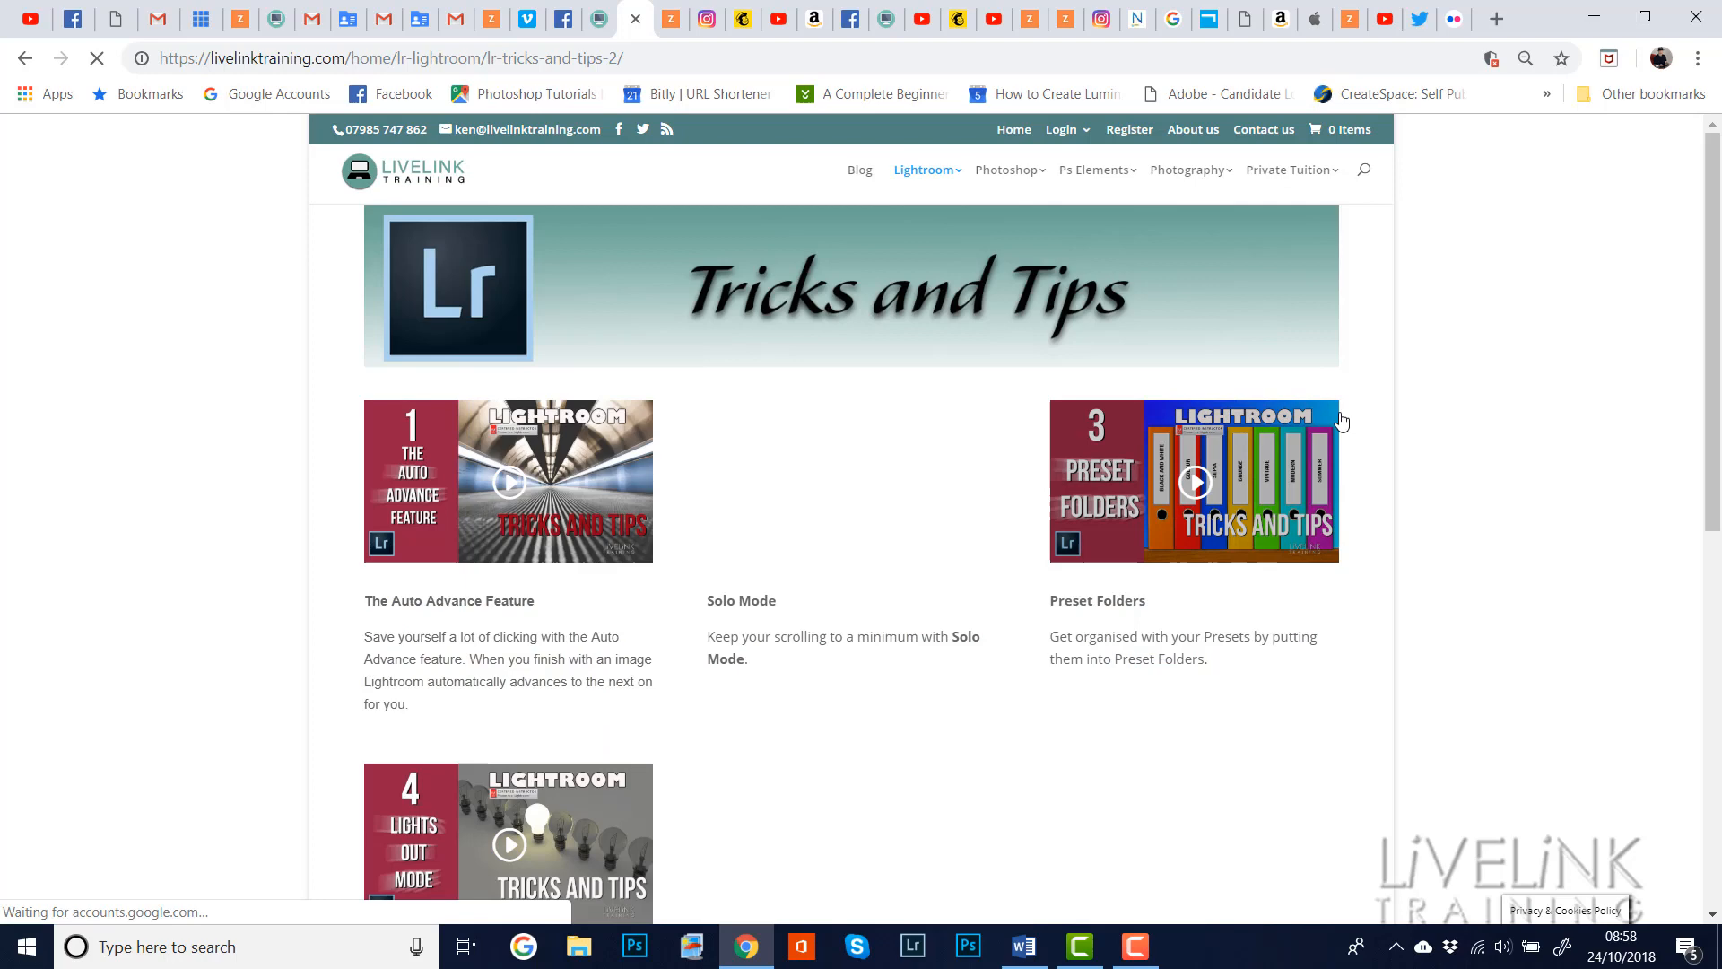
scroll("down", 3)
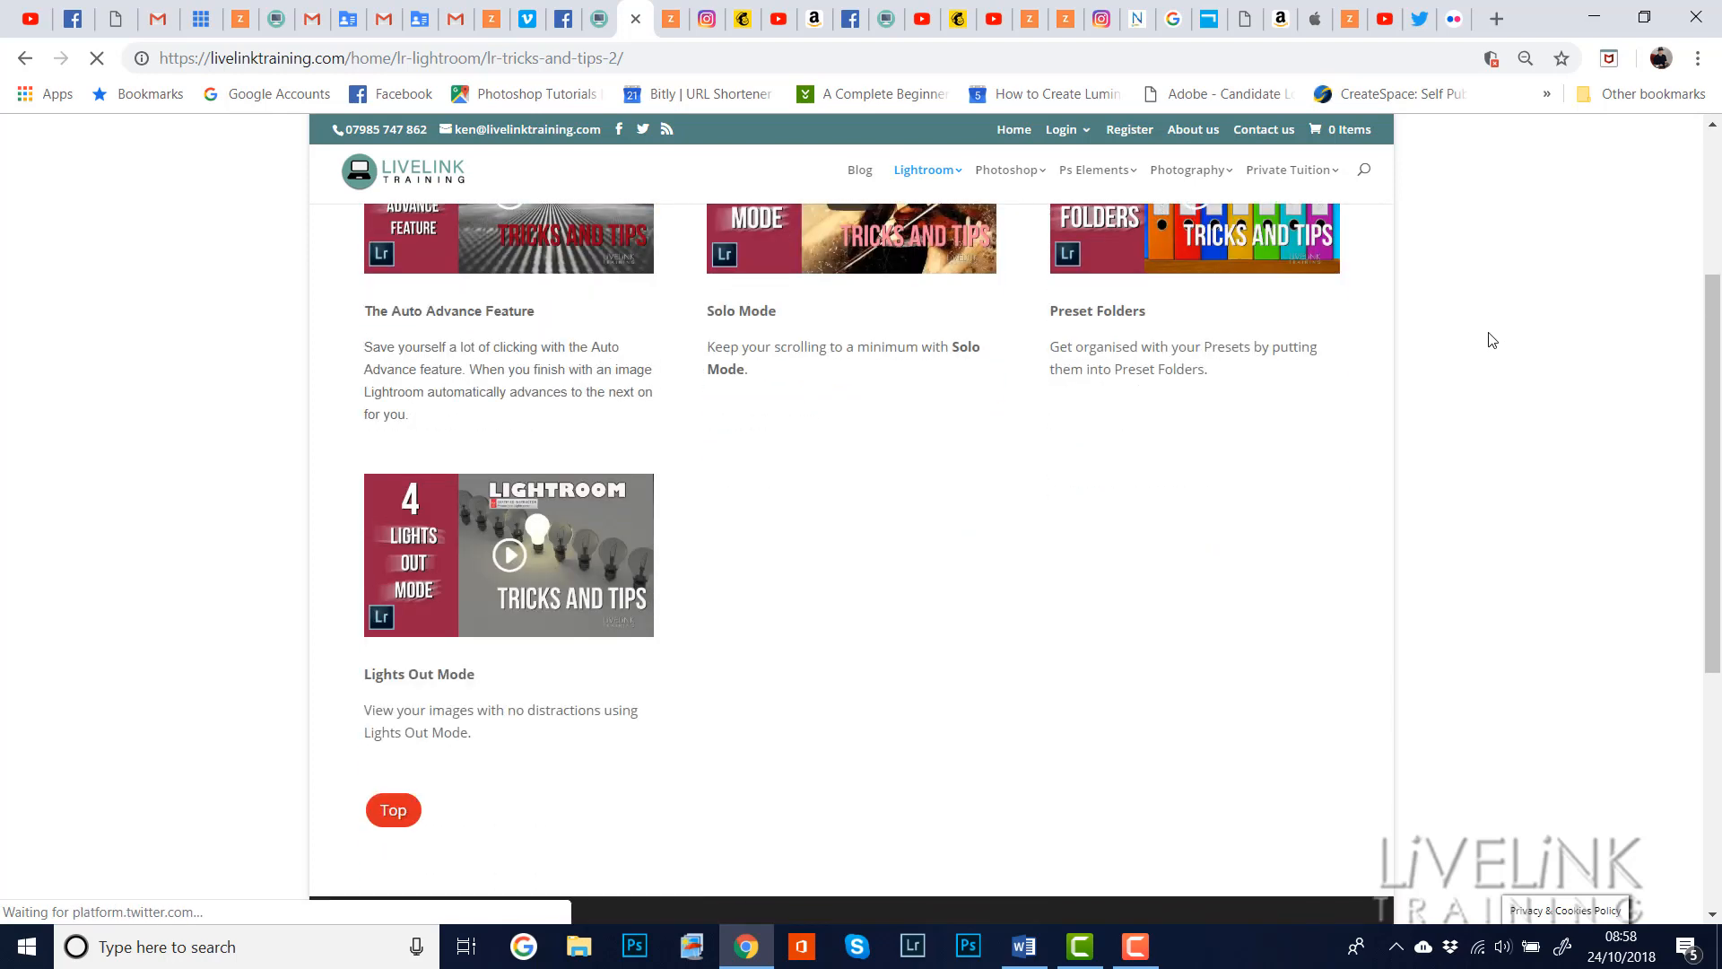
scroll("up", 3)
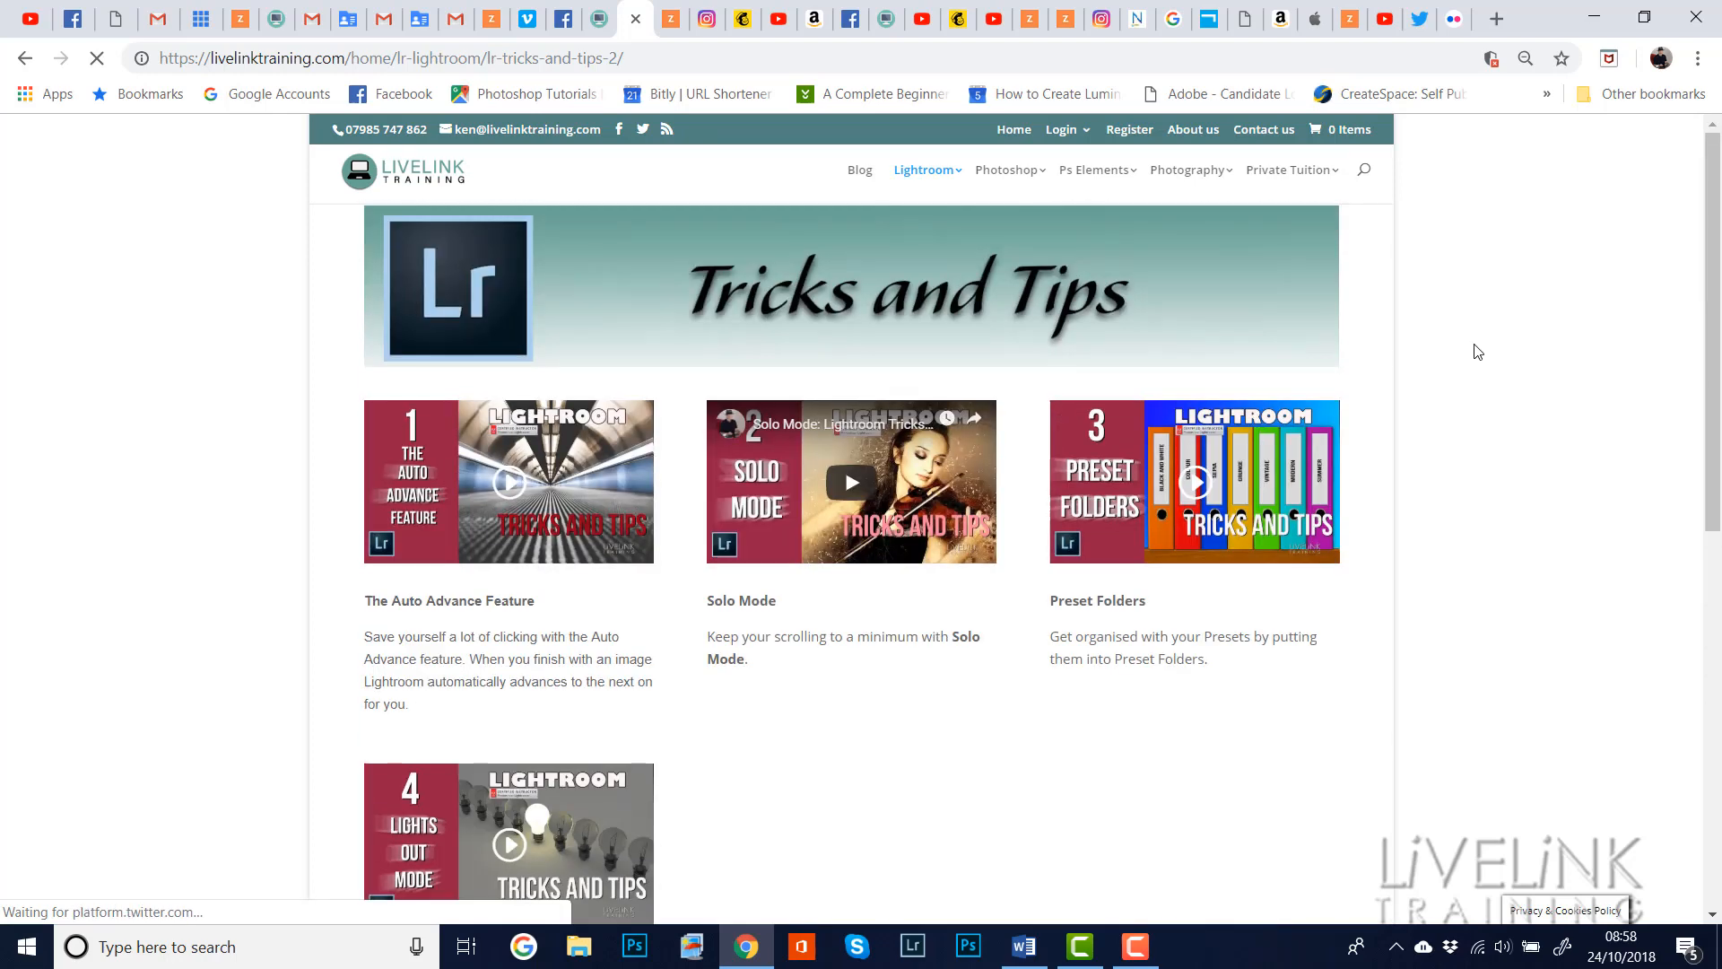
mouse_move(850, 480)
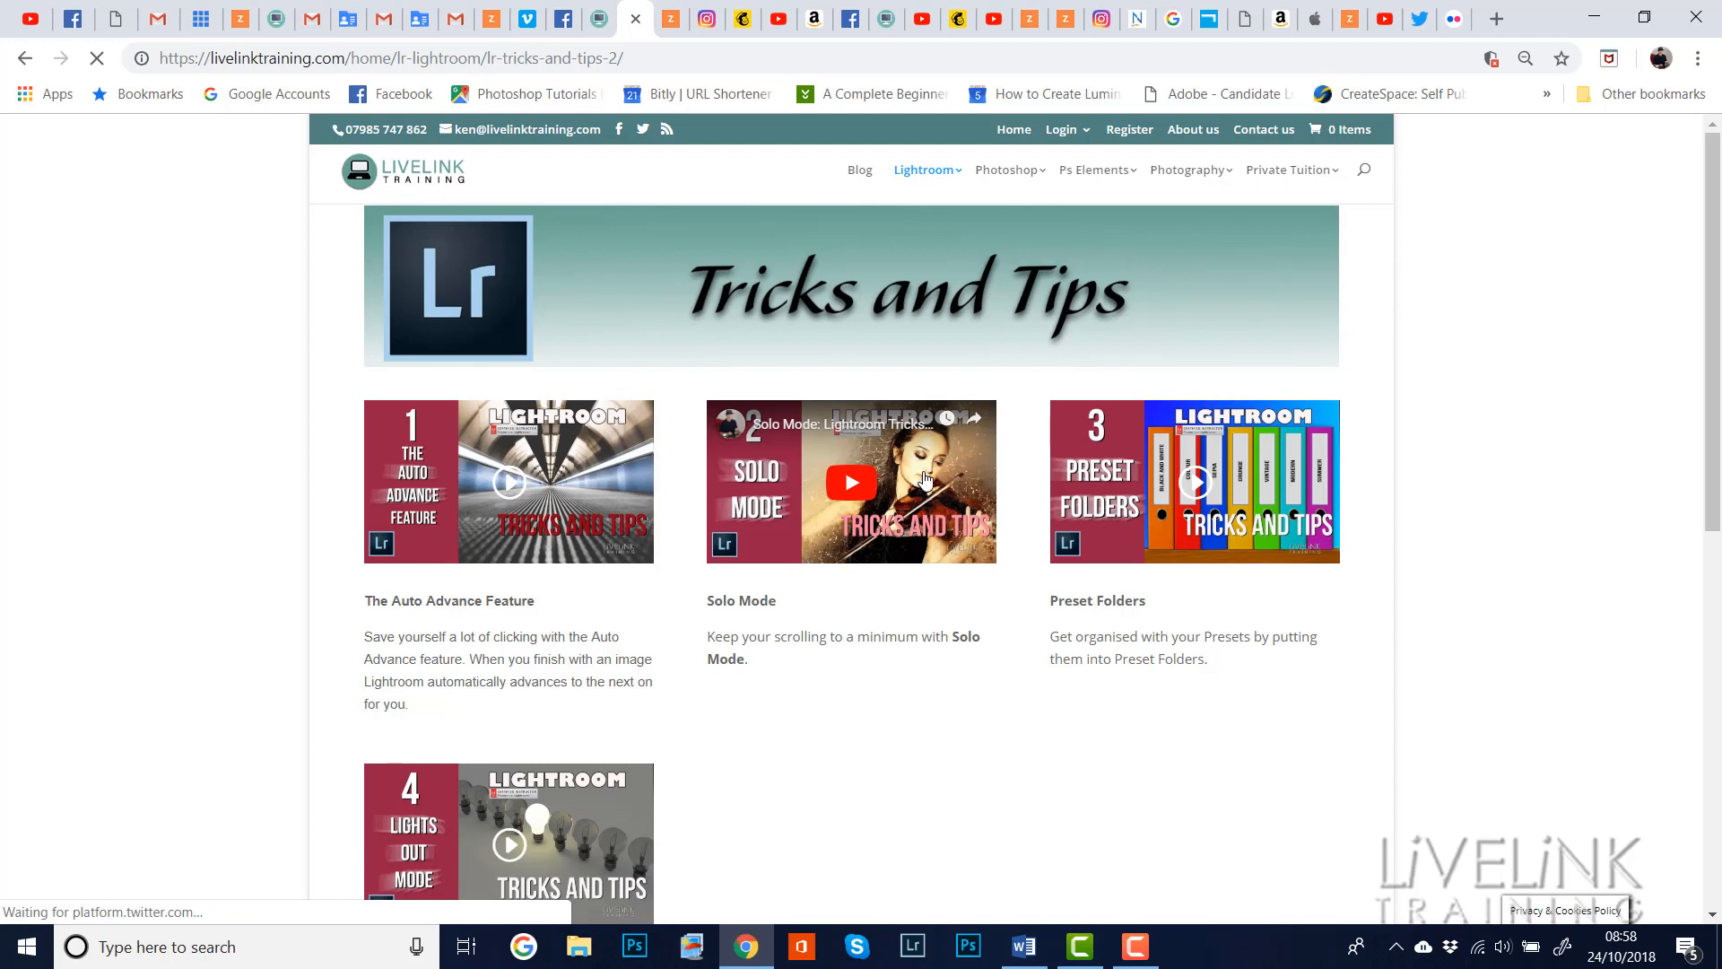
left_click(850, 480)
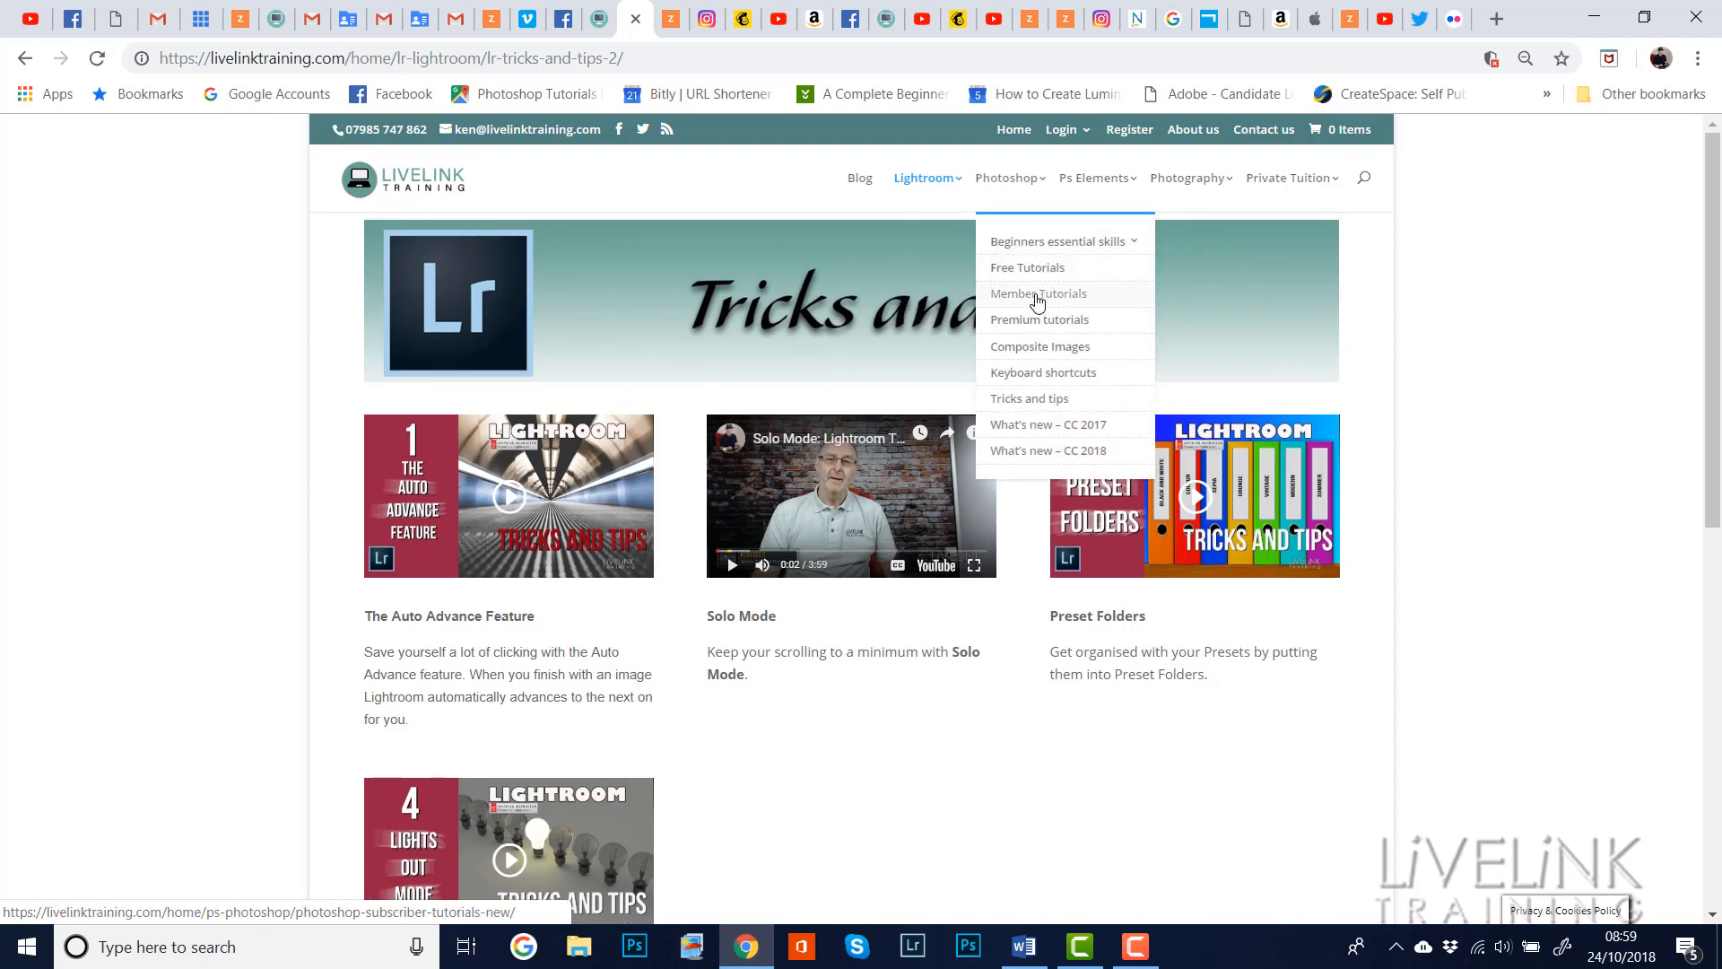
mouse_move(1058, 240)
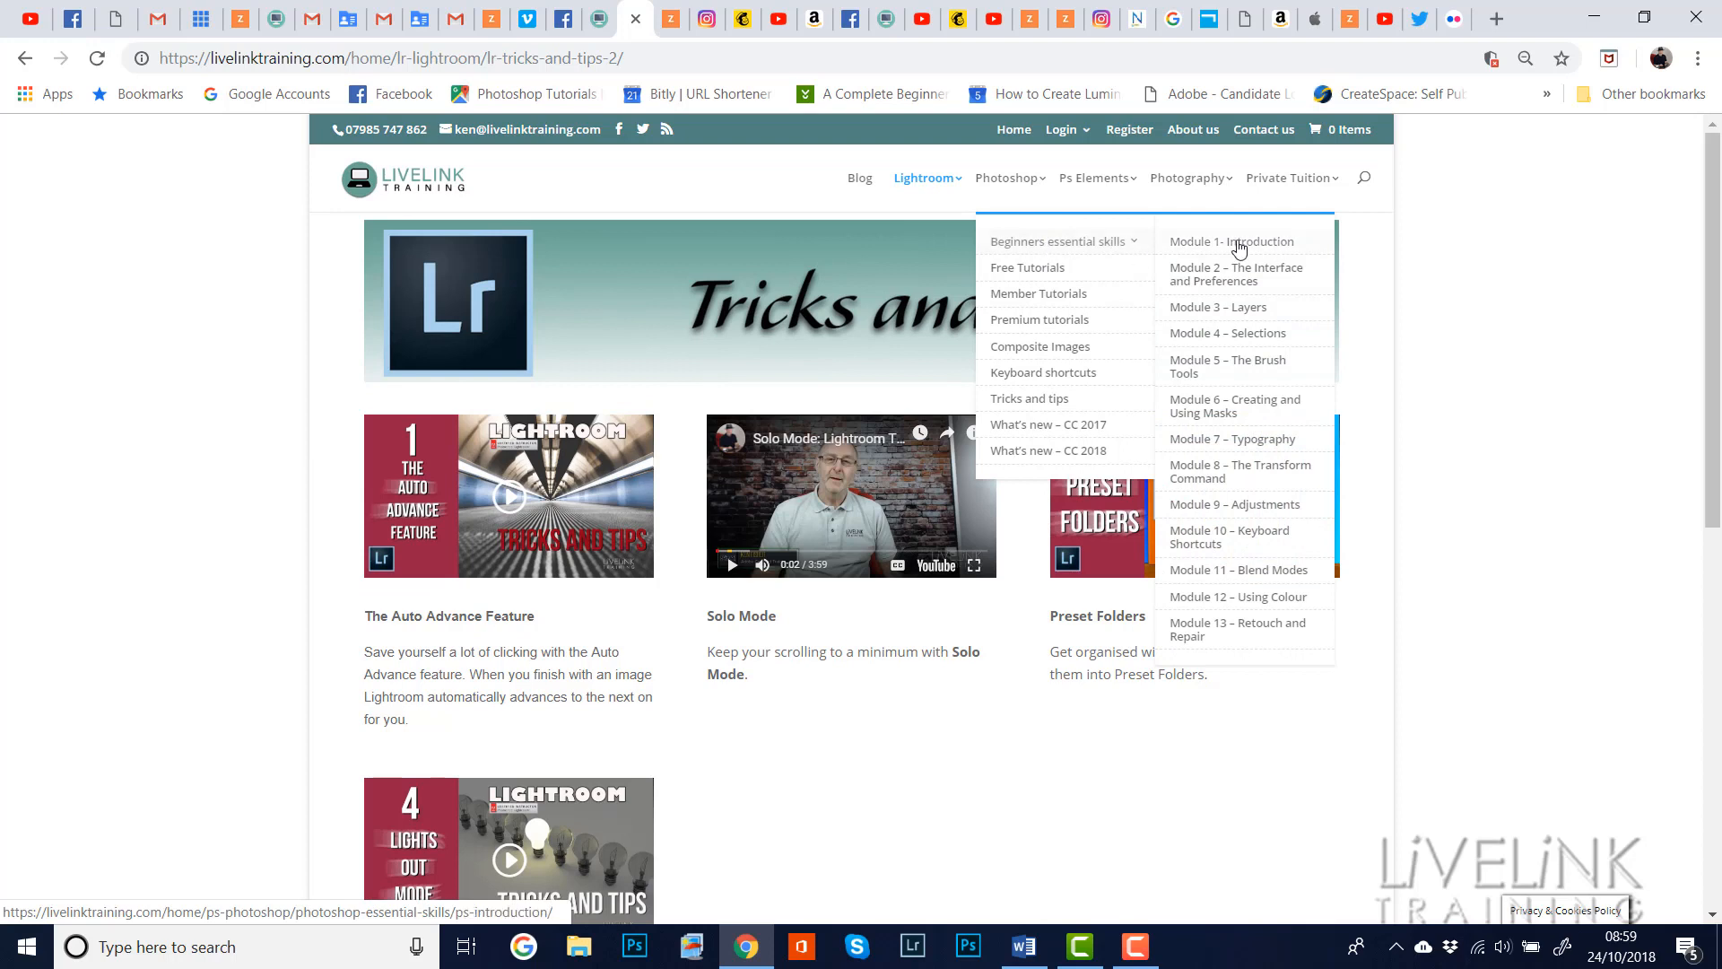
mouse_move(1252, 570)
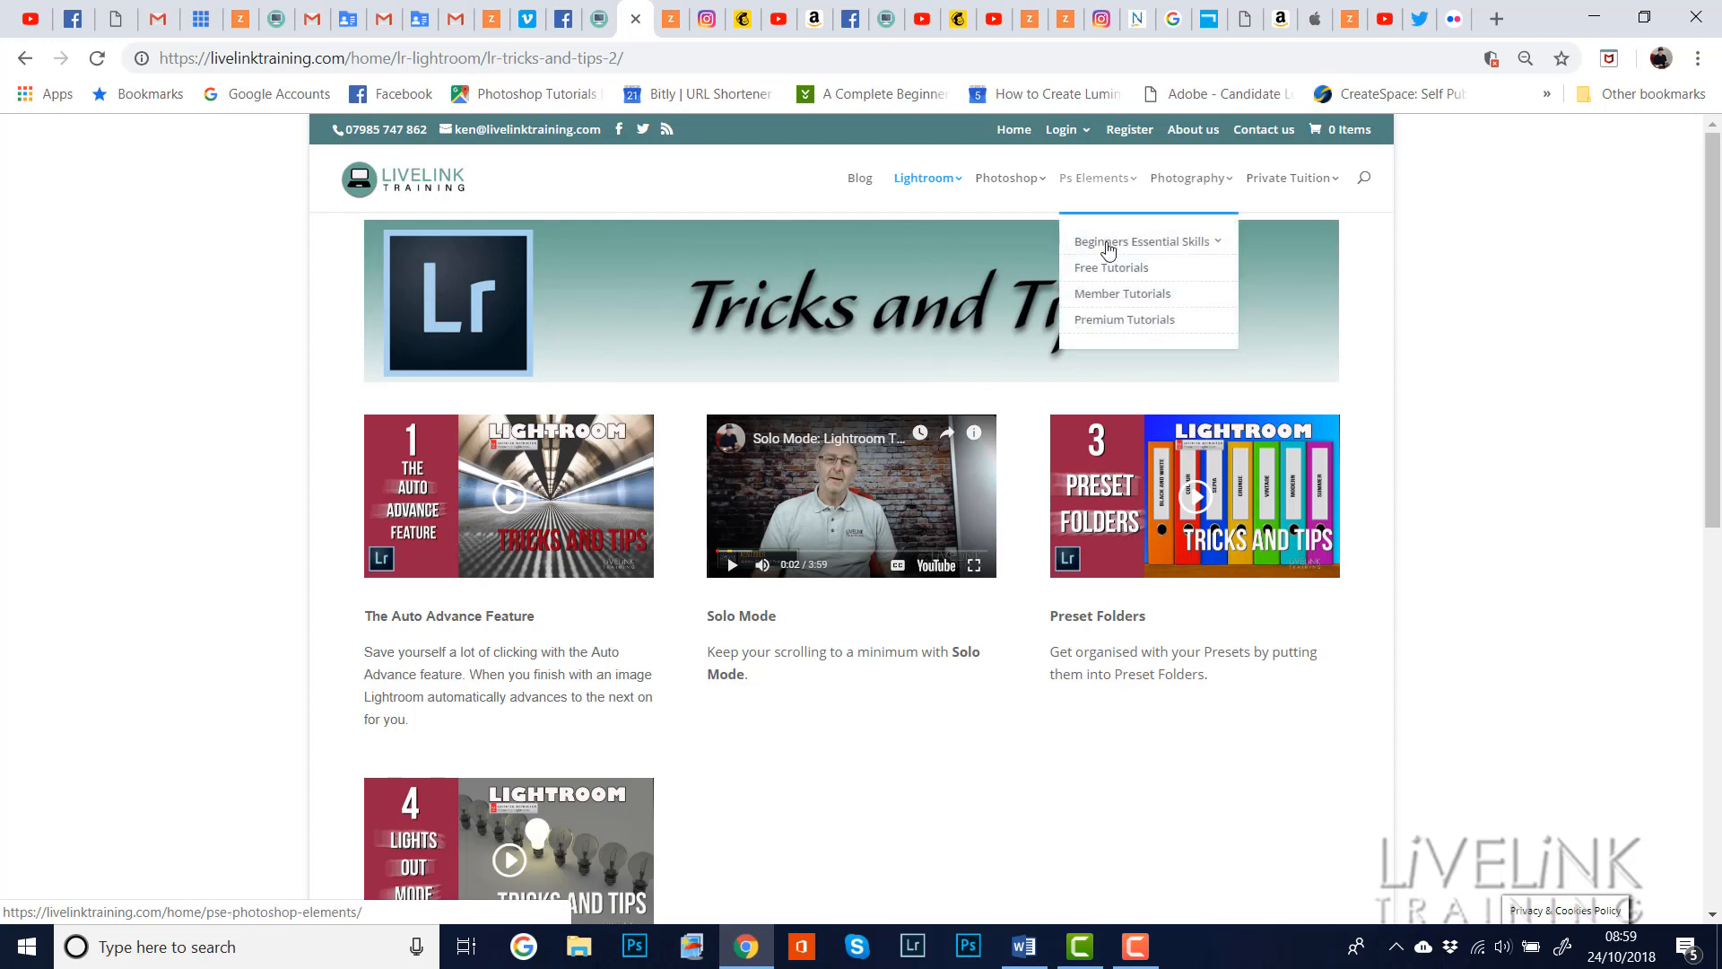
mouse_move(1142, 240)
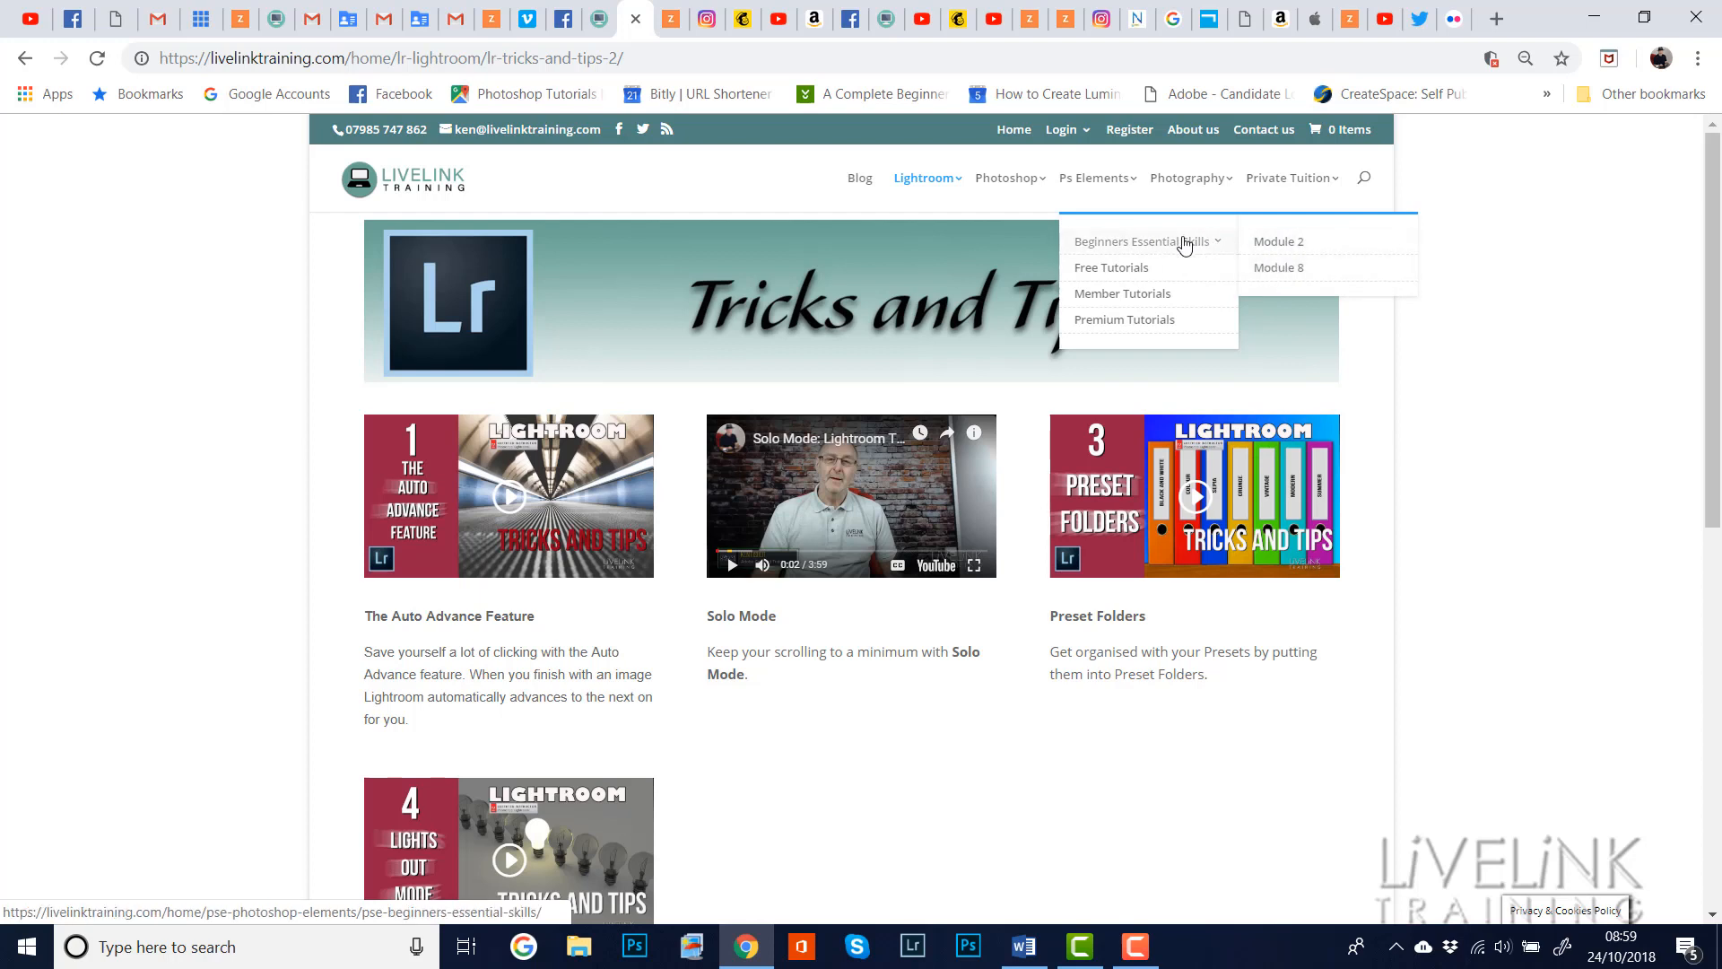
mouse_move(1188, 177)
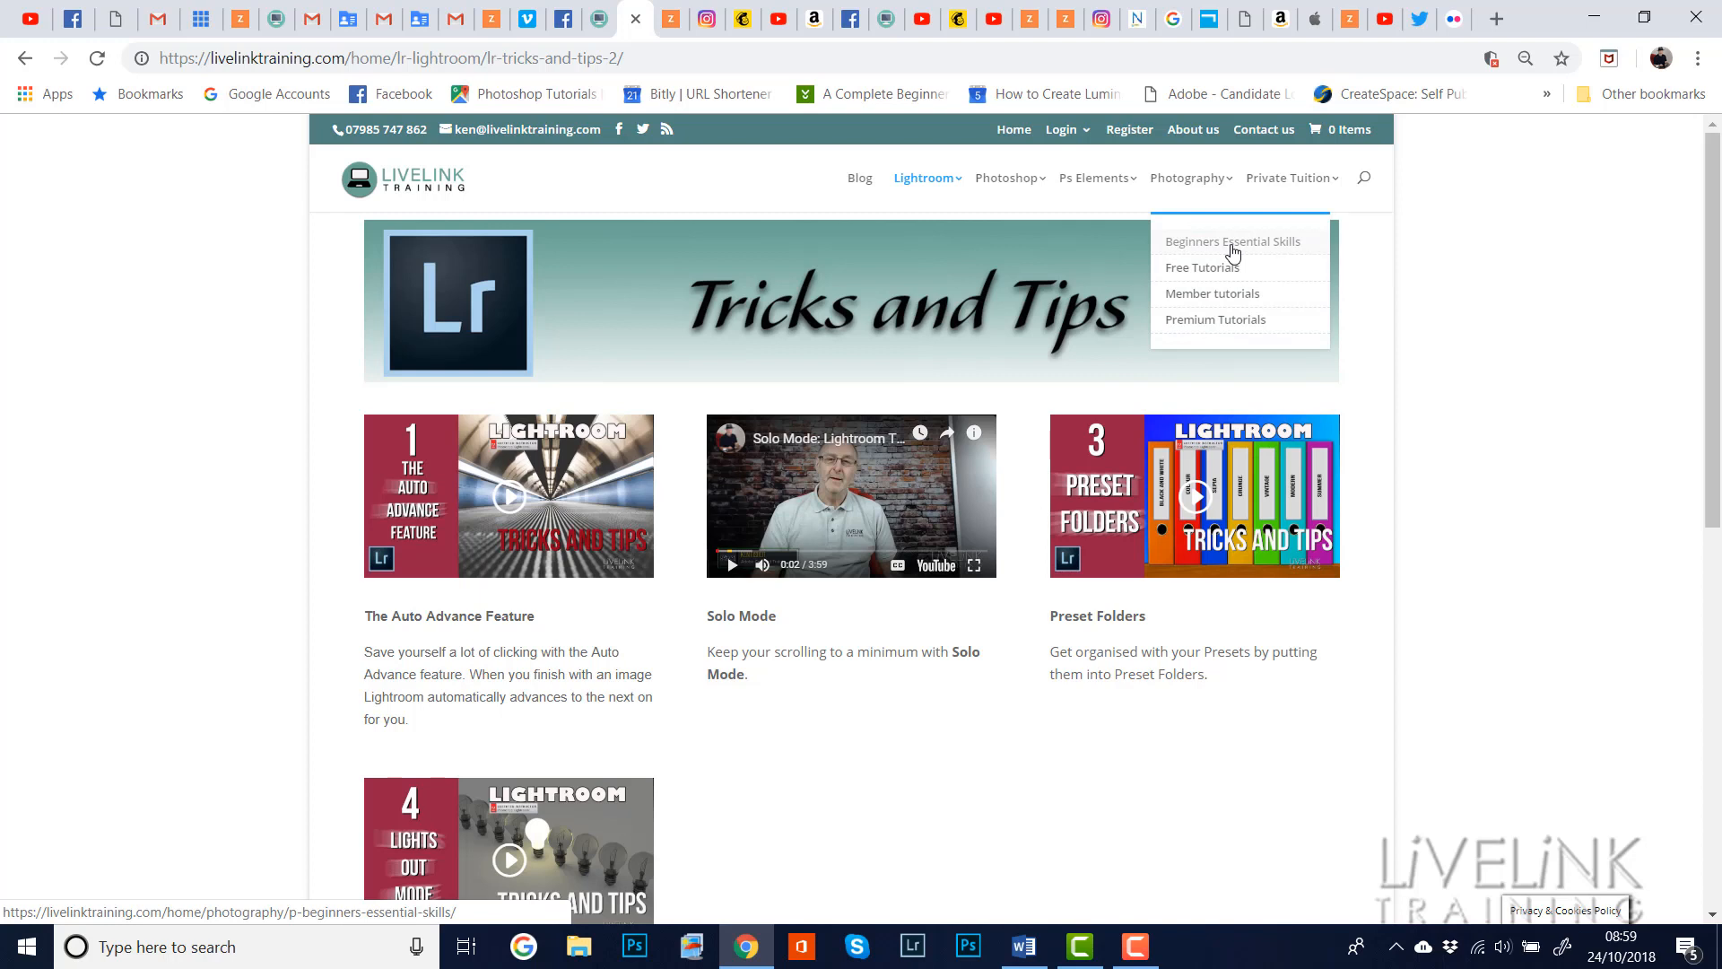
mouse_move(1227, 249)
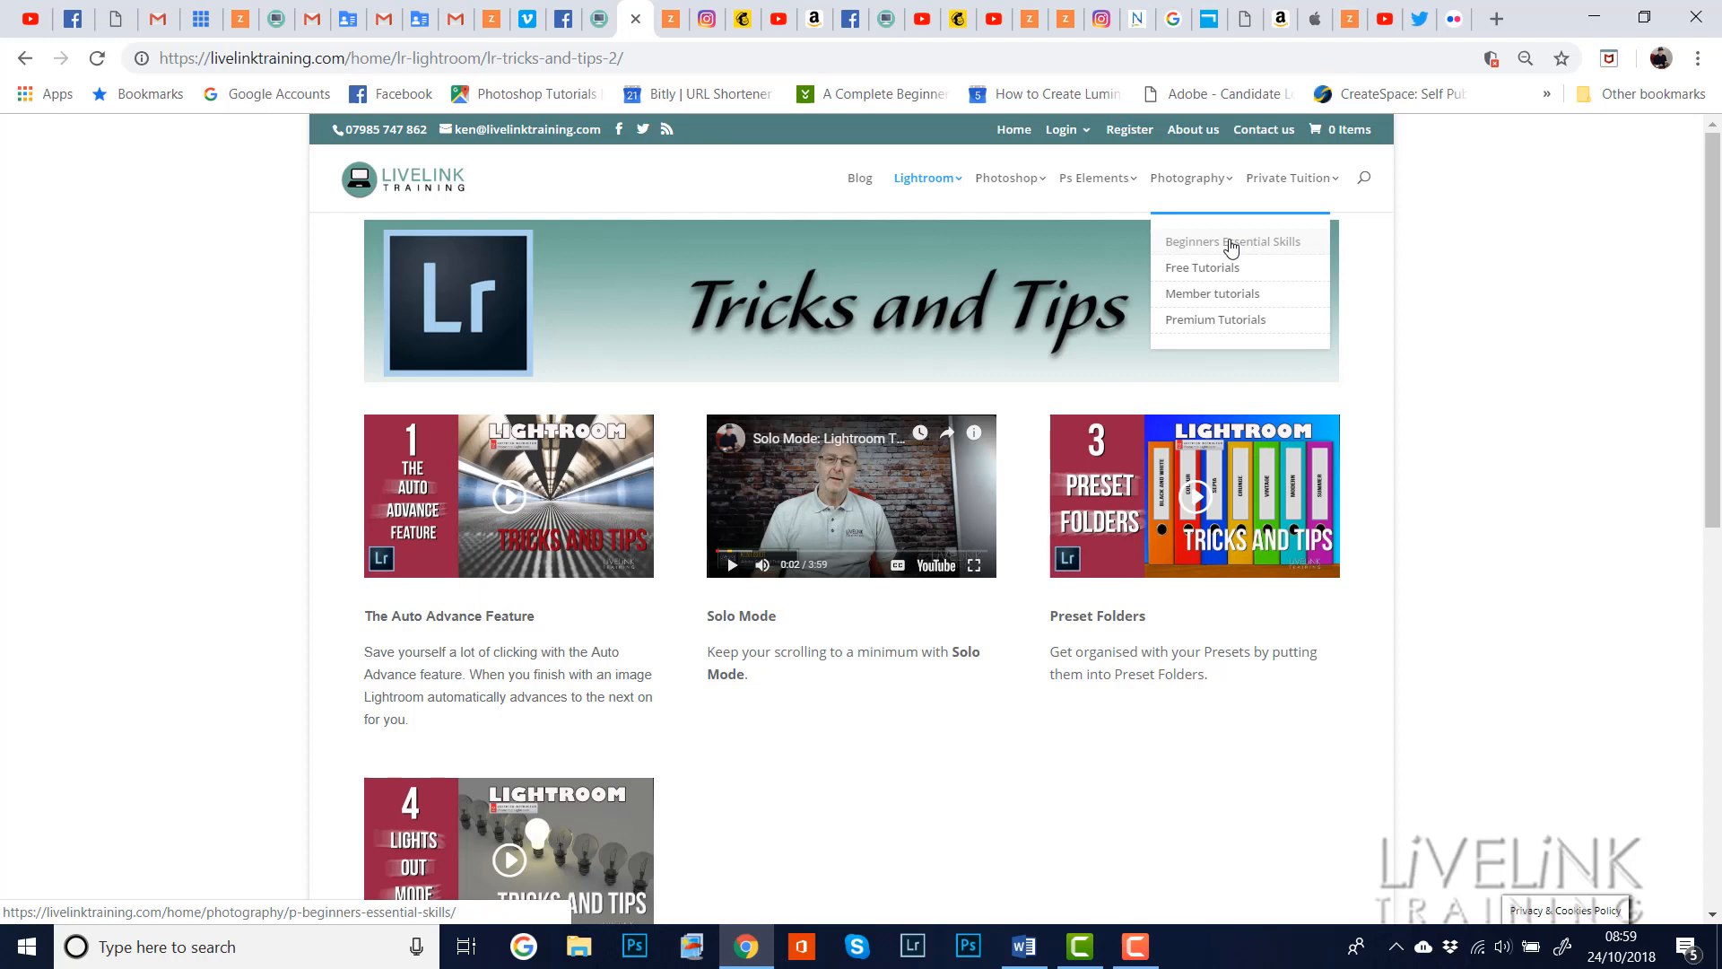
mouse_move(1291, 178)
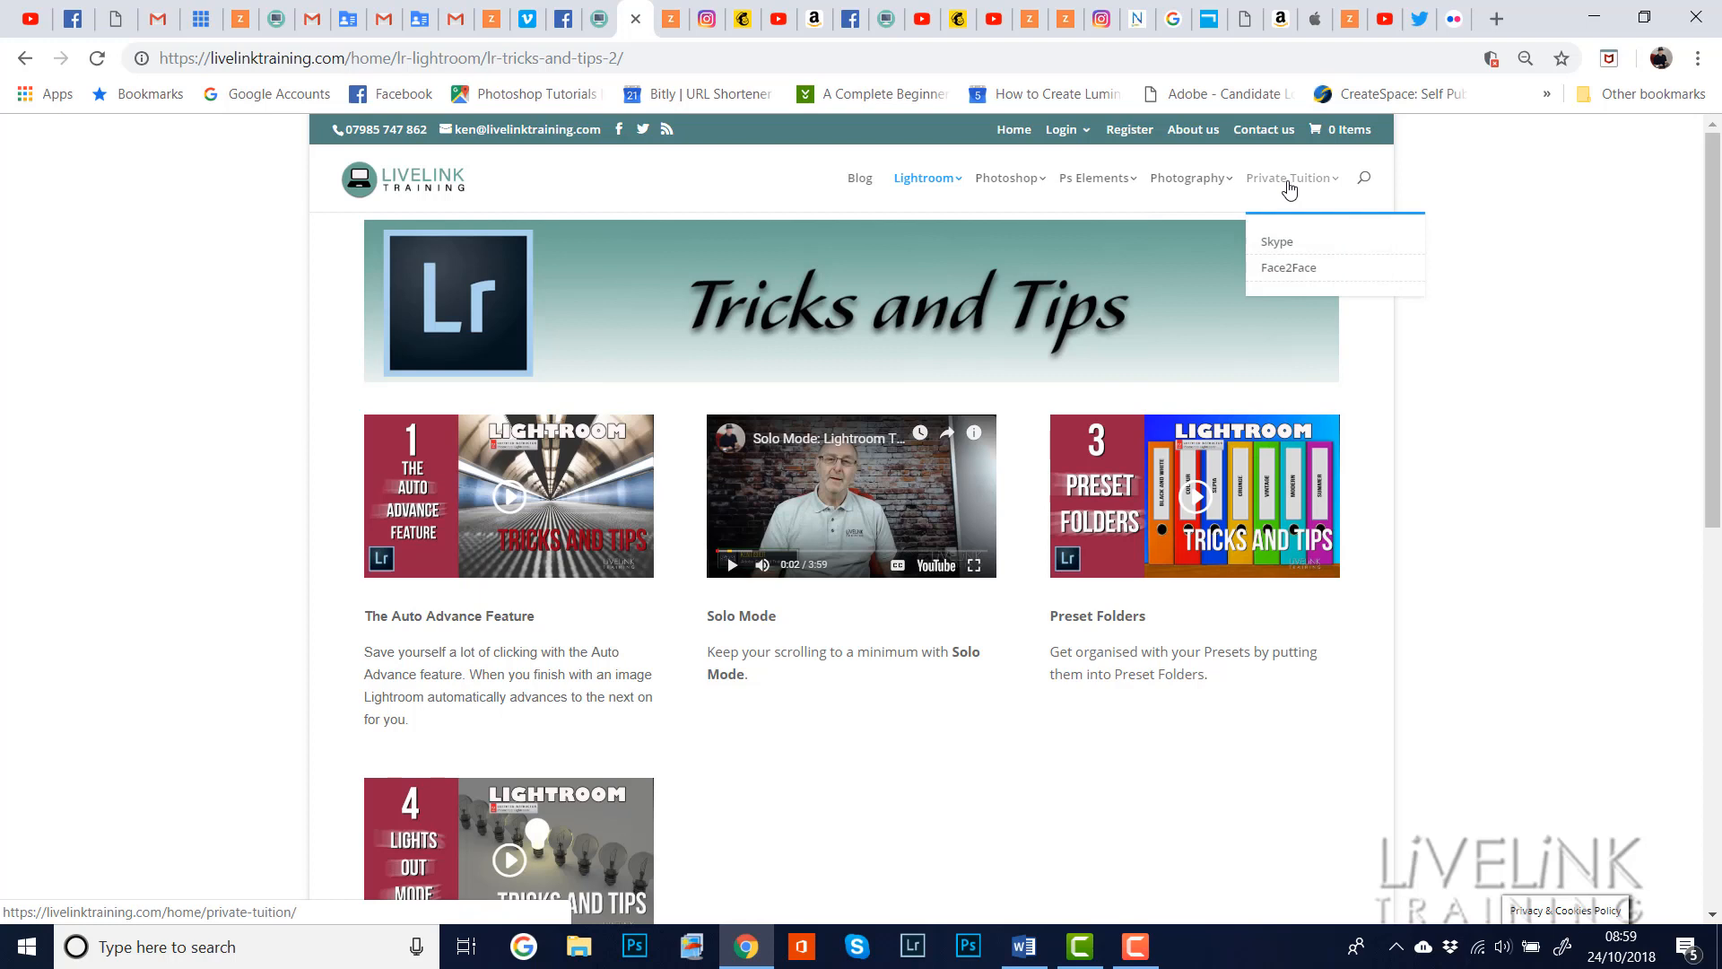
mouse_move(1187, 183)
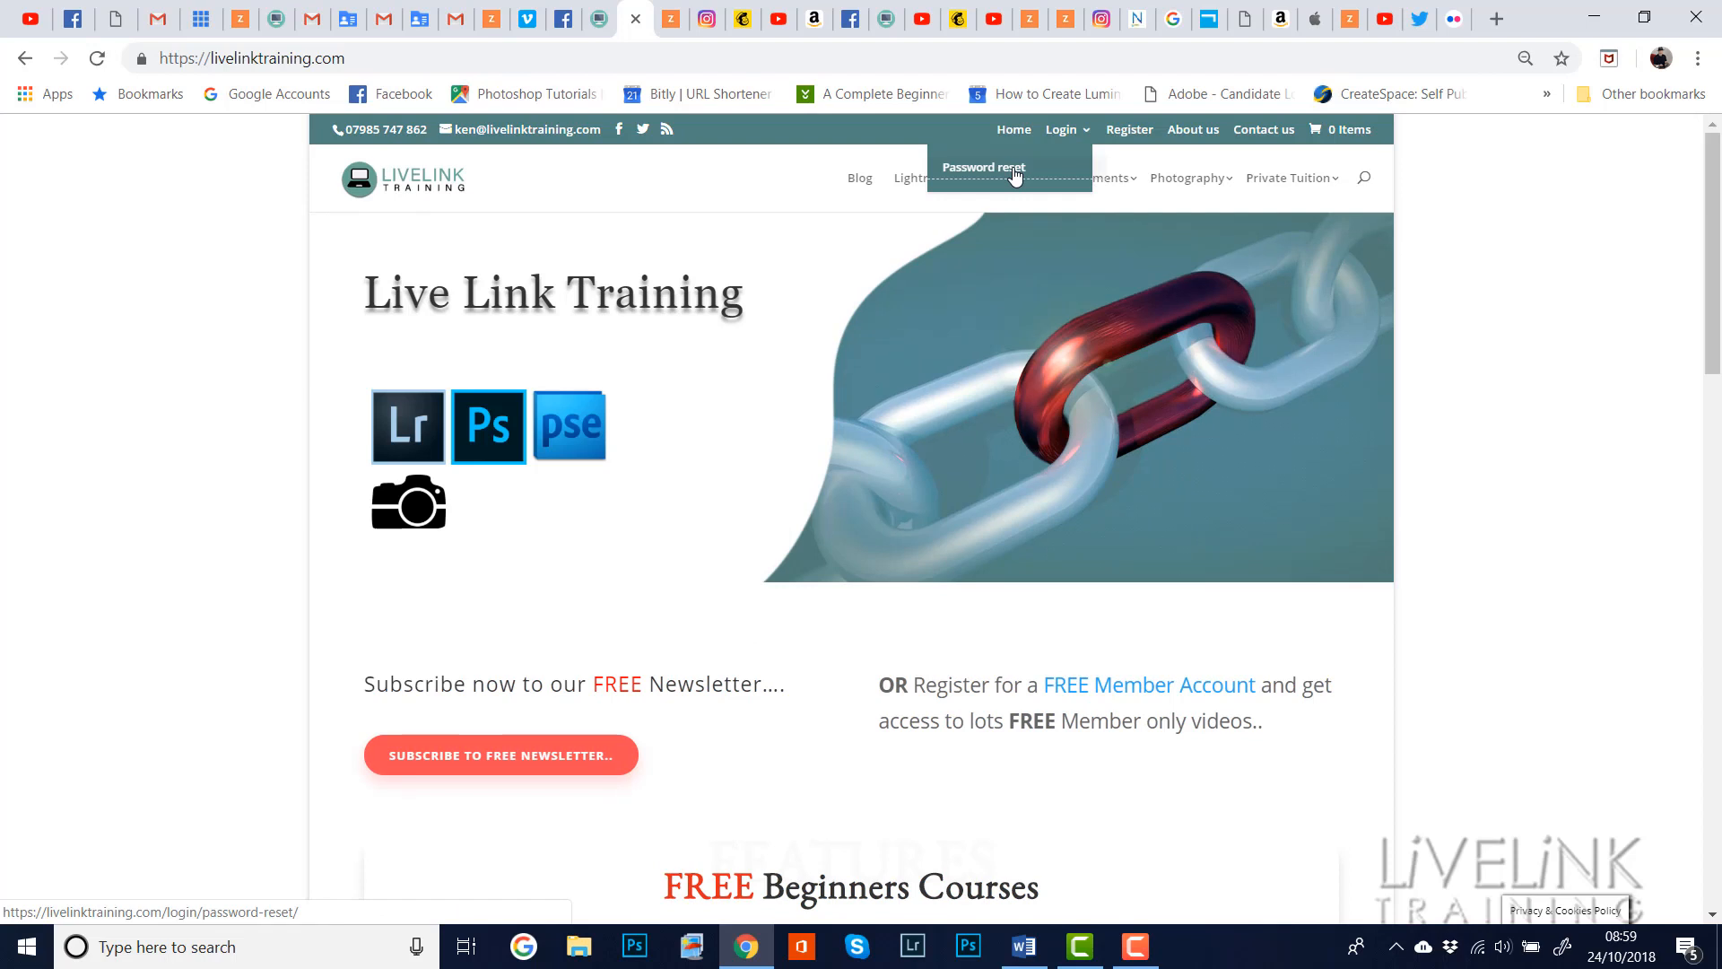
mouse_move(1008, 176)
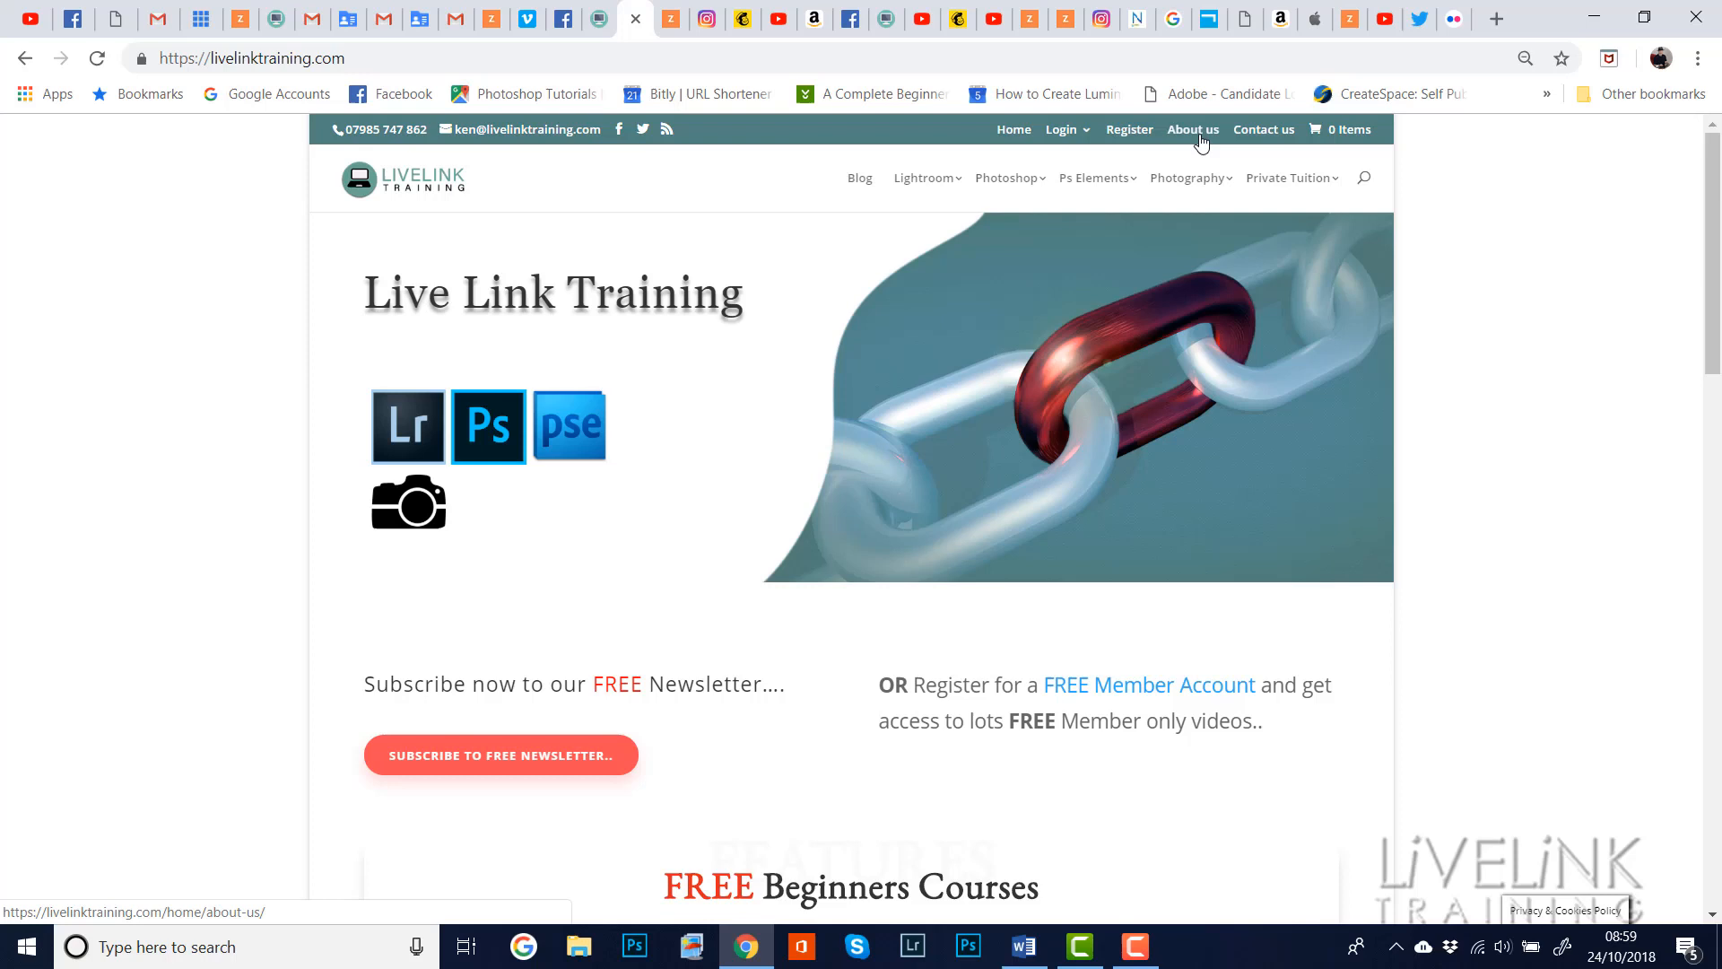
Choose About us from the homepage's top bar
left_click(1192, 128)
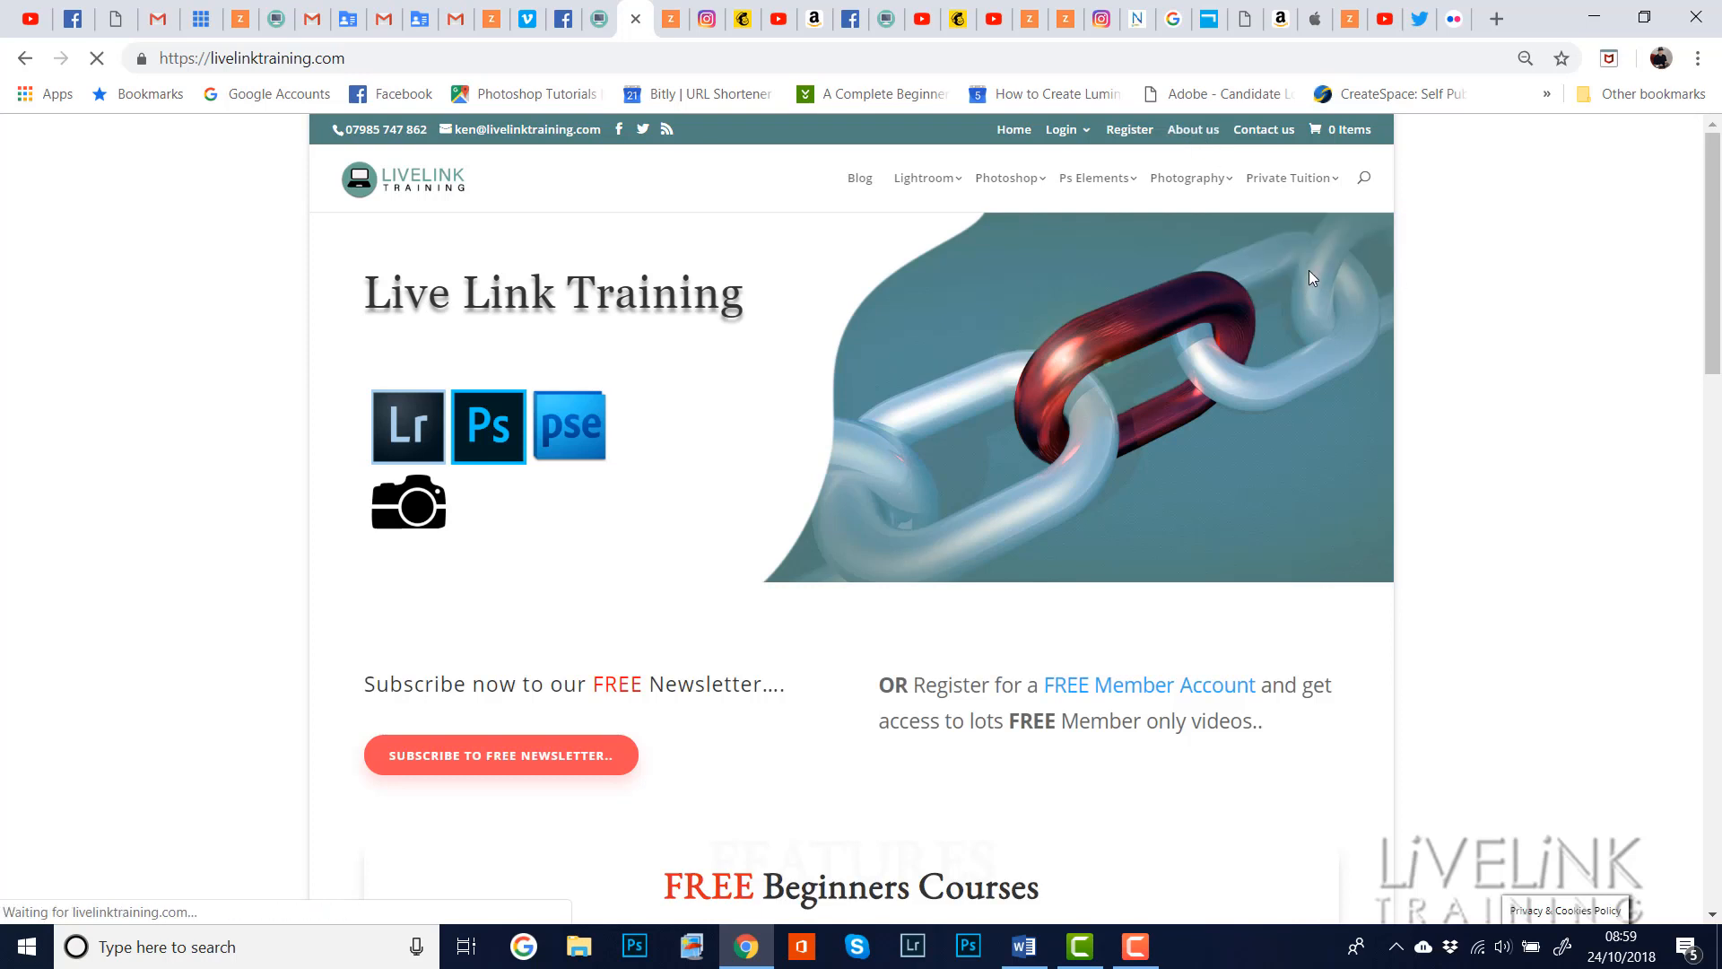
View the About us page introducing Ken Fisher, then choose Contact us
left_click(1192, 128)
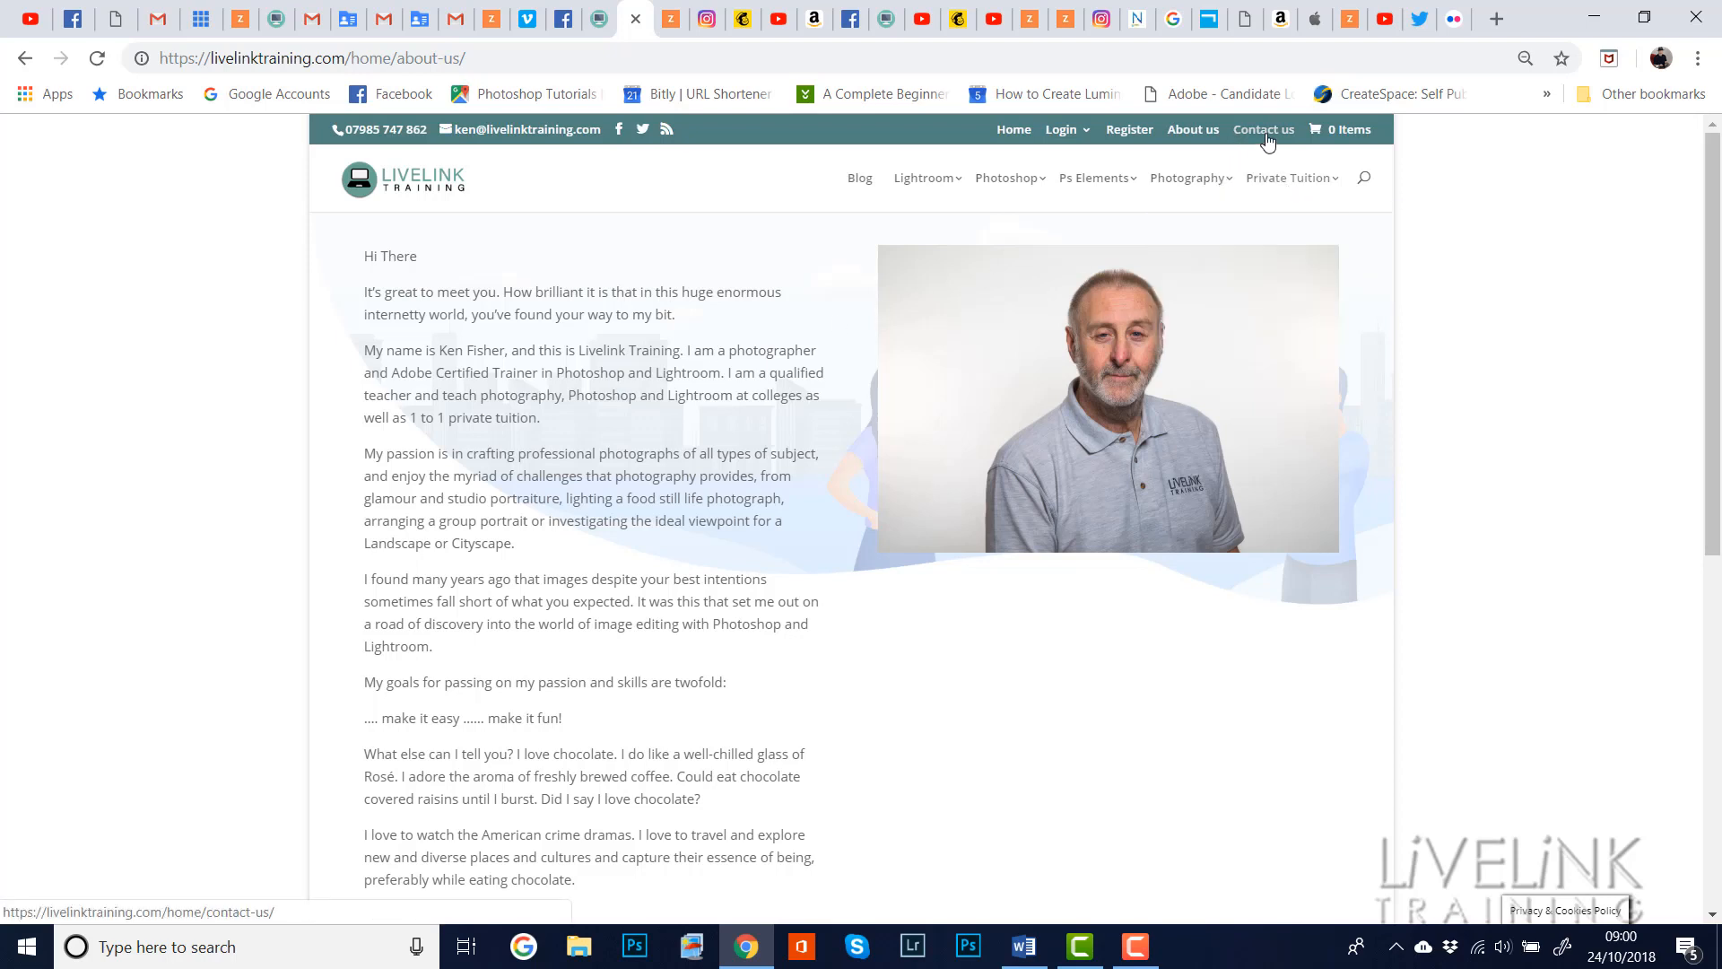
left_click(1263, 128)
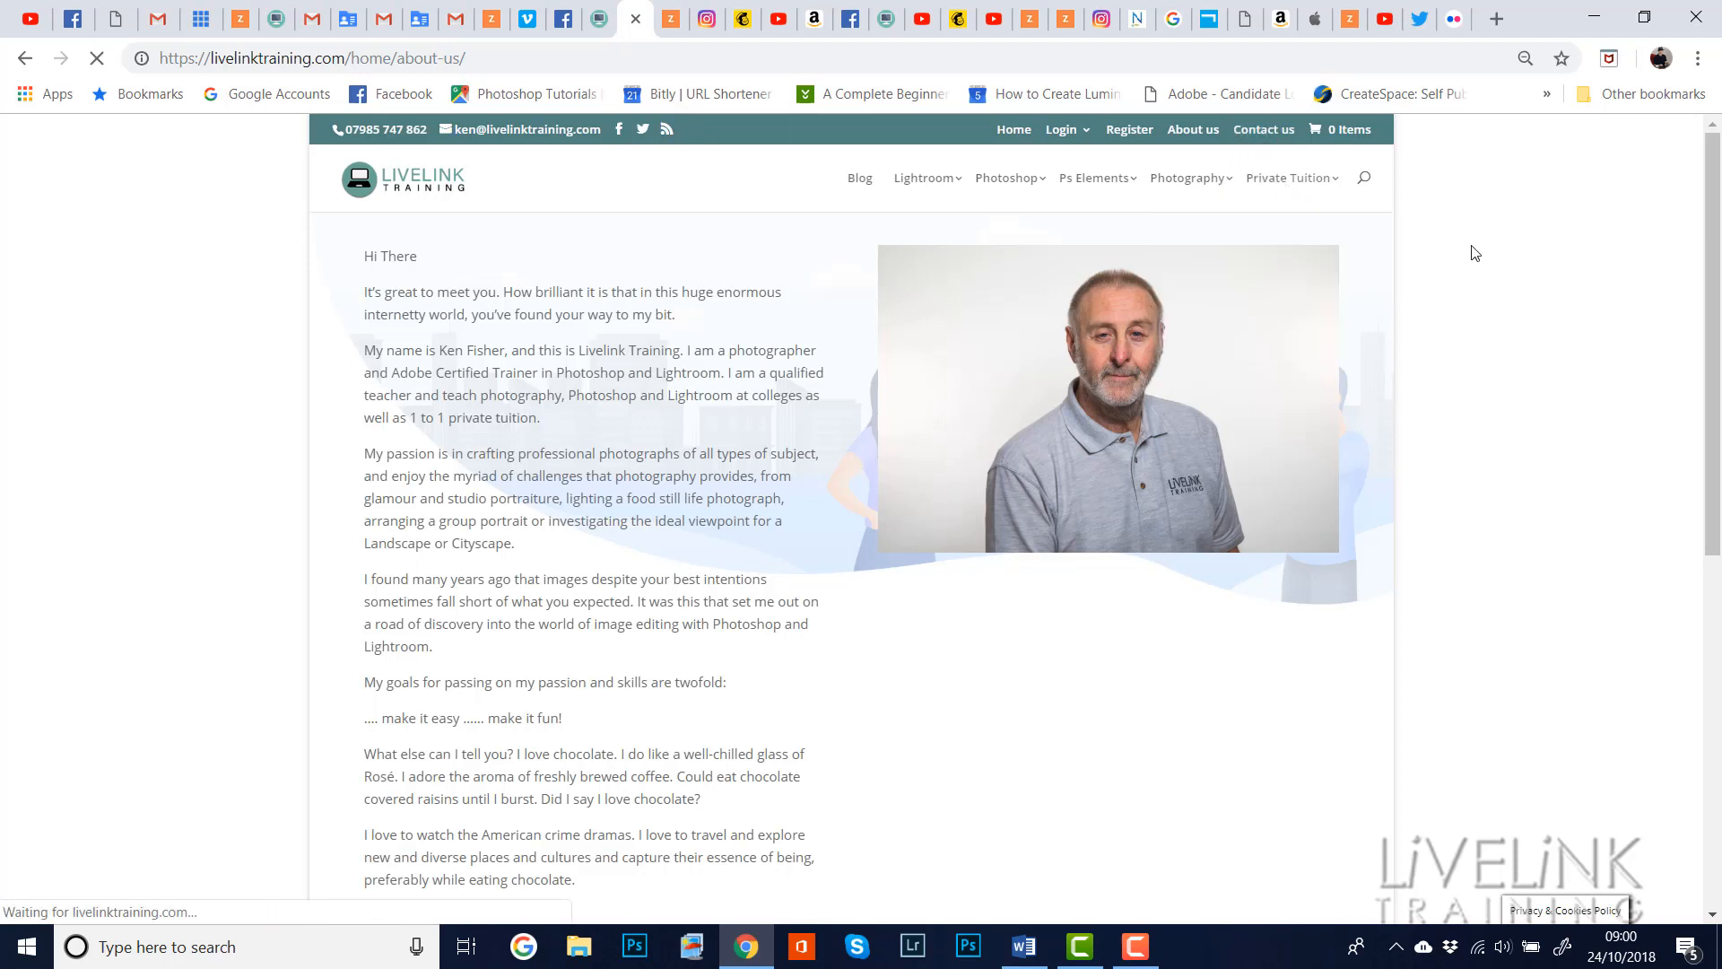
Load the Contact us page with its Name, Email, Message form and contact details
left_click(1263, 128)
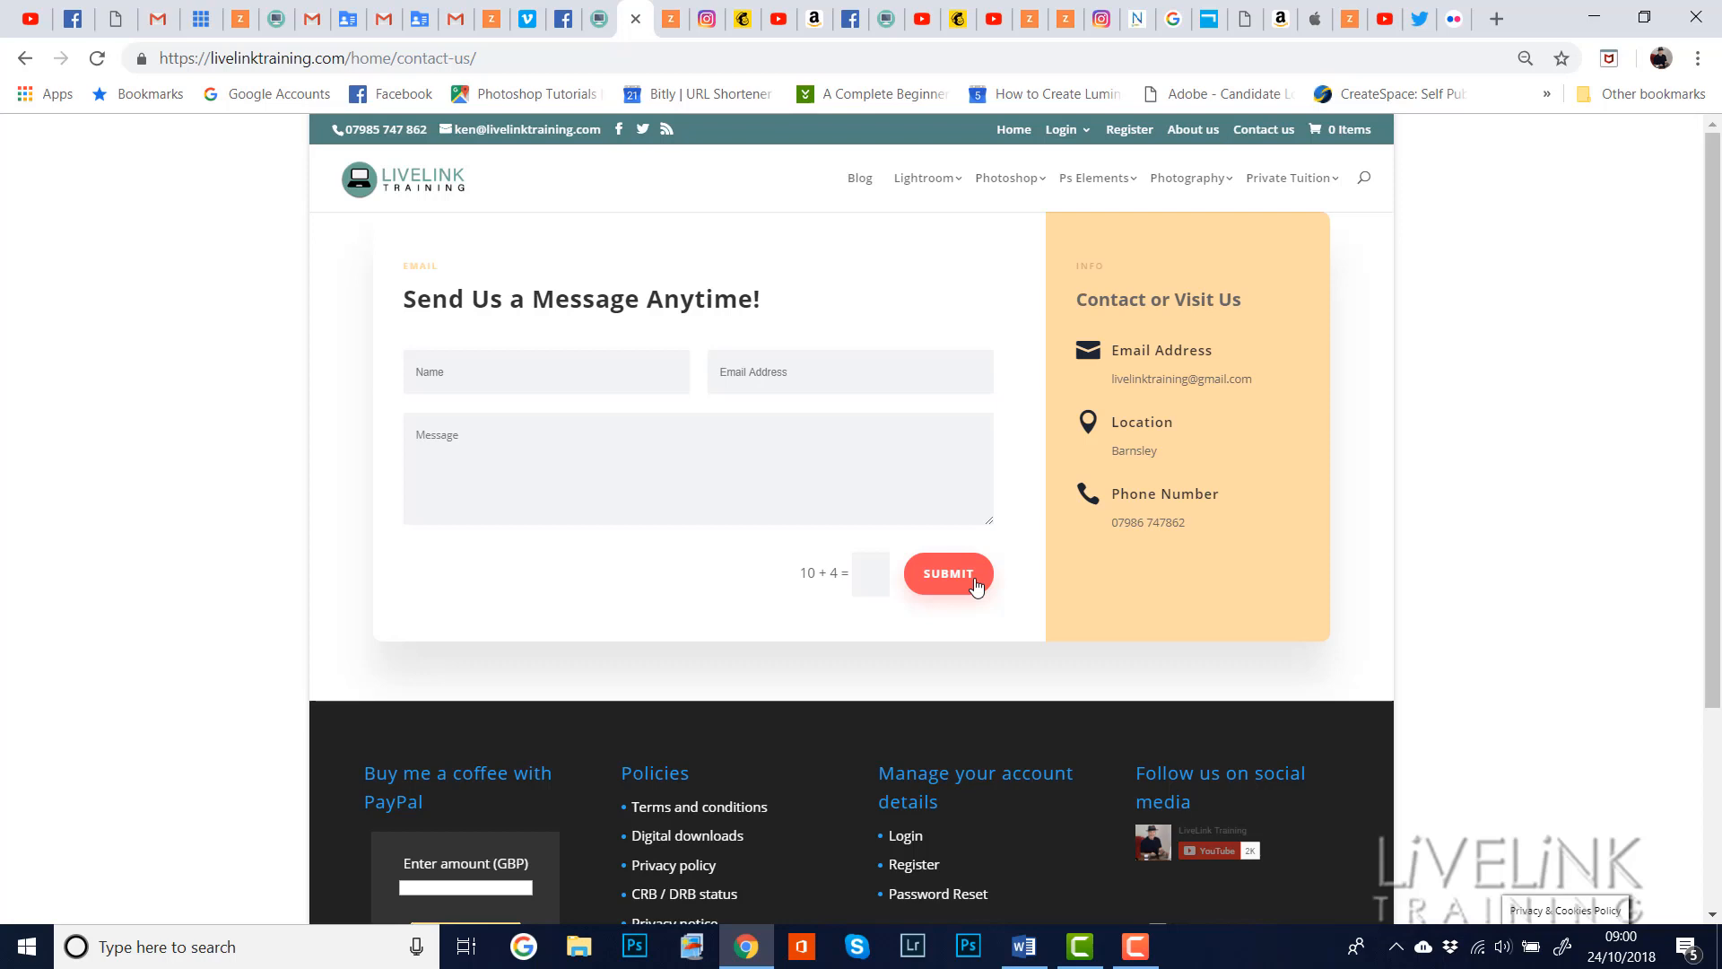
mouse_move(600, 583)
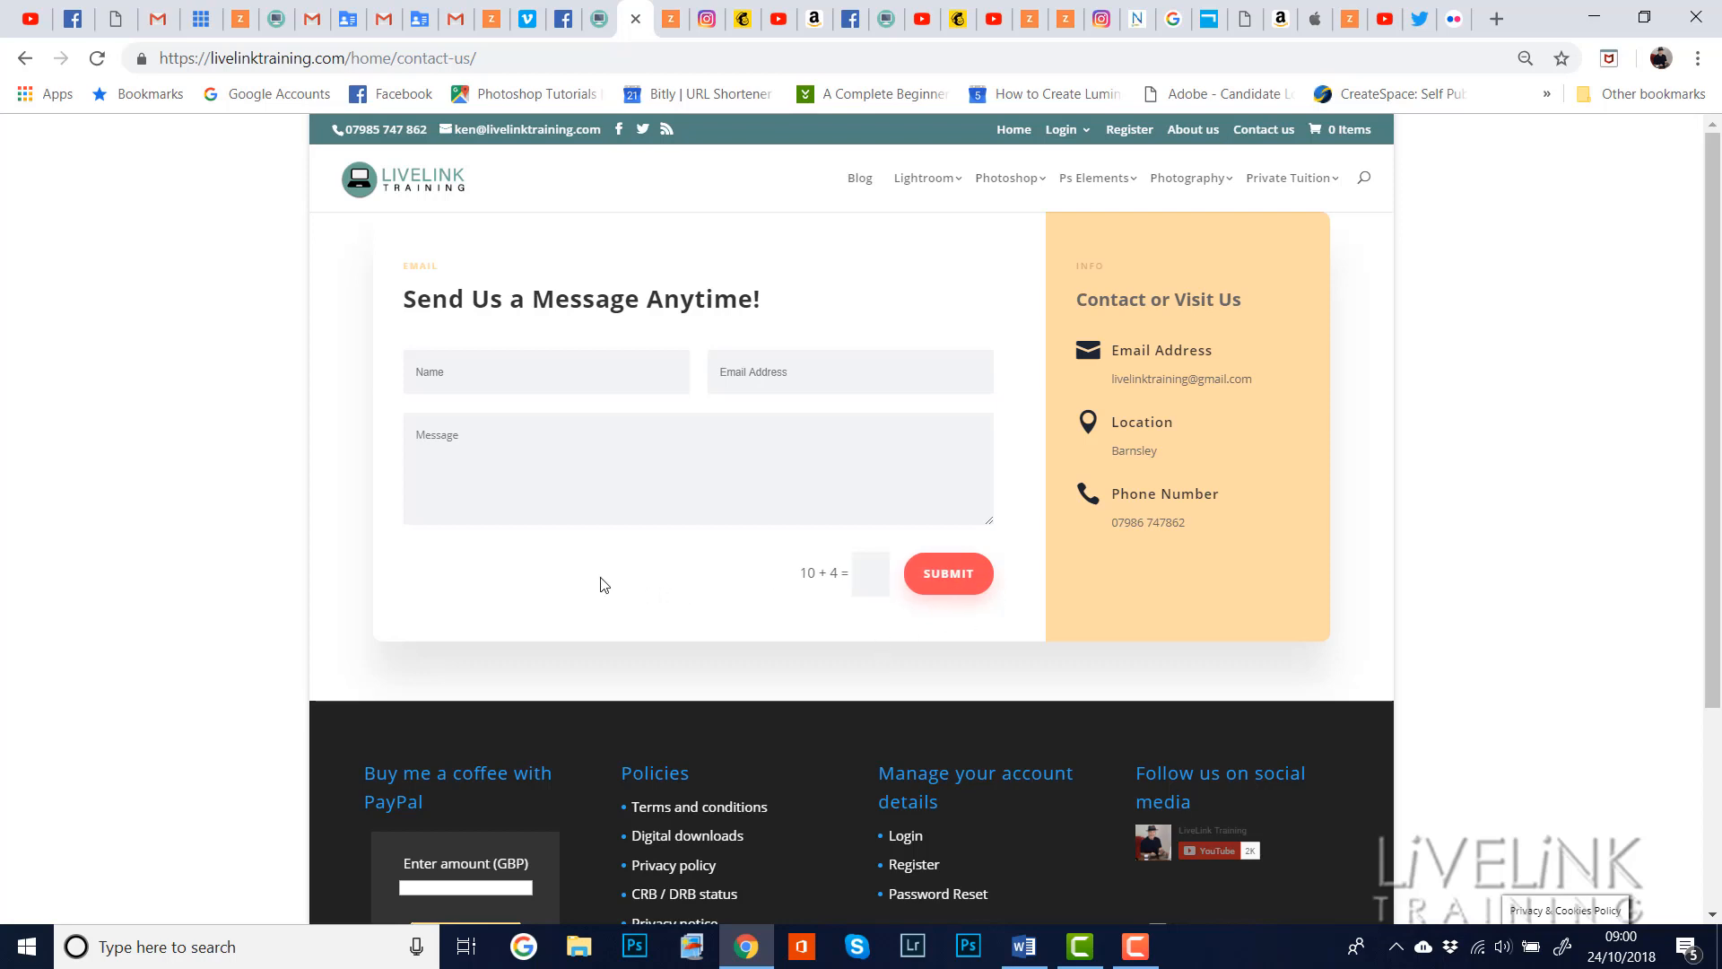
mouse_move(1041, 383)
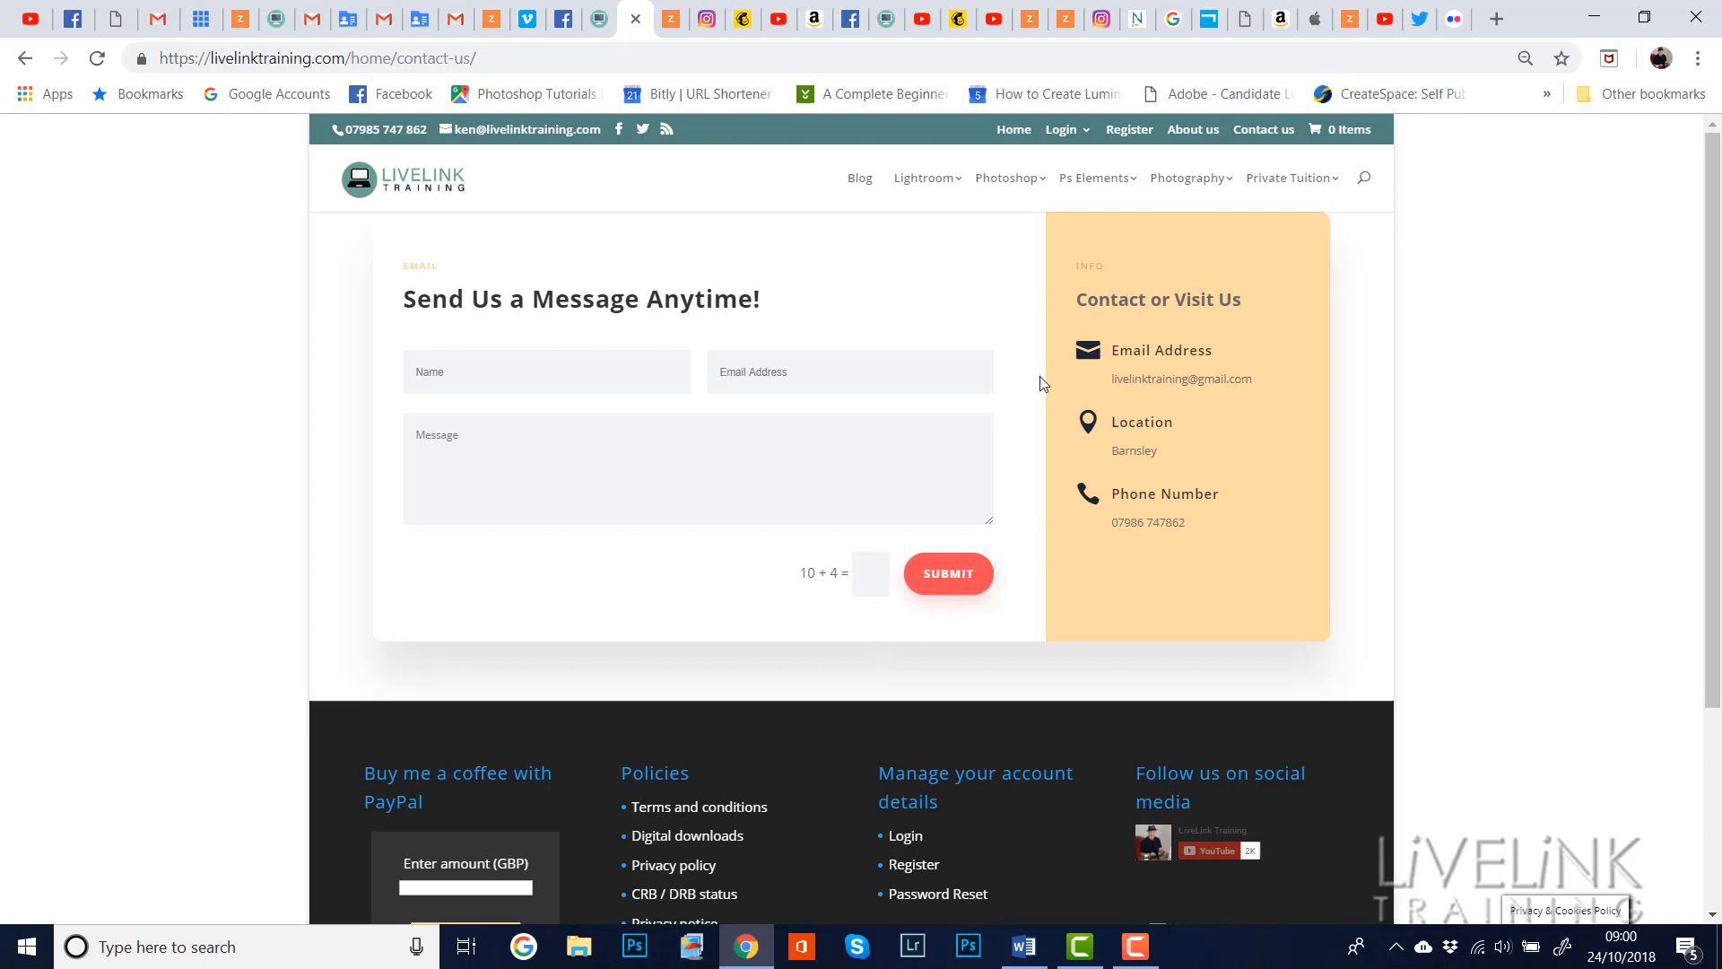
mouse_move(826, 560)
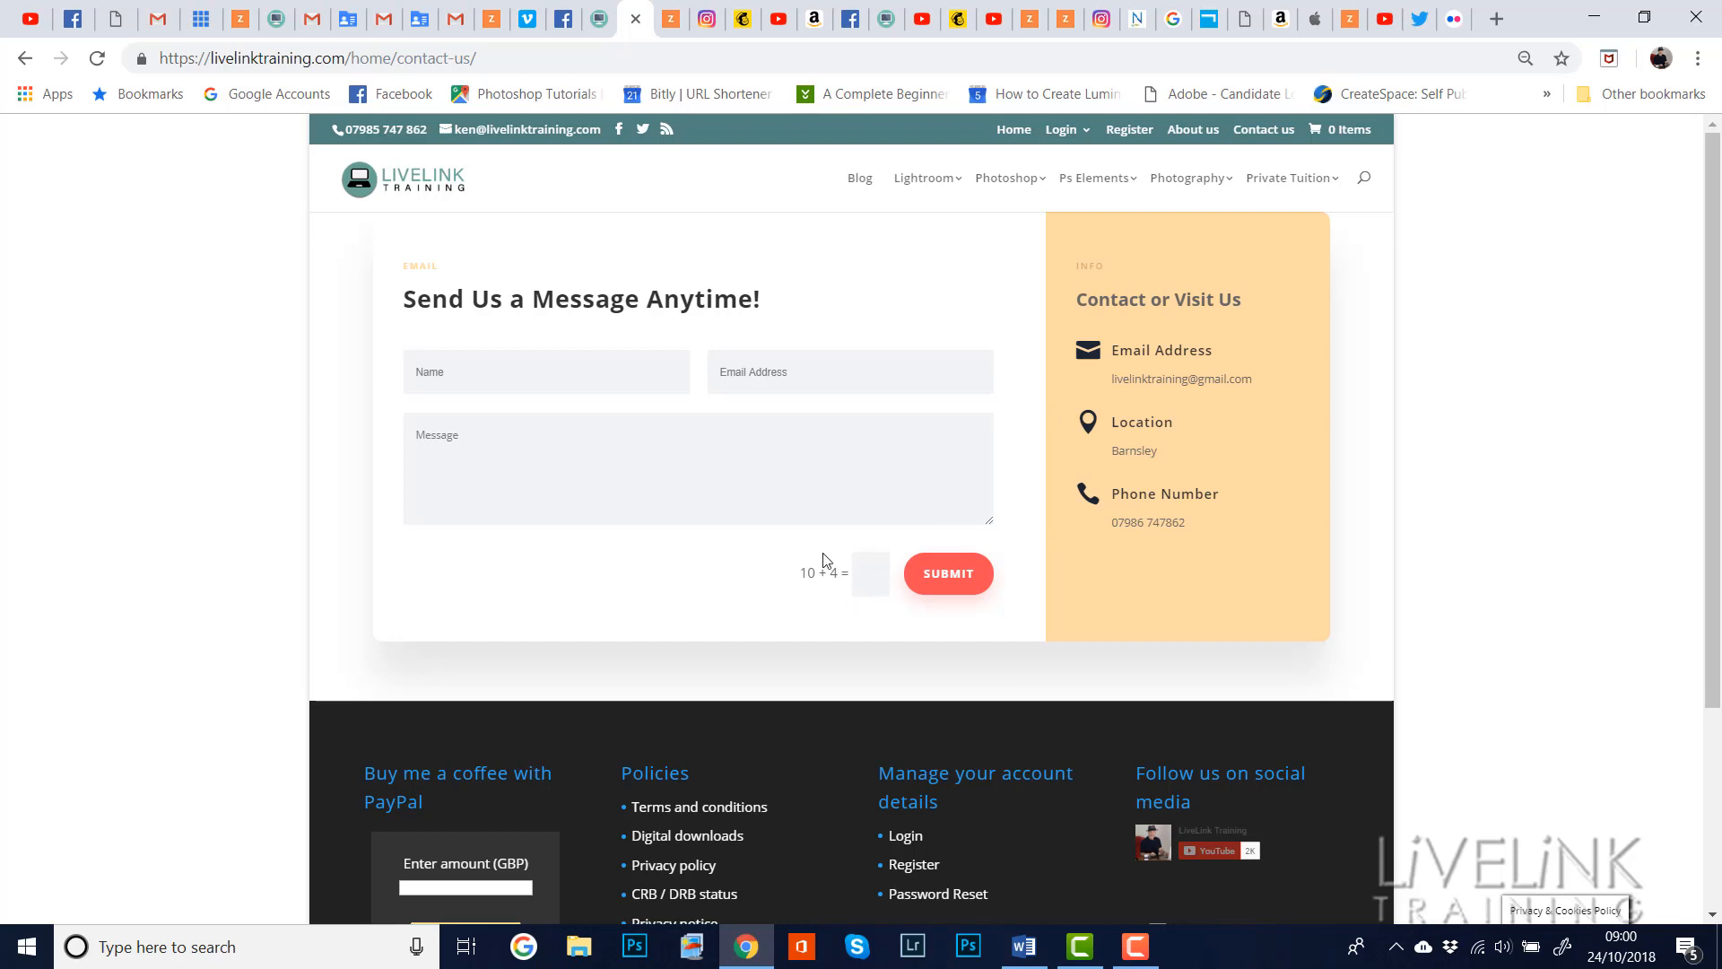
mouse_move(864, 613)
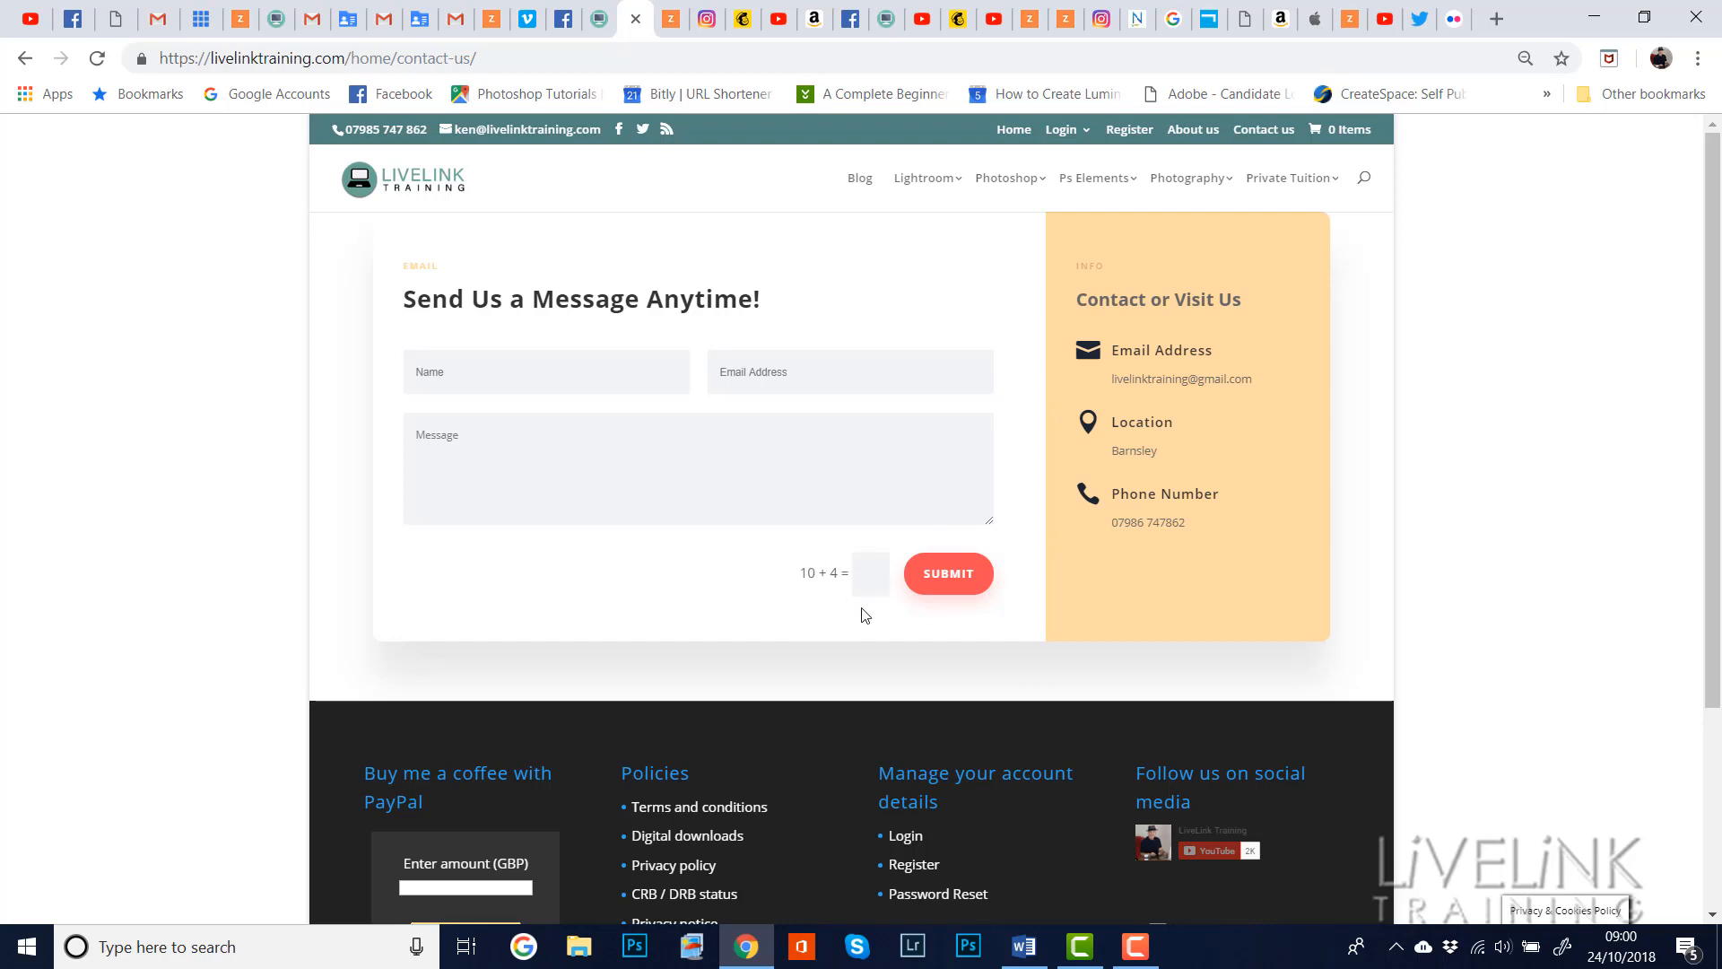
mouse_move(1219, 318)
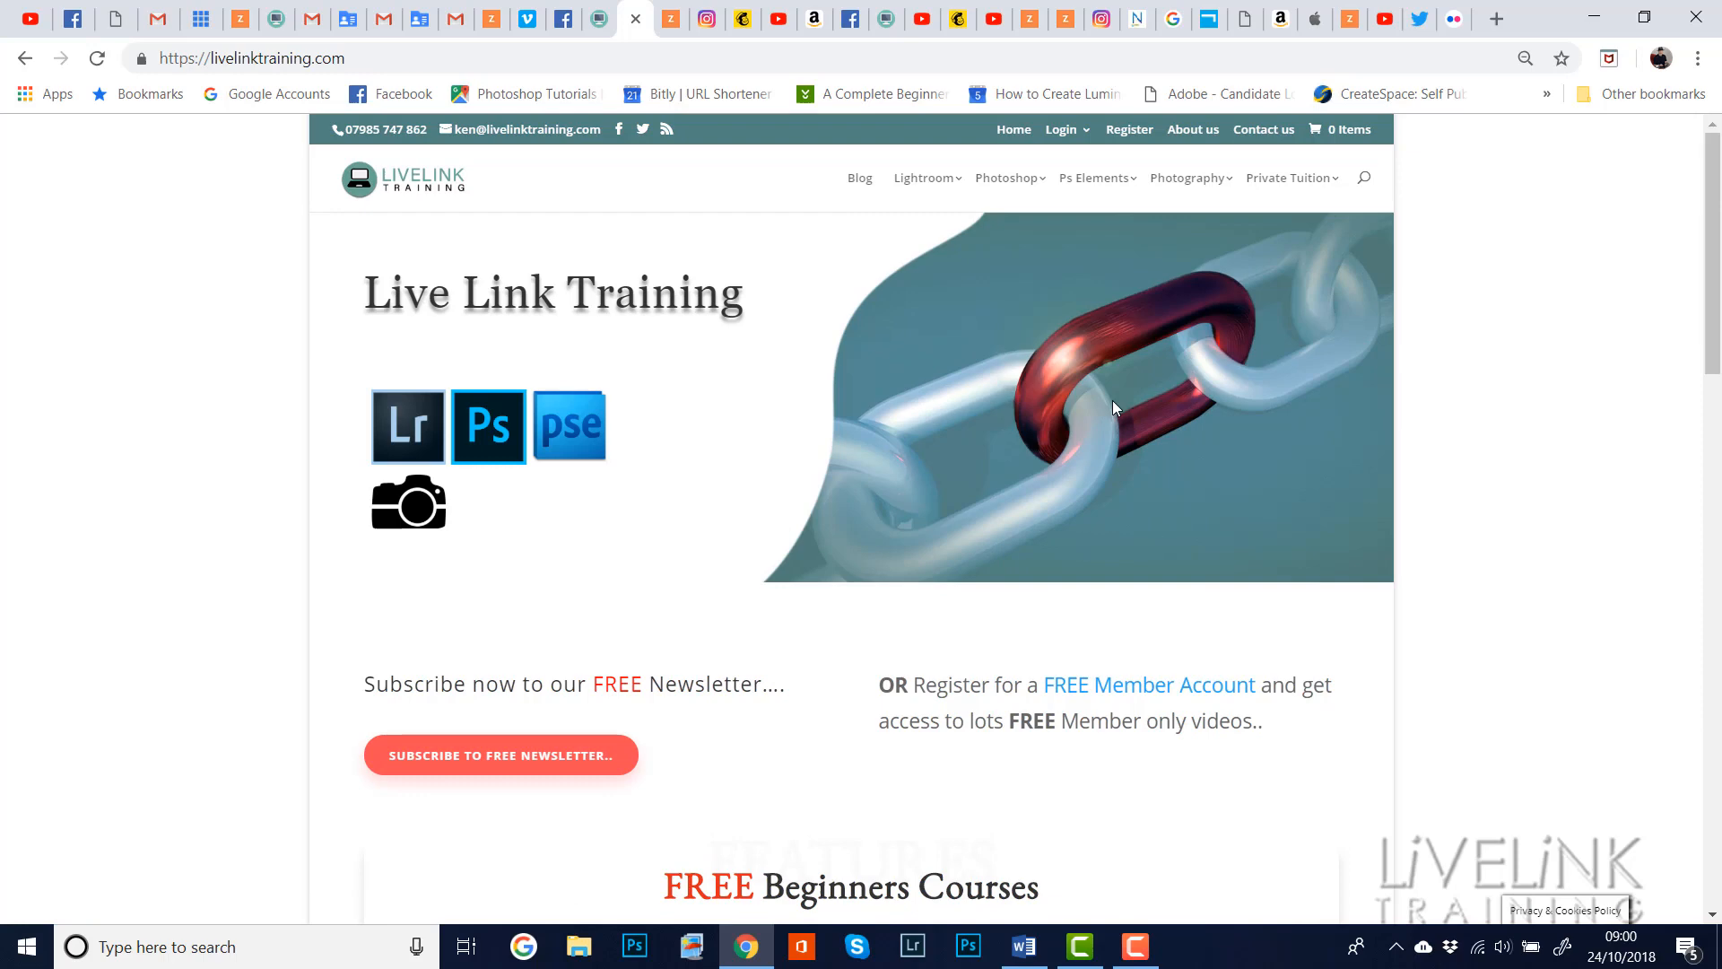
Return to the homepage and scroll down past the newsletter form to the footer
left_click(500, 754)
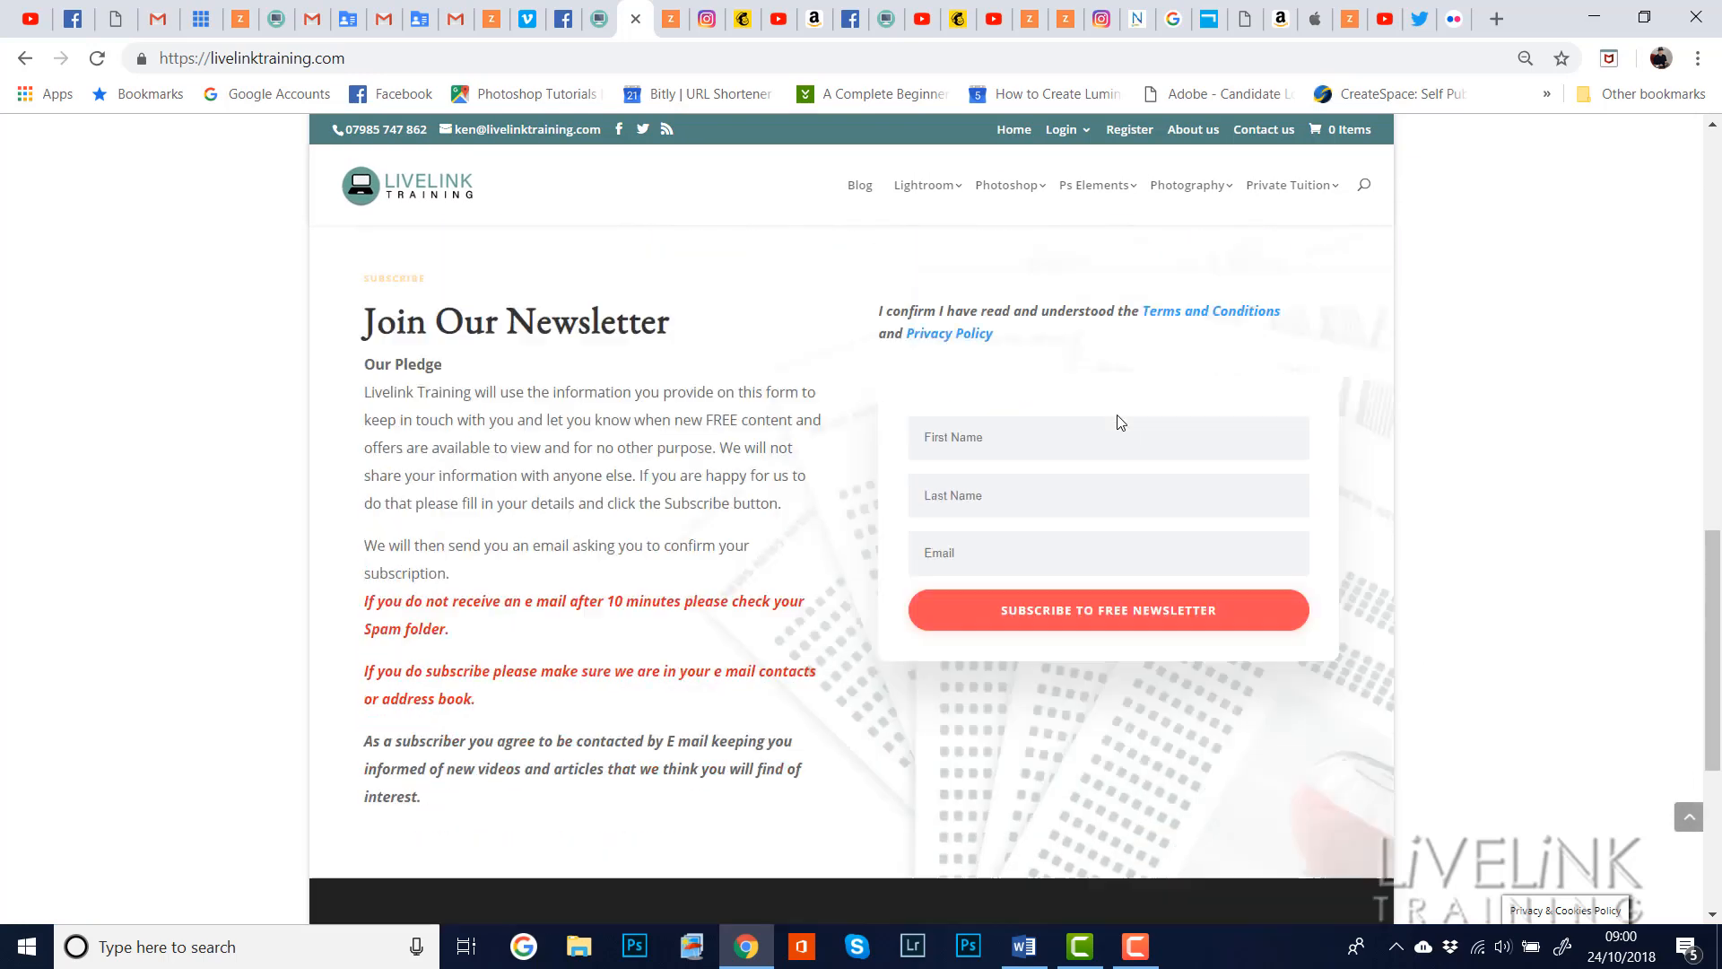
scroll("down", 3)
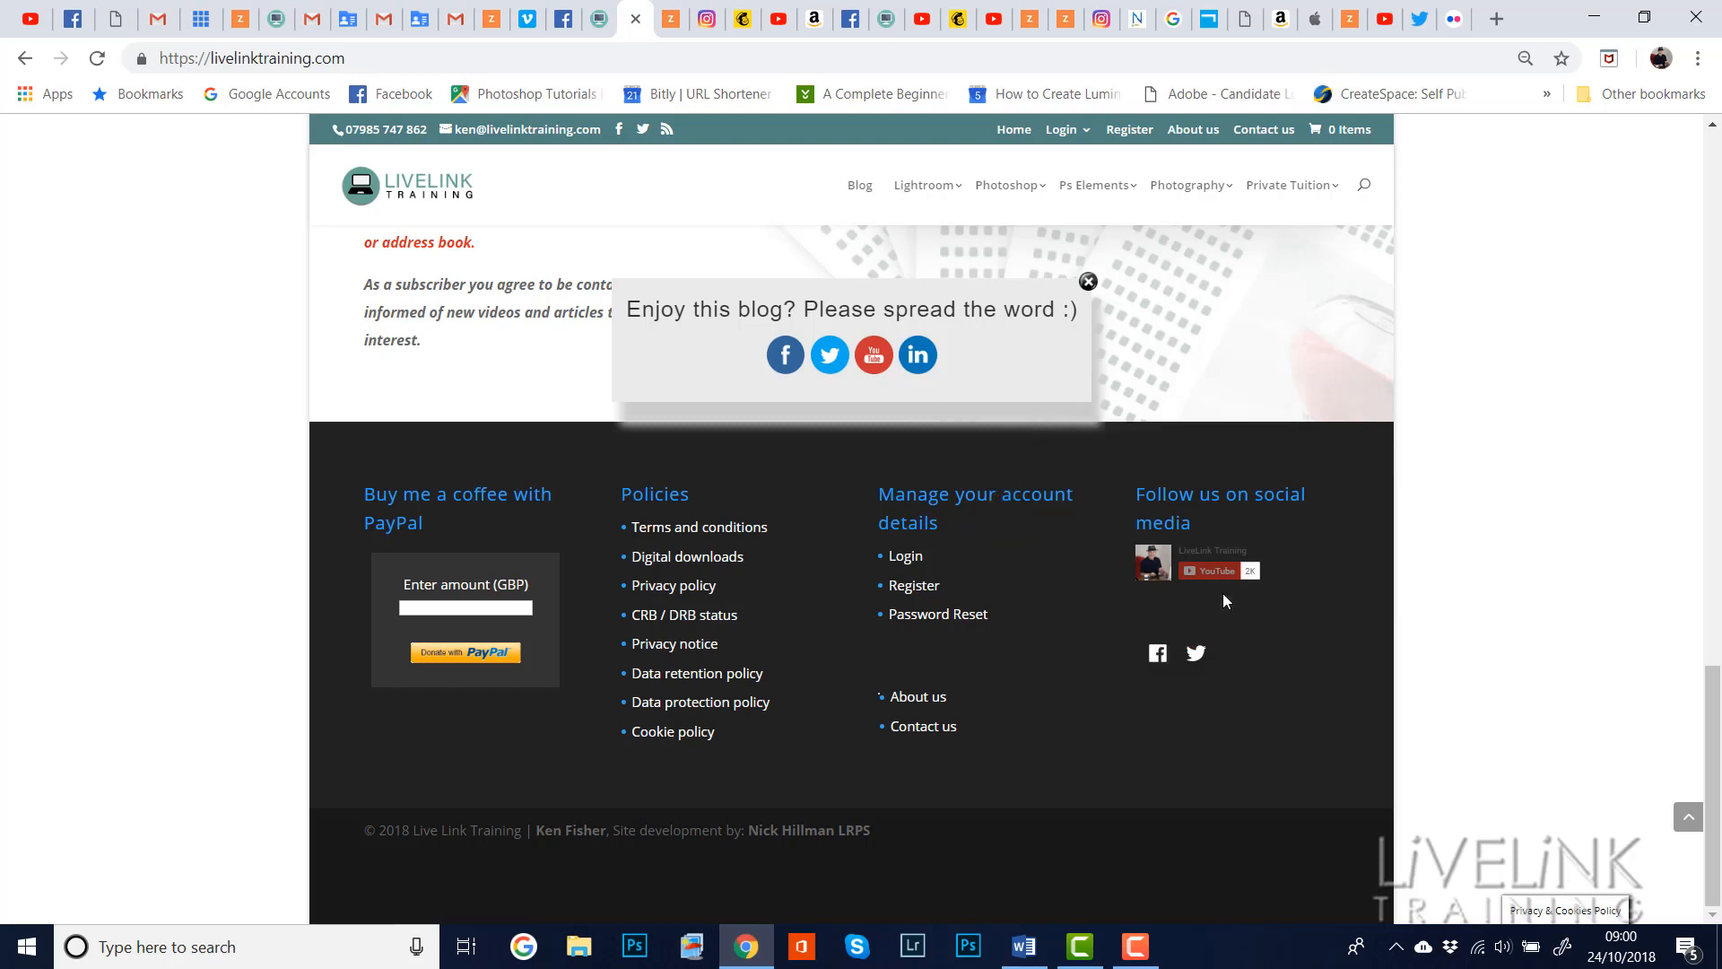
mouse_move(1208, 570)
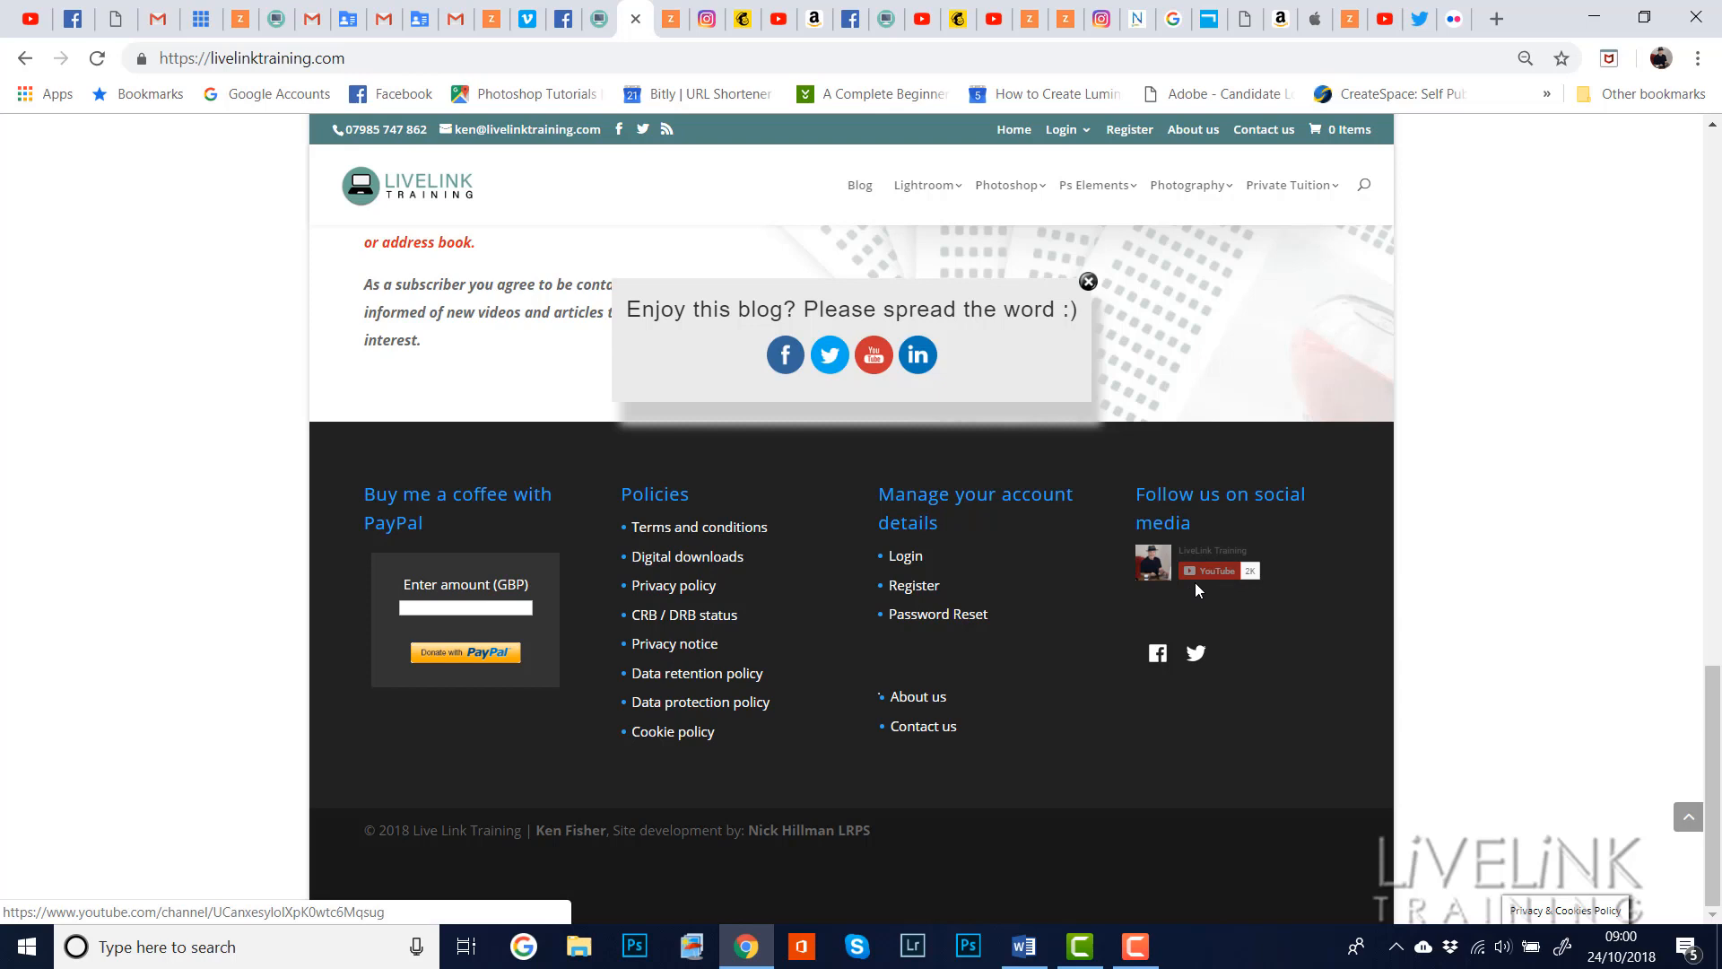
mouse_move(1208, 571)
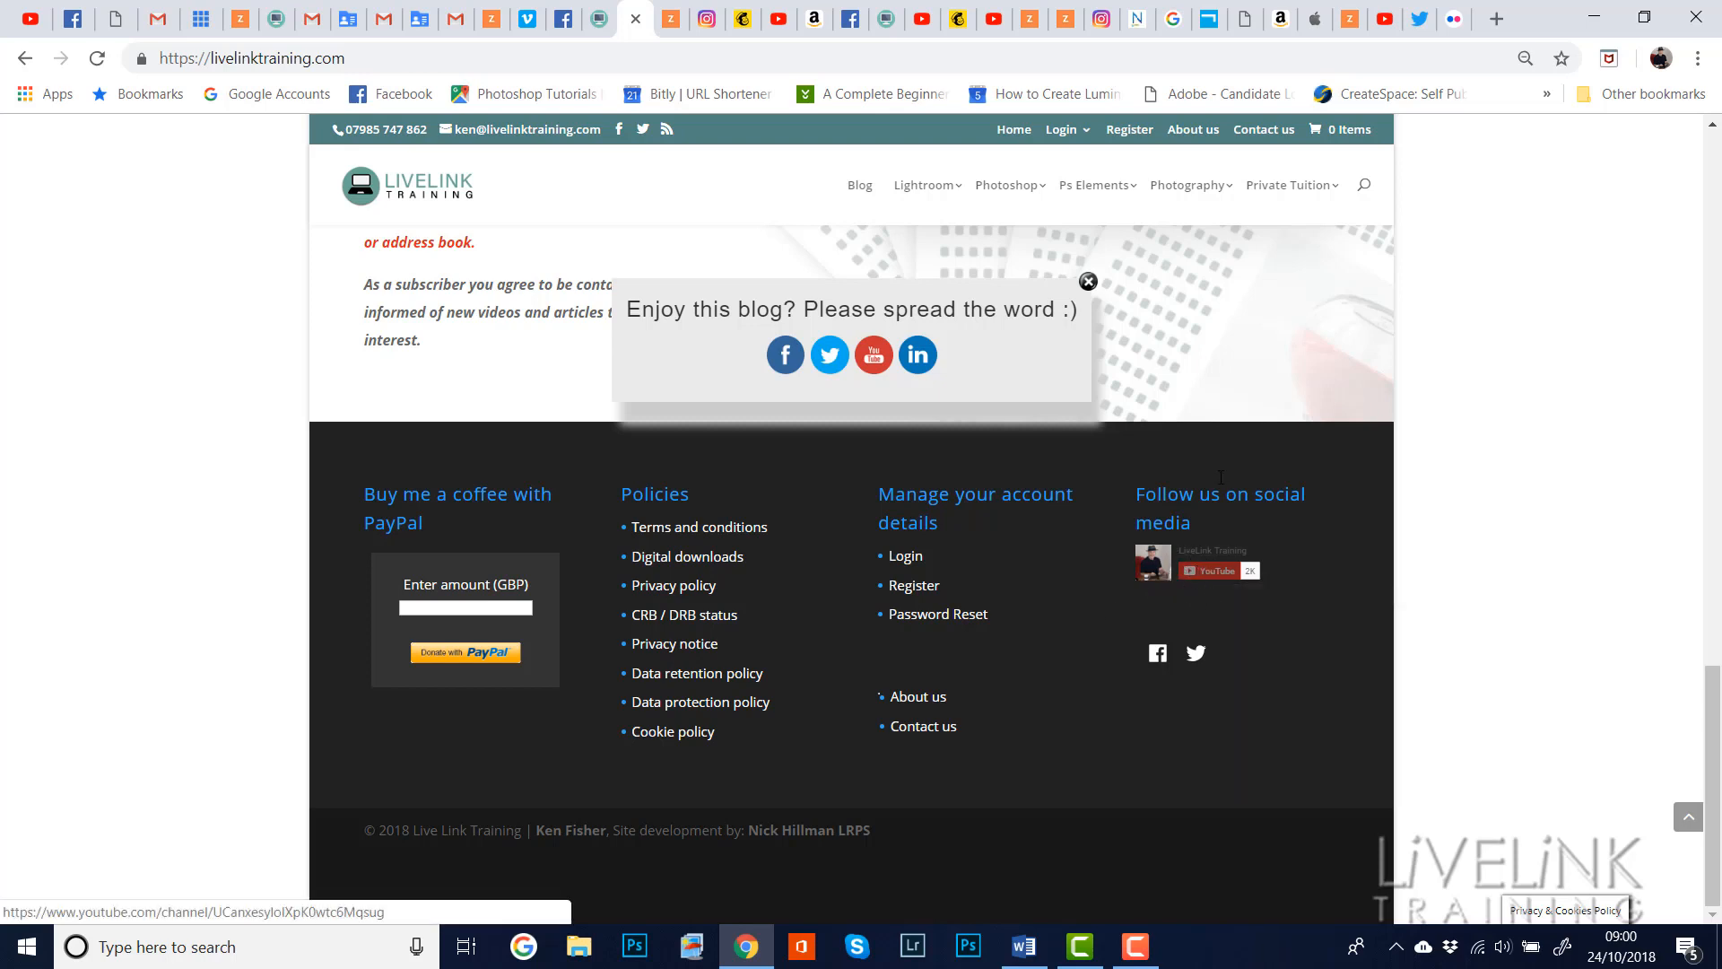
mouse_move(974, 363)
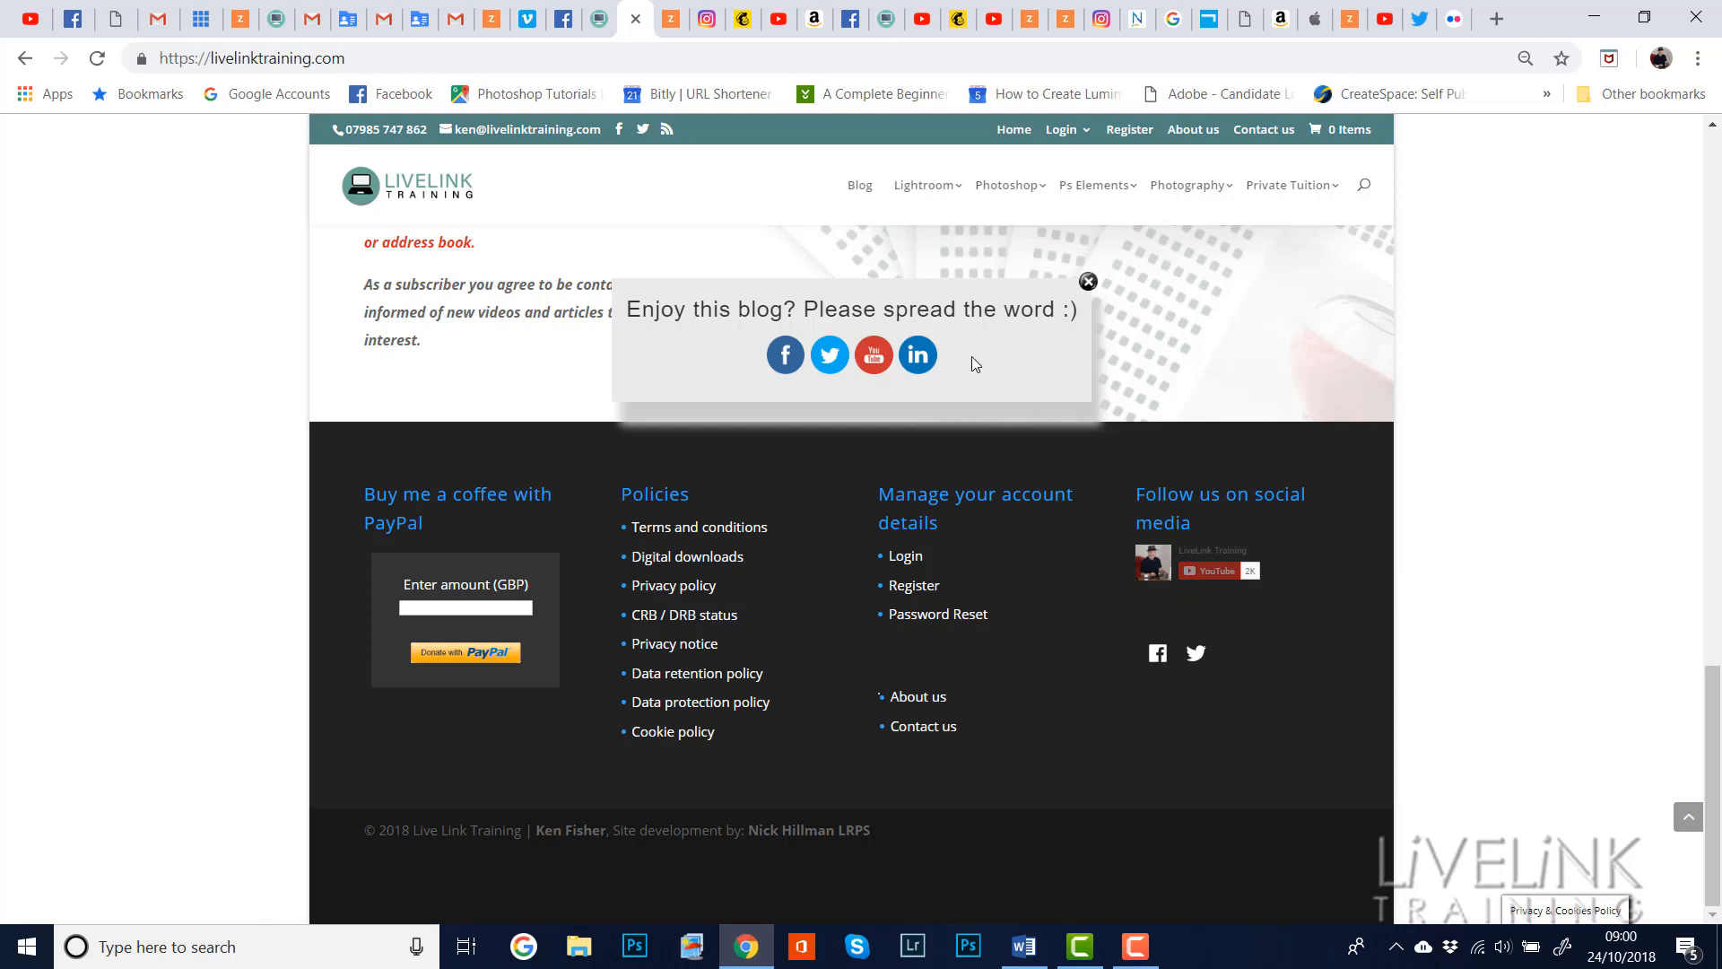
mouse_move(872, 354)
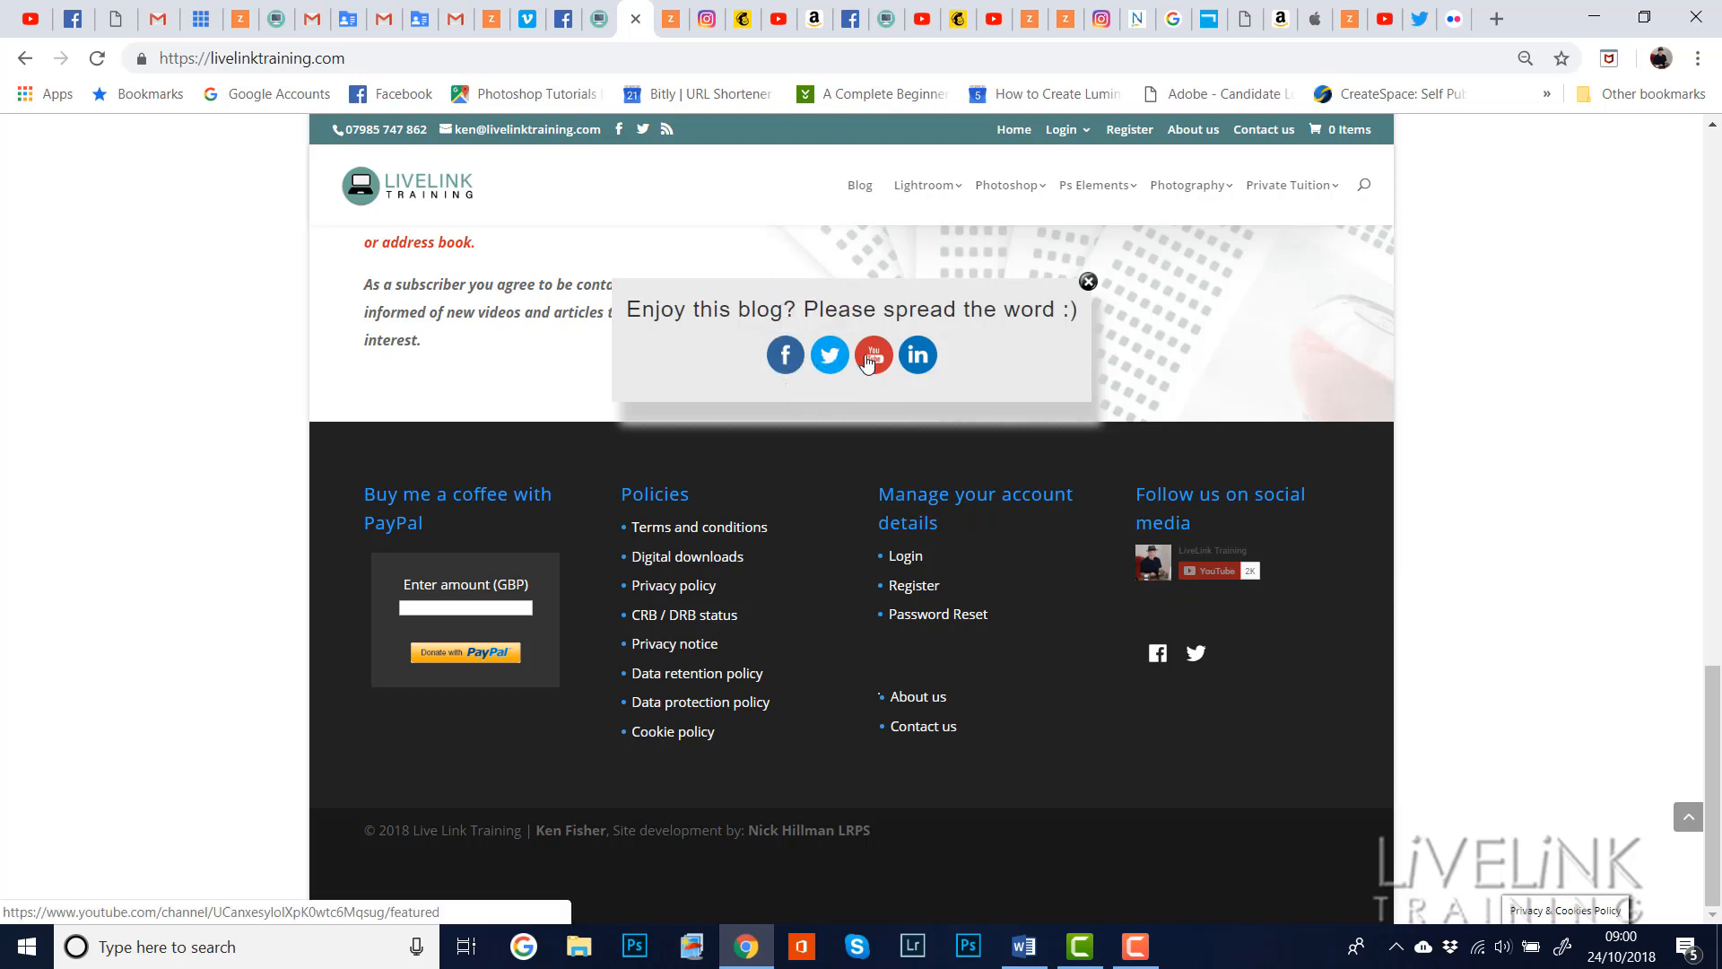